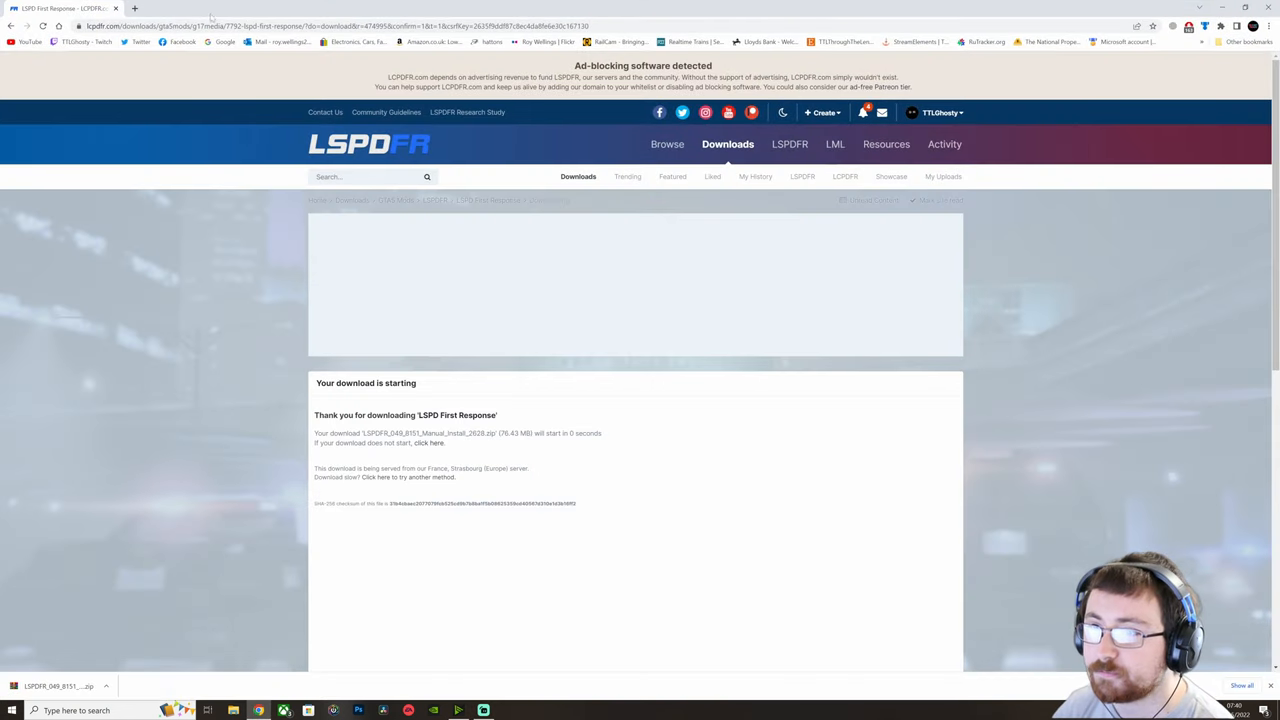
# - Load bejoljo.com and view the Bejoljo Plugins gallery
pyautogui.click(300, 26)
pyautogui.write('bejoljo.com')
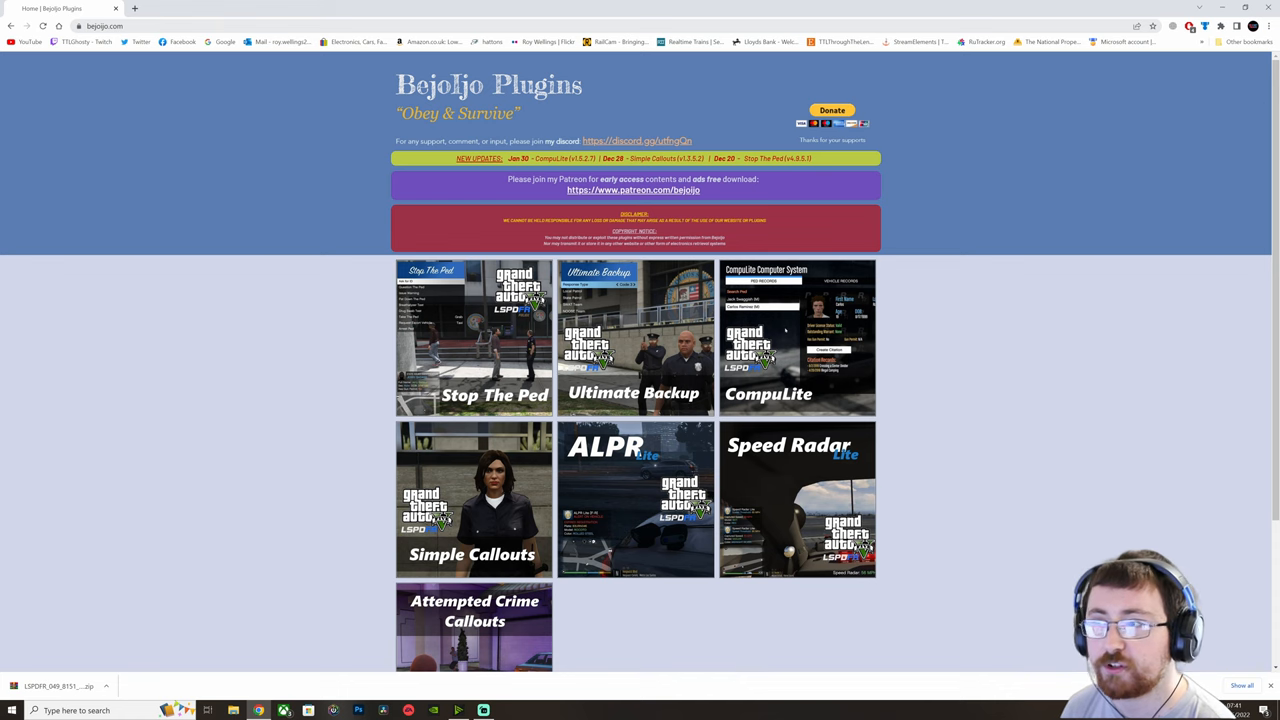
pyautogui.scroll(-3)
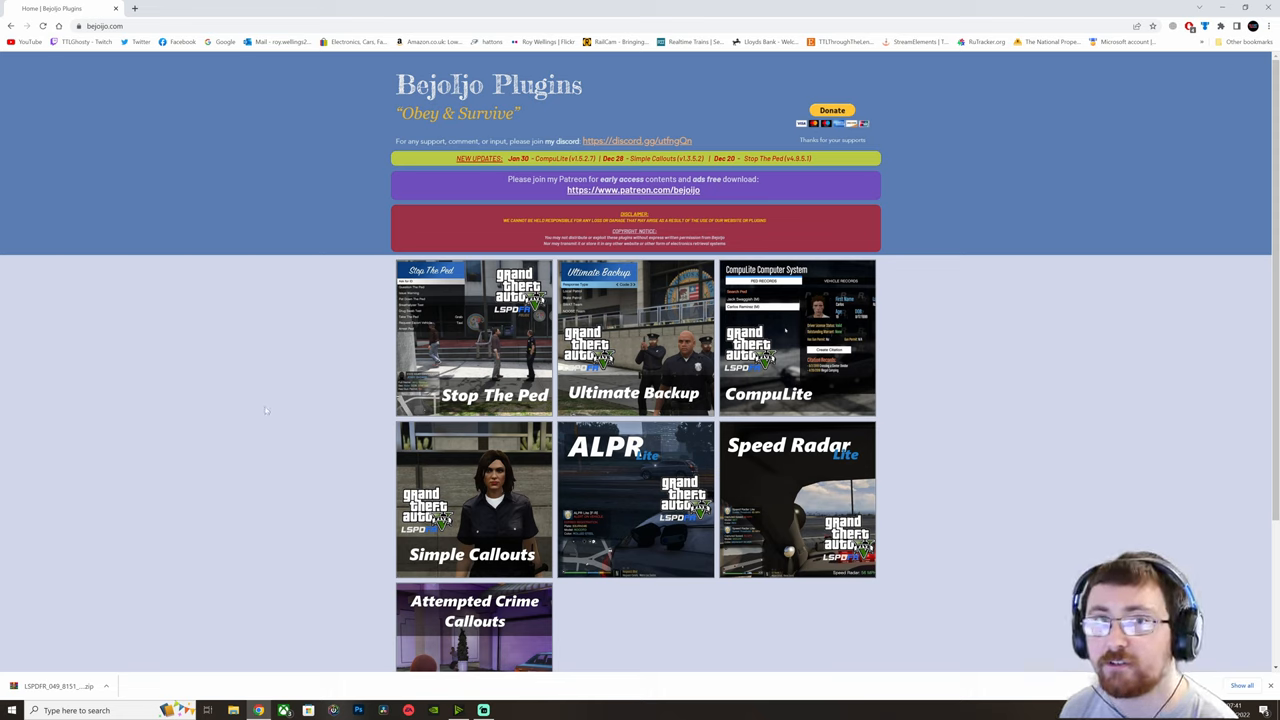
pyautogui.moveTo(490, 300)
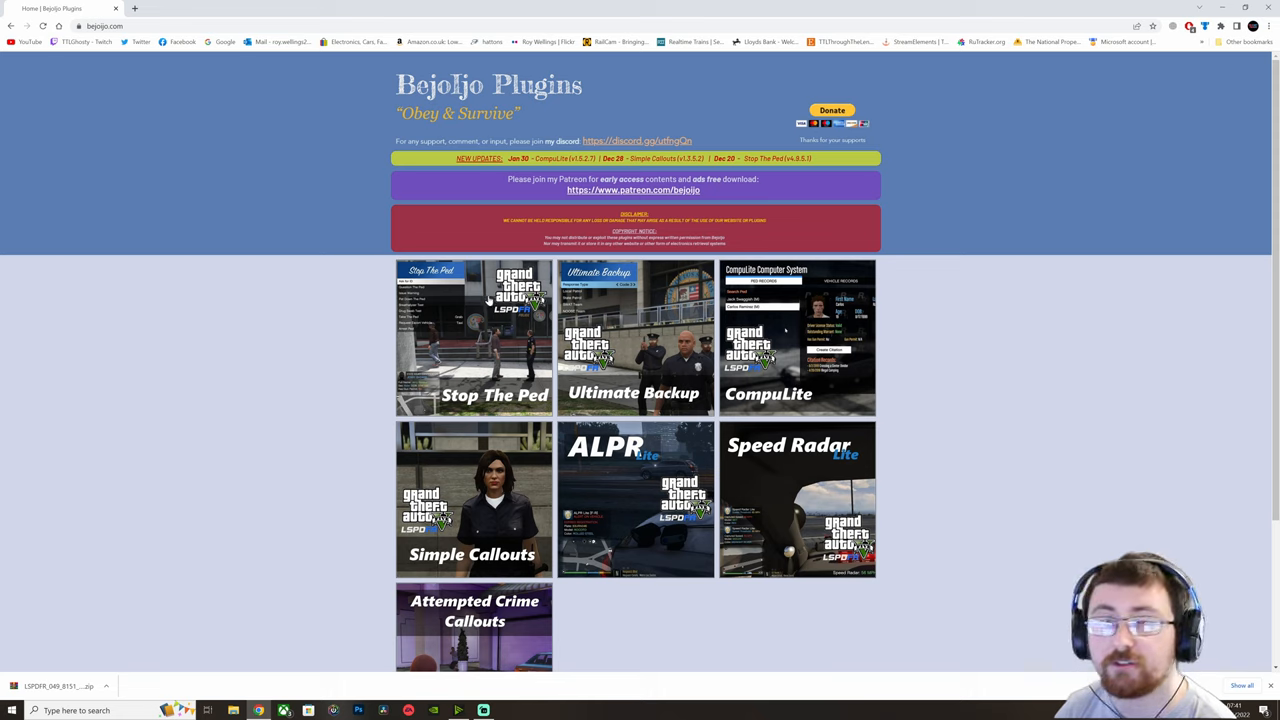
# - Read through the Stop The Ped features post and download the v4.9.5.1 archive
pyautogui.click(472, 336)
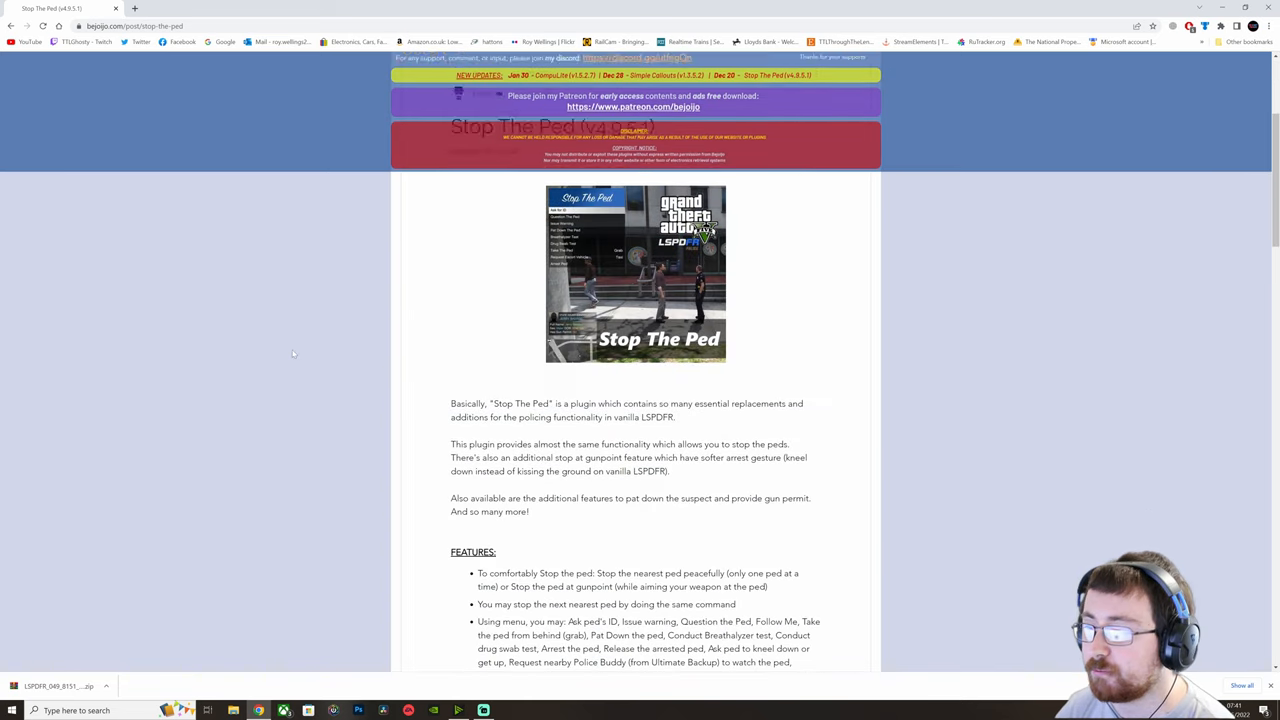
pyautogui.scroll(-3)
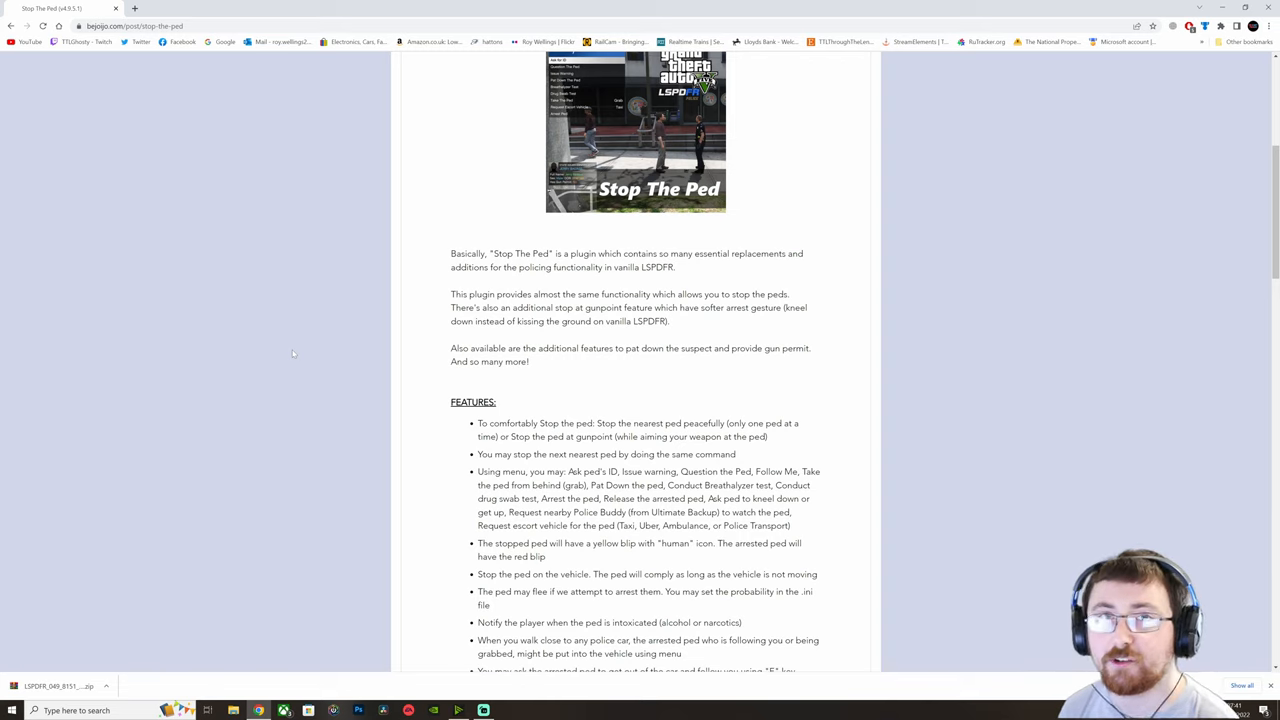
pyautogui.scroll(-3)
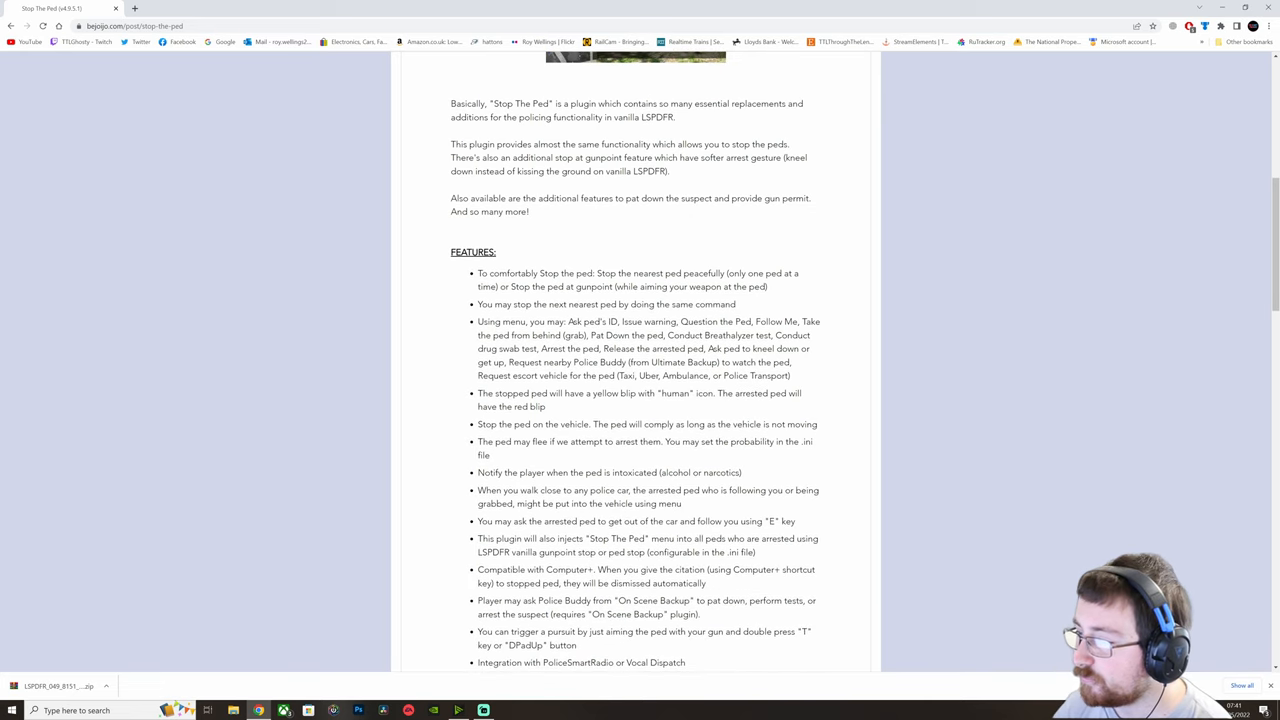
pyautogui.moveTo(716, 226)
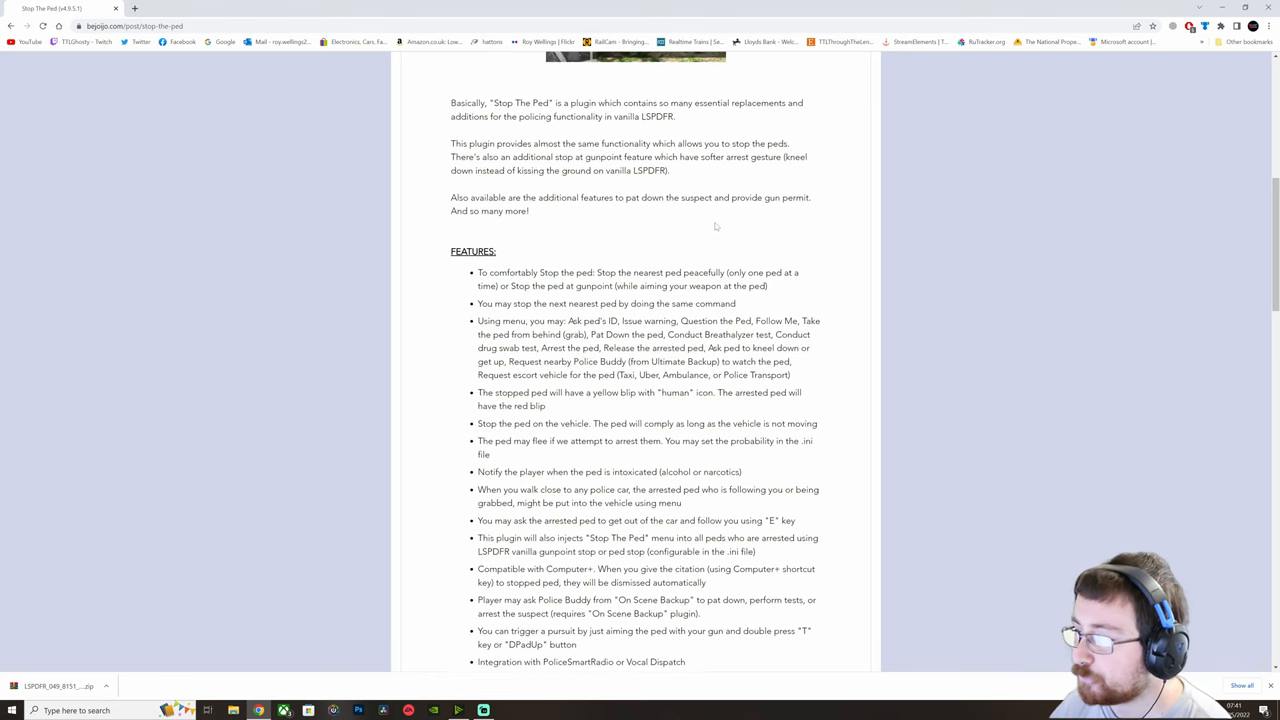
pyautogui.scroll(-3)
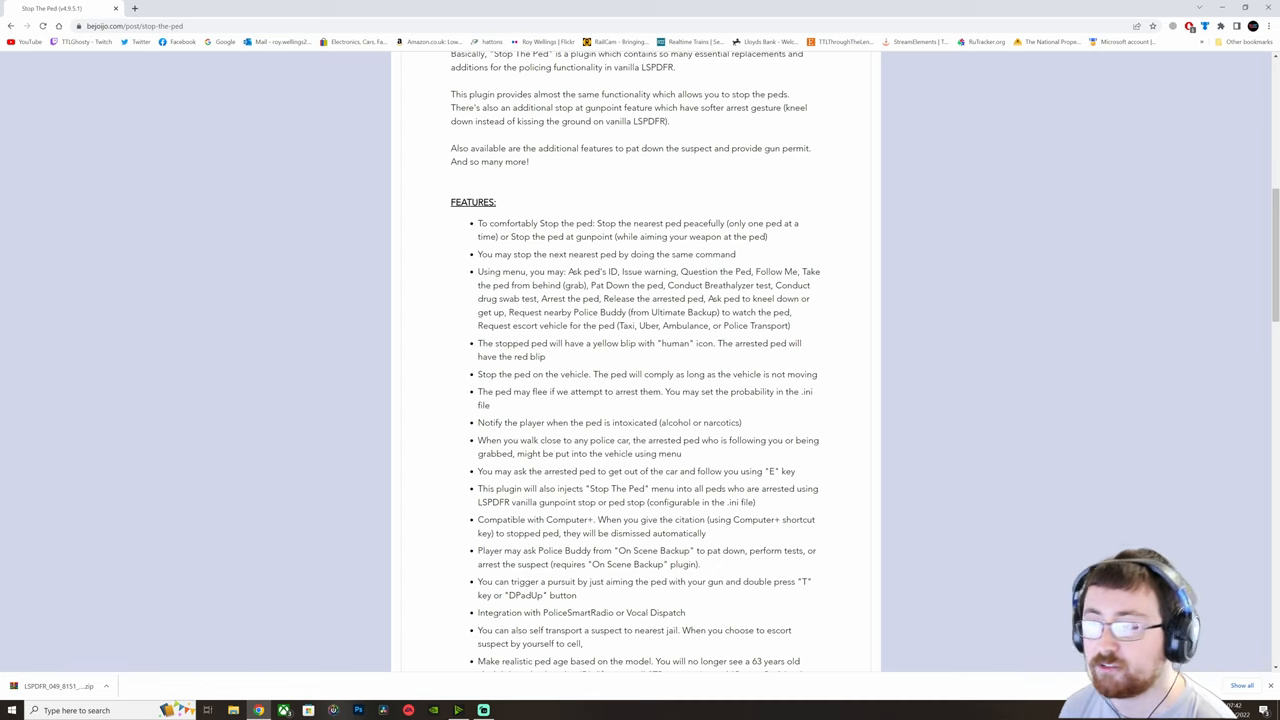
pyautogui.scroll(-3)
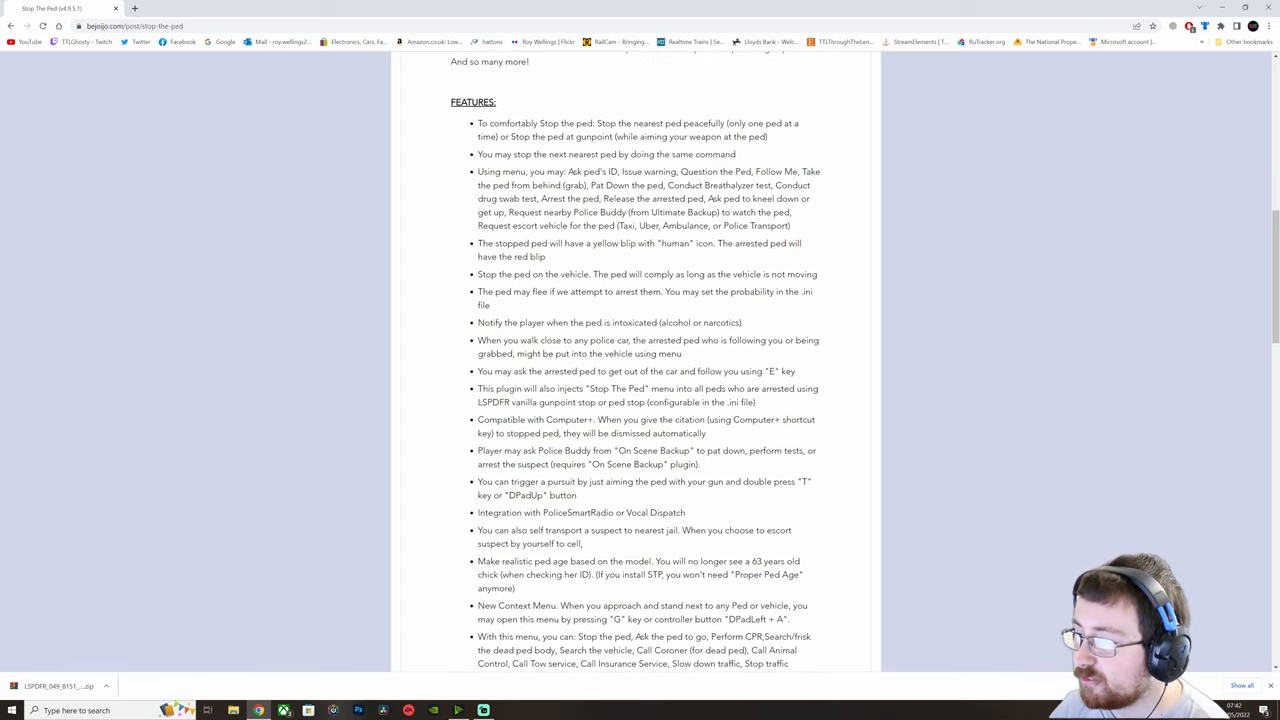
pyautogui.scroll(-3)
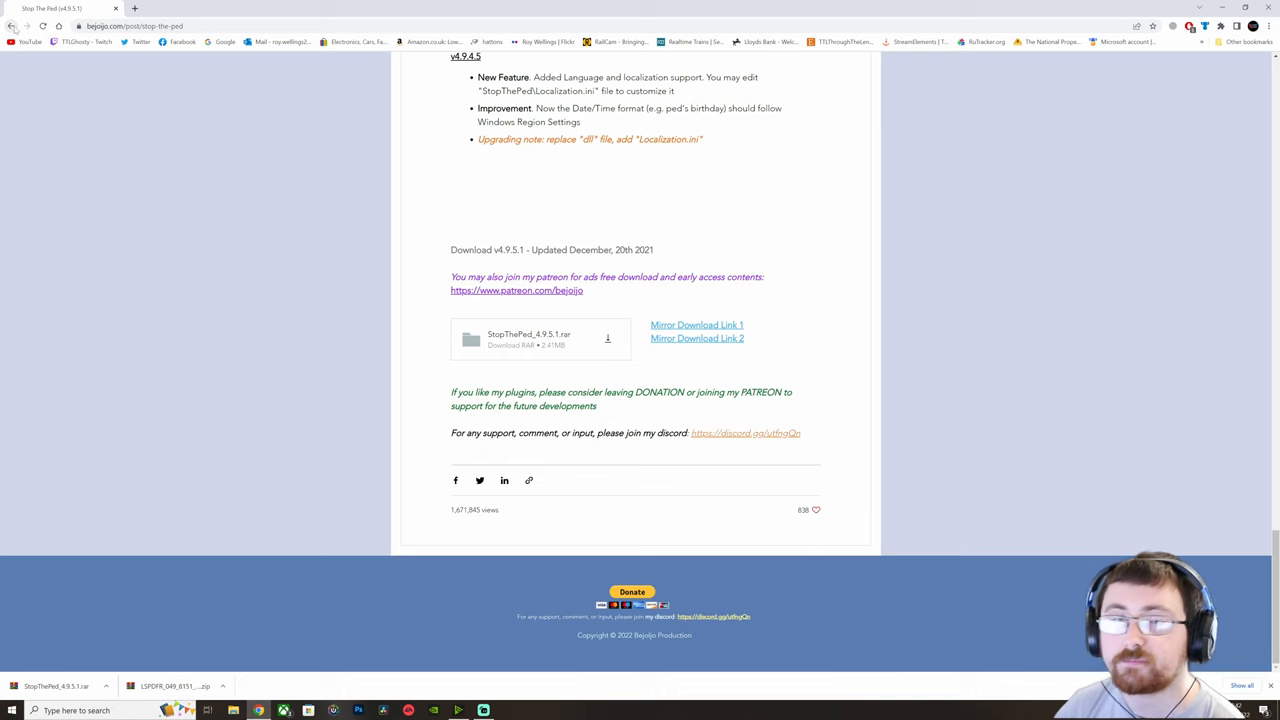
# - Return home and read through the Ultimate Backup plugin page
pyautogui.click(12, 24)
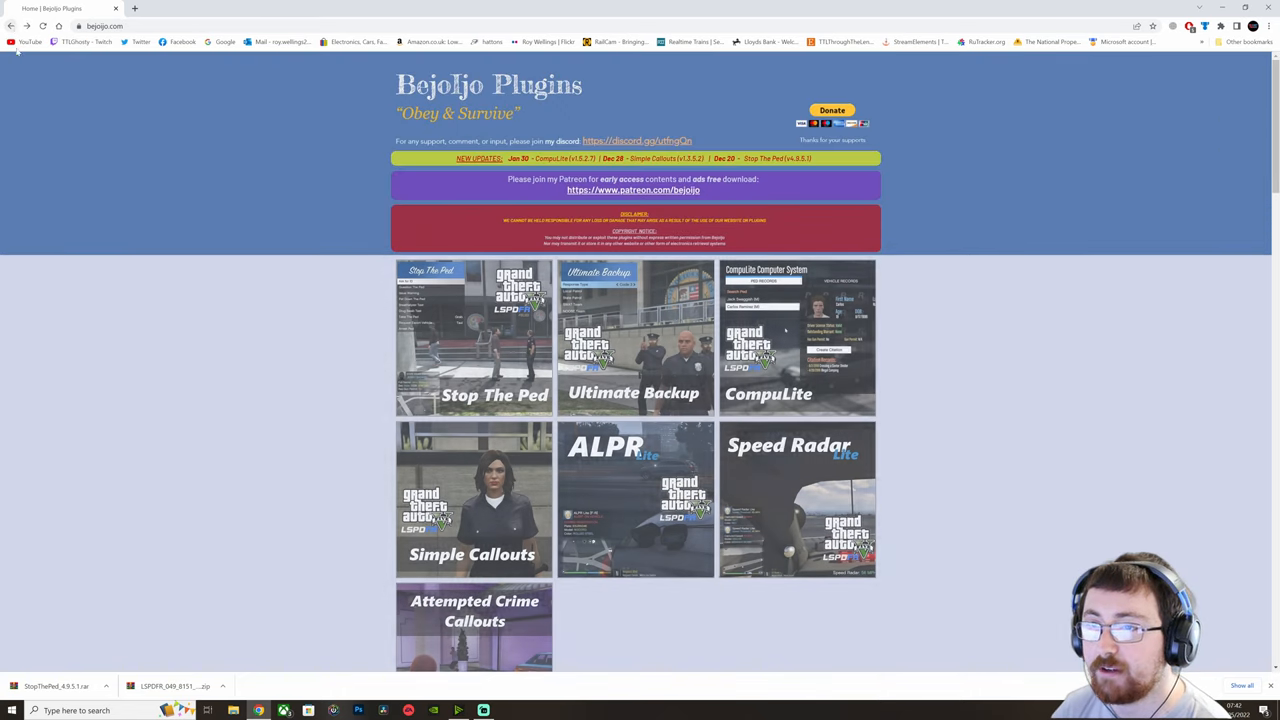
pyautogui.moveTo(212, 204)
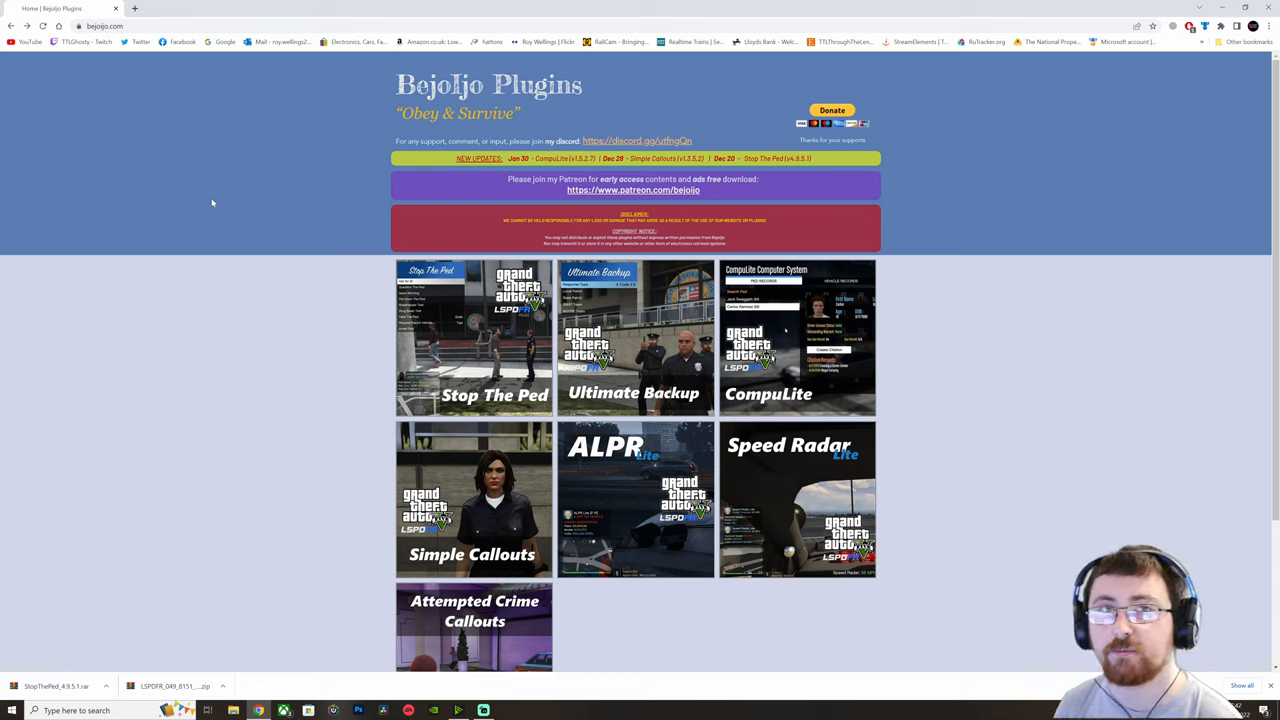
pyautogui.moveTo(328, 218)
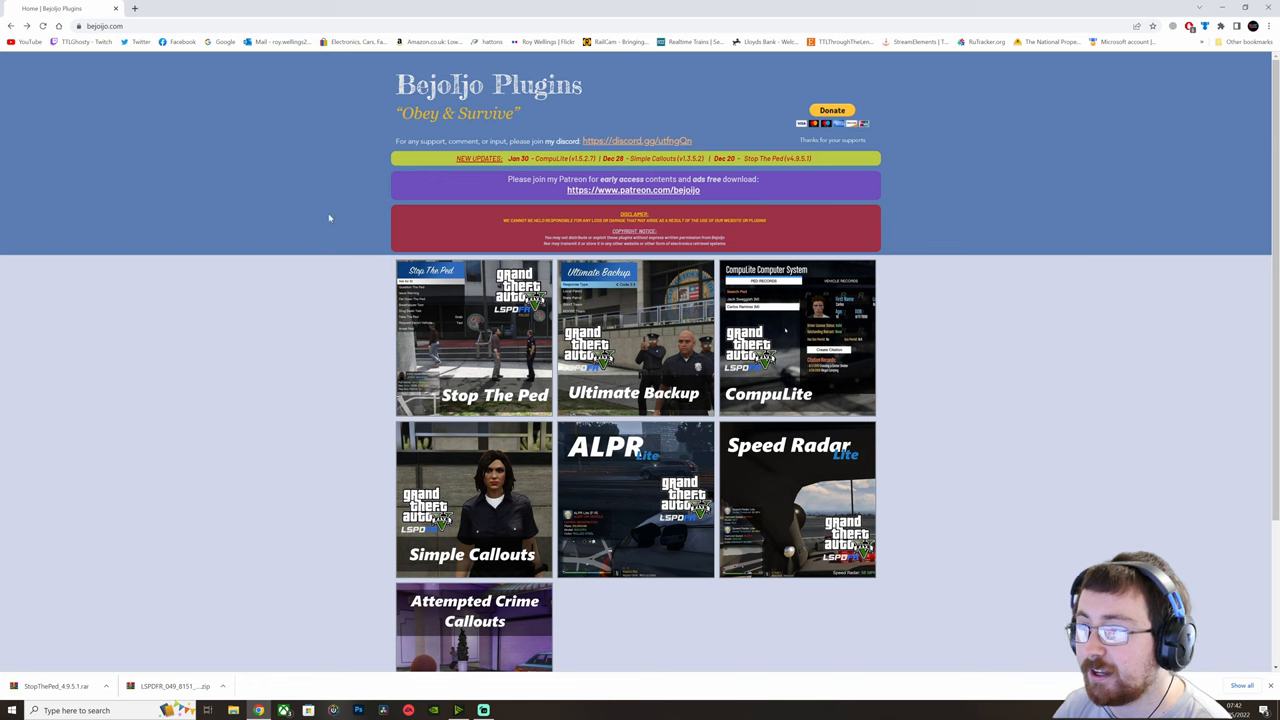
pyautogui.click(636, 336)
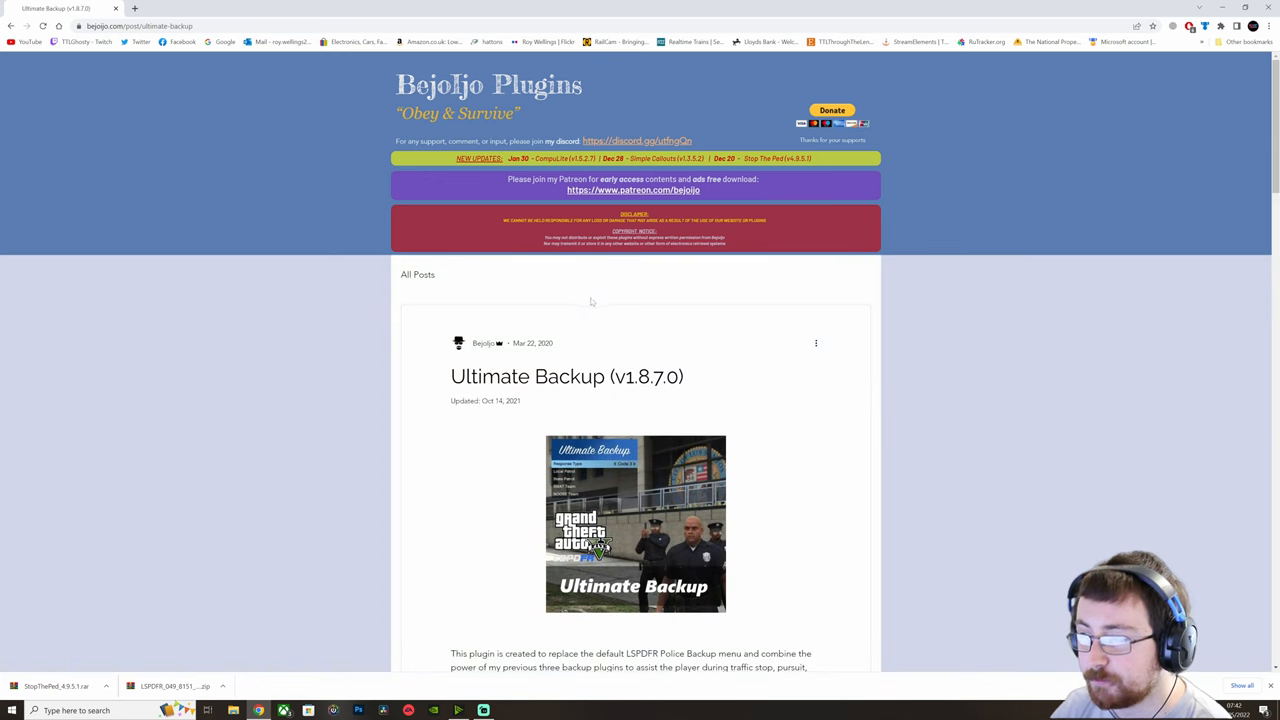
pyautogui.scroll(-3)
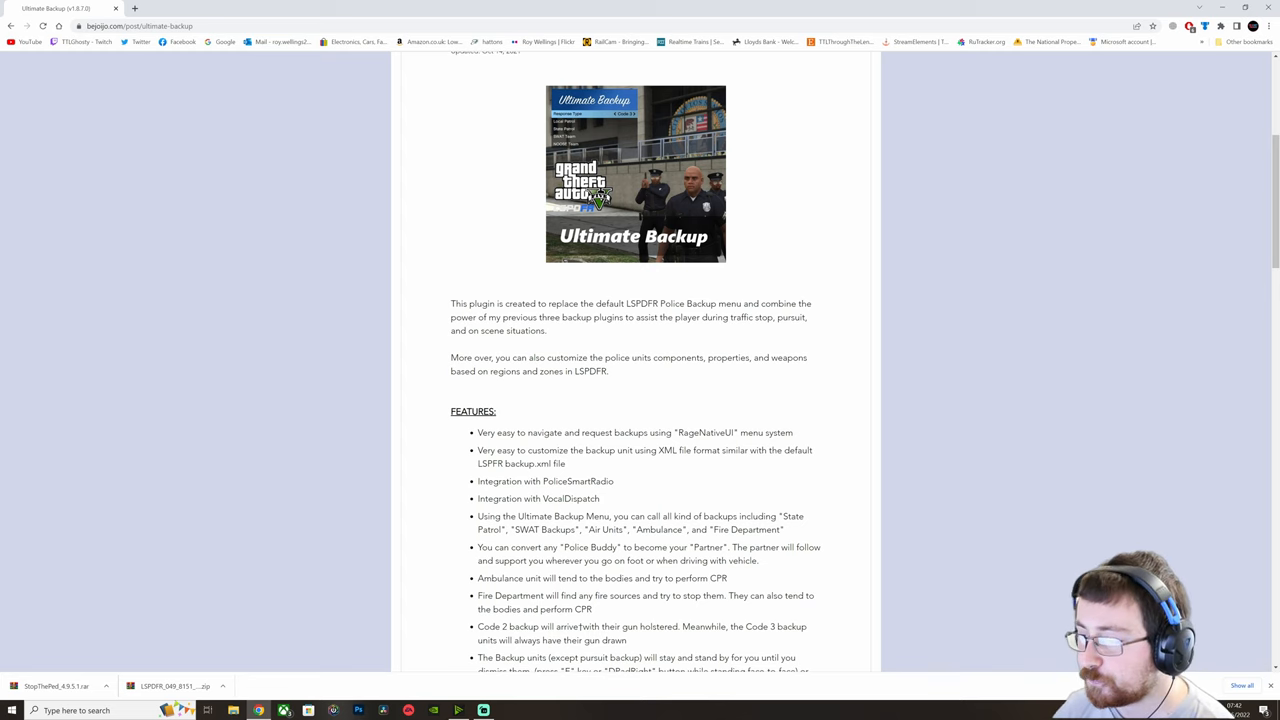
pyautogui.scroll(-3)
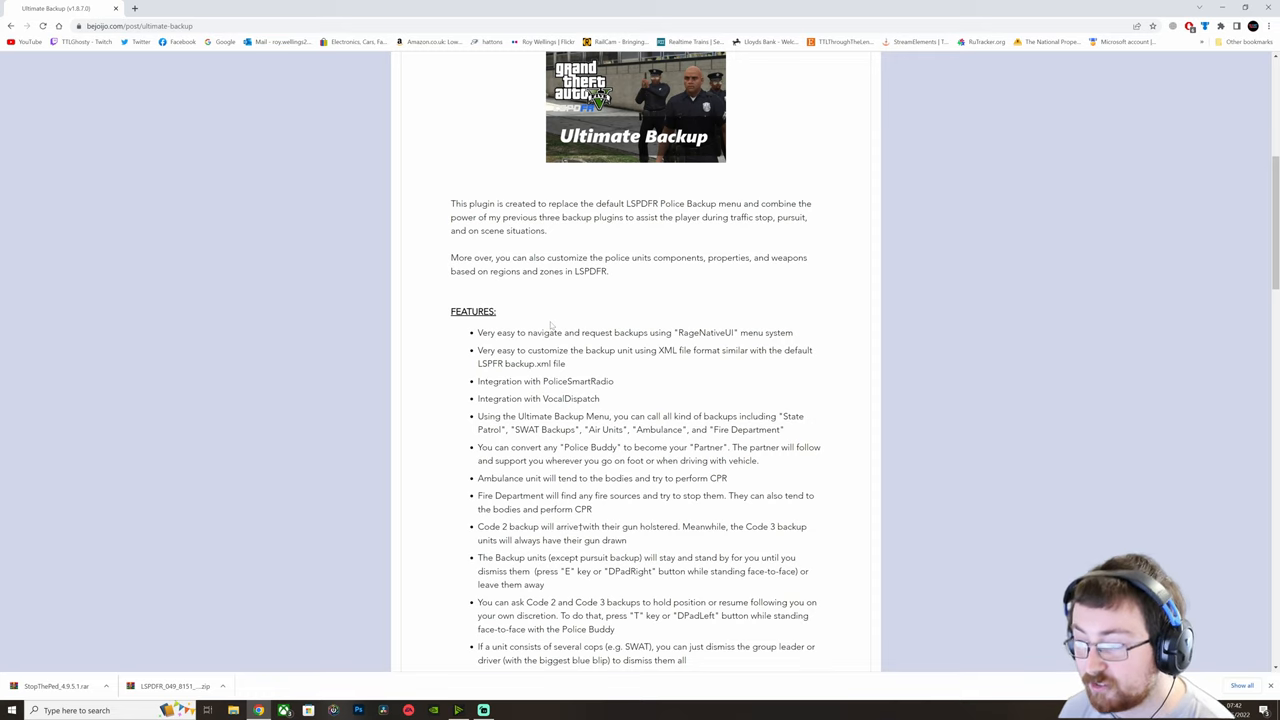
pyautogui.scroll(-3)
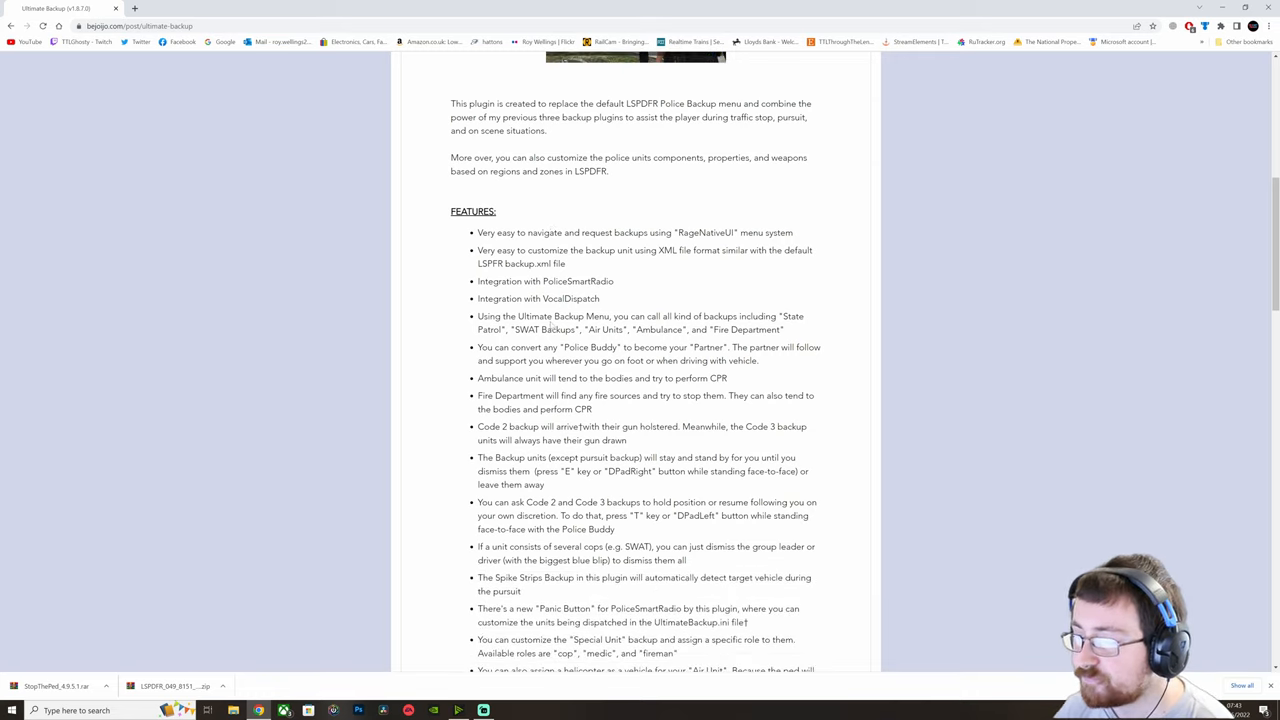
# - Reach the download card and start the Ultimate Backup v1.8.7.0 archive download
pyautogui.scroll(-3)
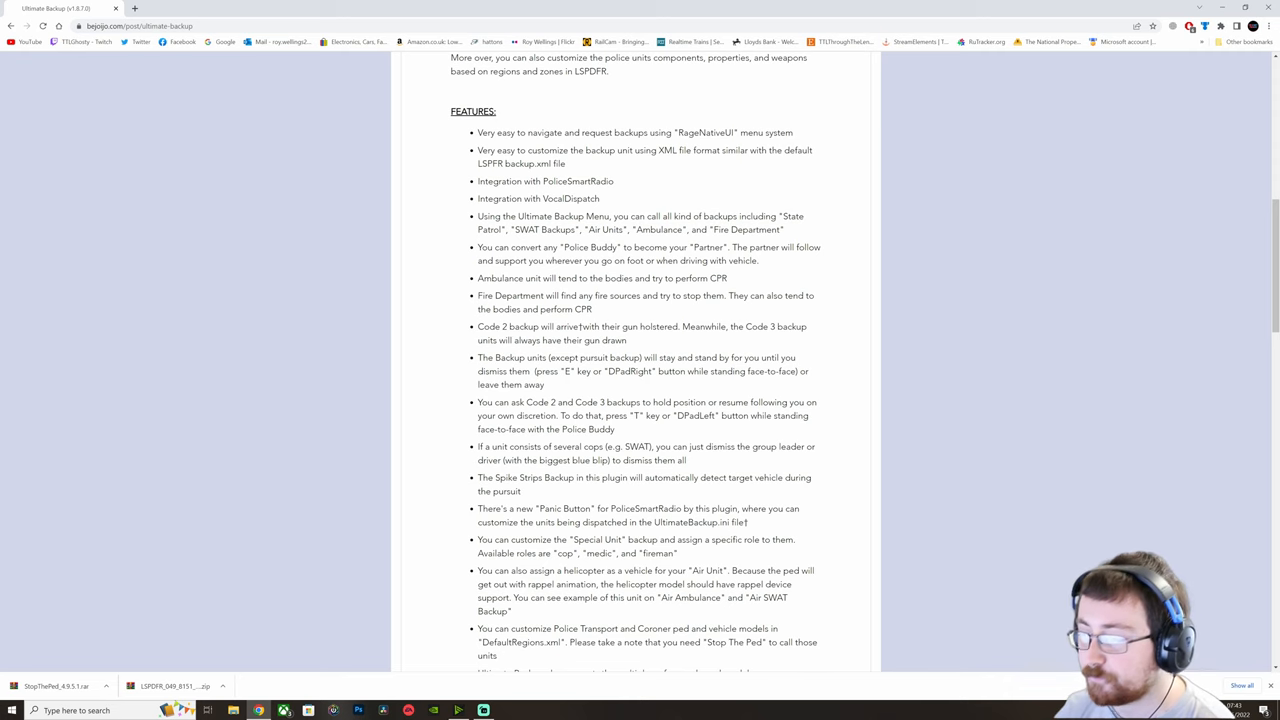
pyautogui.scroll(-3)
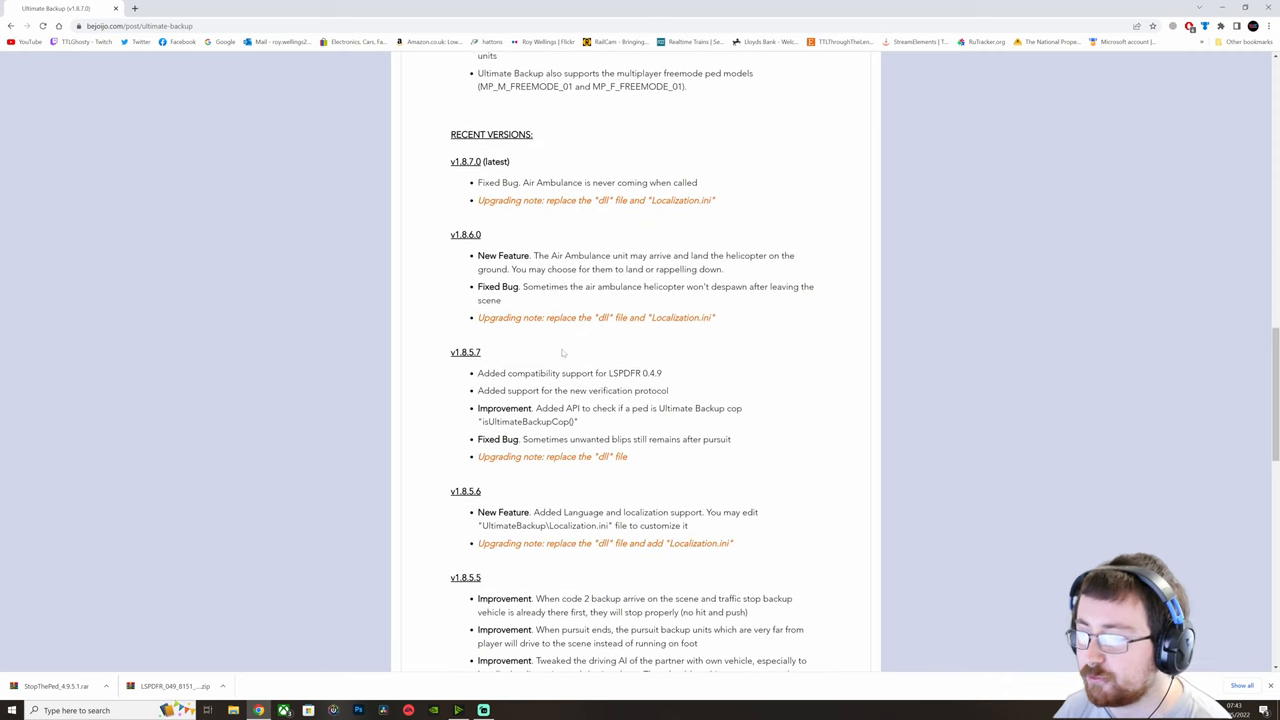
pyautogui.scroll(-3)
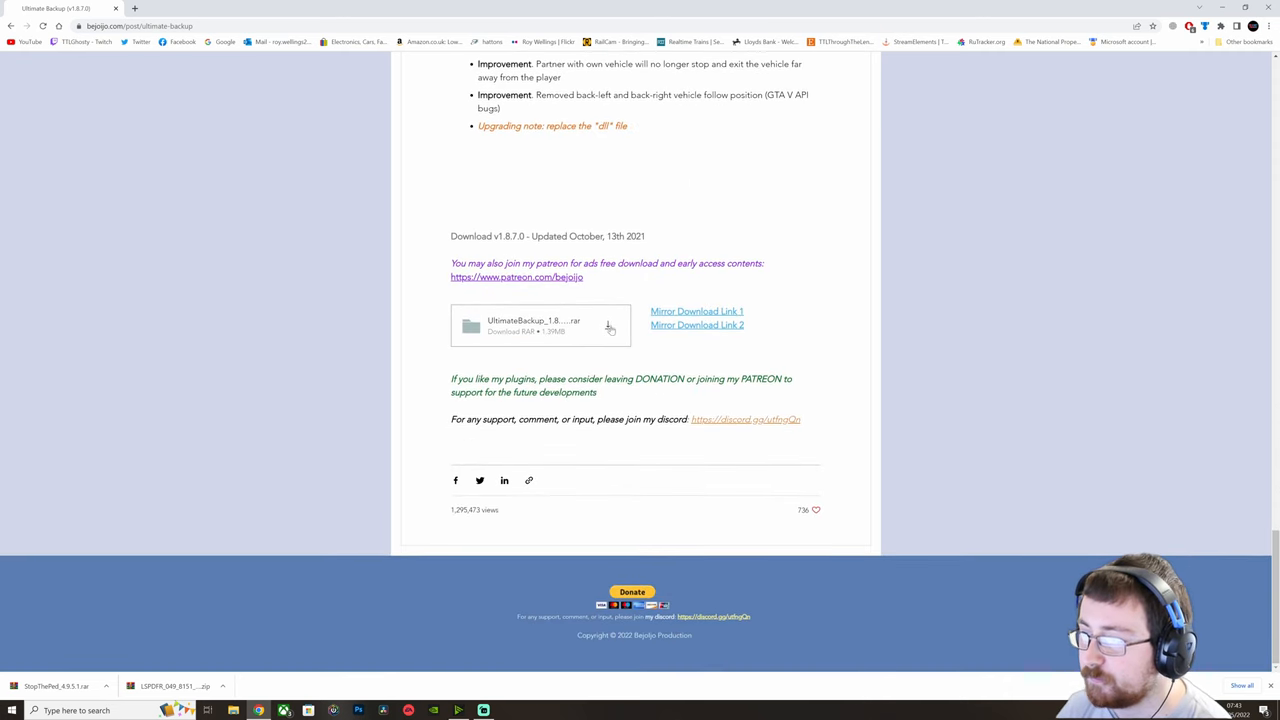
pyautogui.click(608, 324)
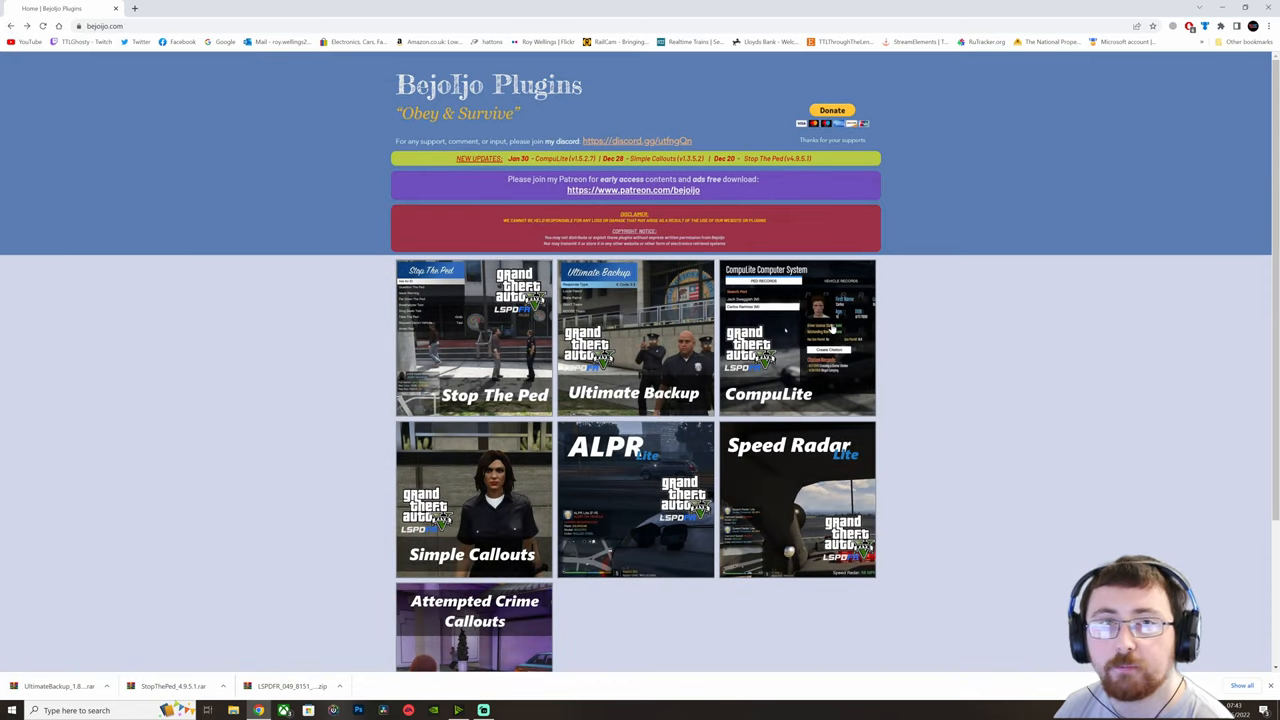
# - Download CompuLite_1.5.2.7.rar from its plugin page and save it to the Desktop
pyautogui.click(796, 338)
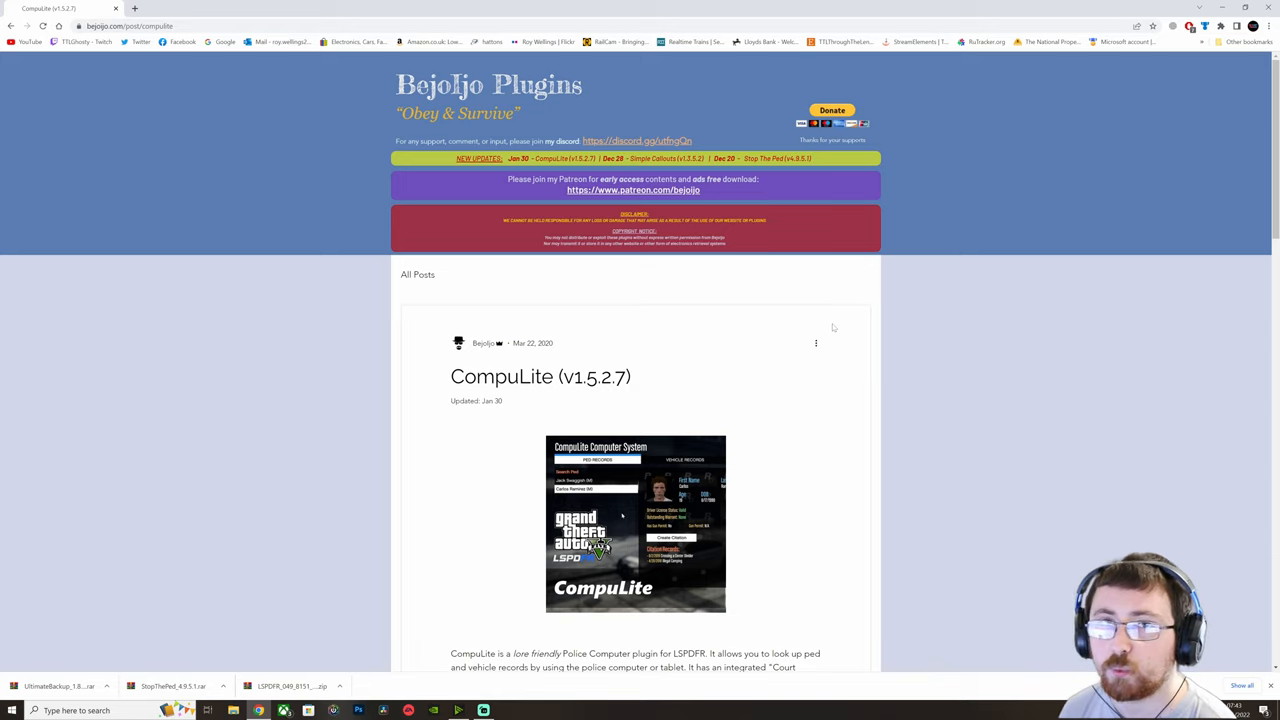
pyautogui.scroll(-3)
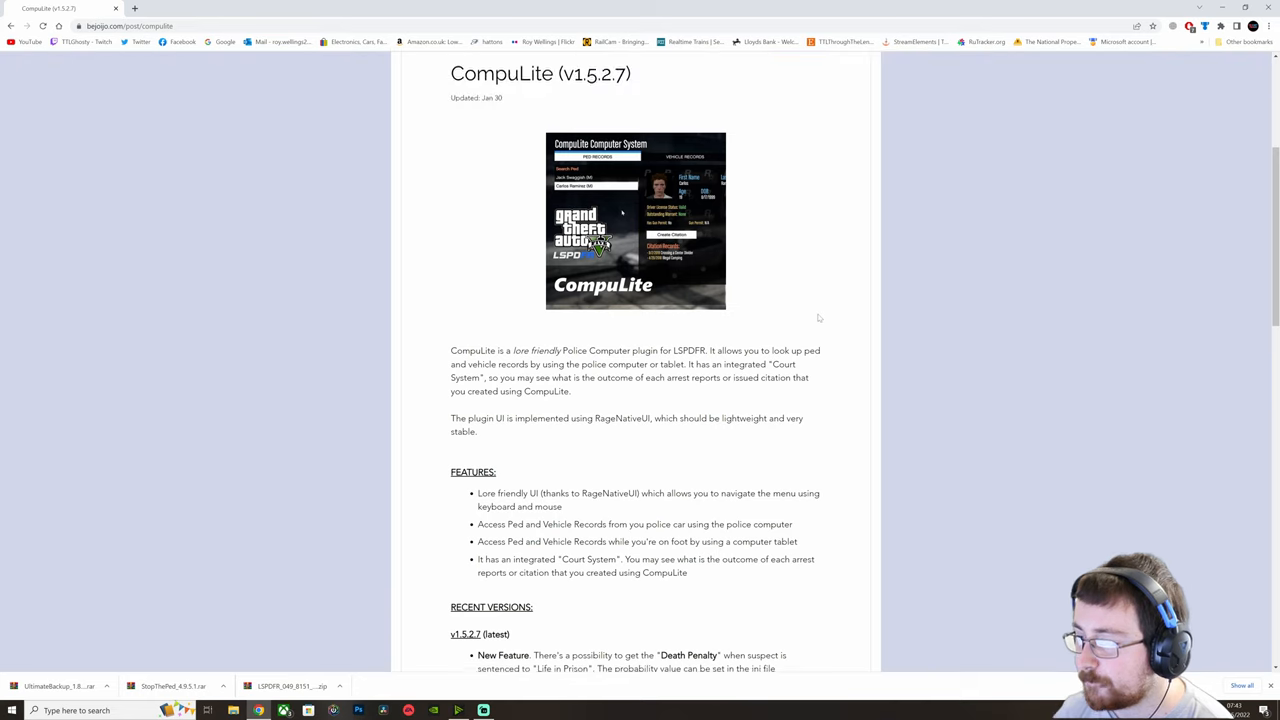
pyautogui.scroll(-3)
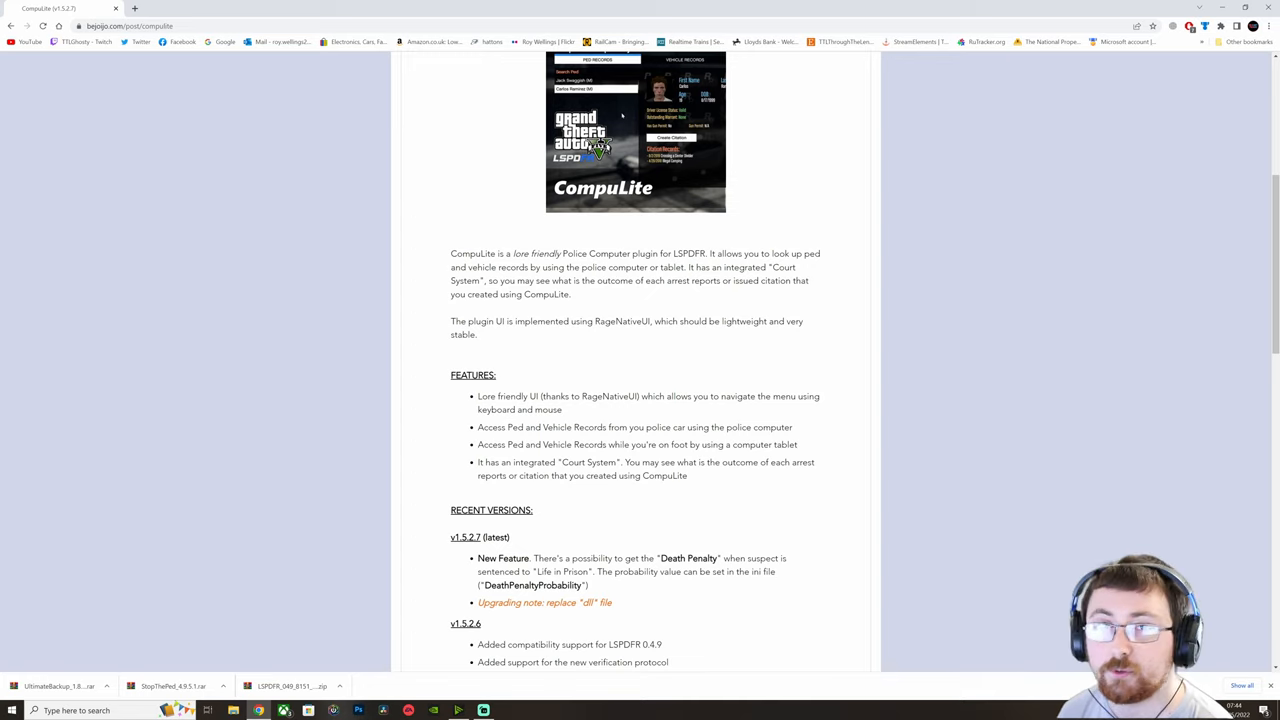
pyautogui.scroll(-3)
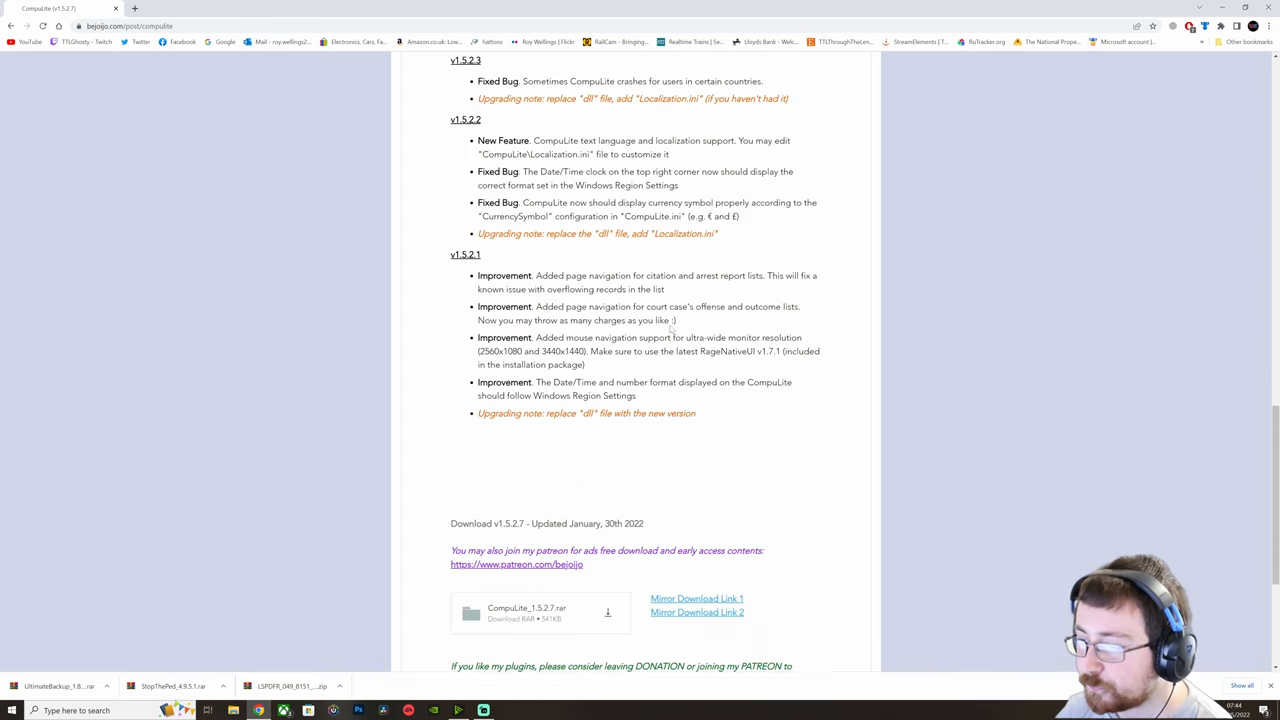
pyautogui.scroll(-3)
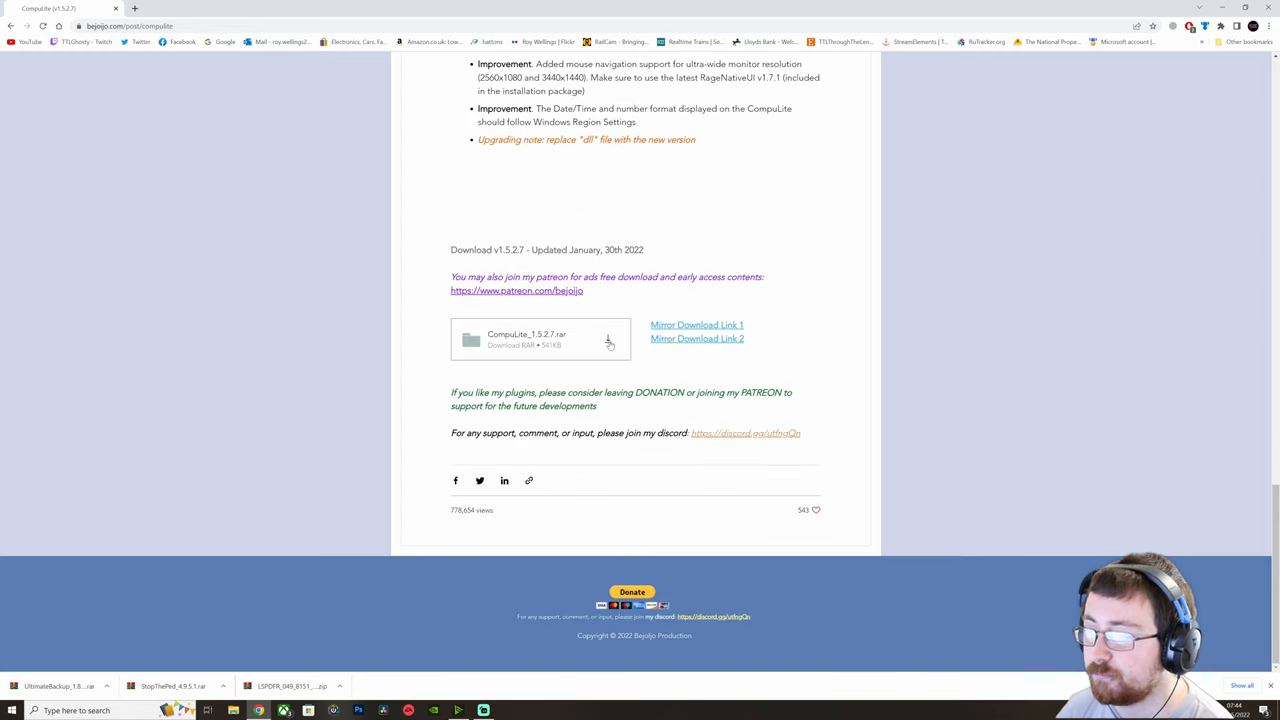
pyautogui.click(604, 340)
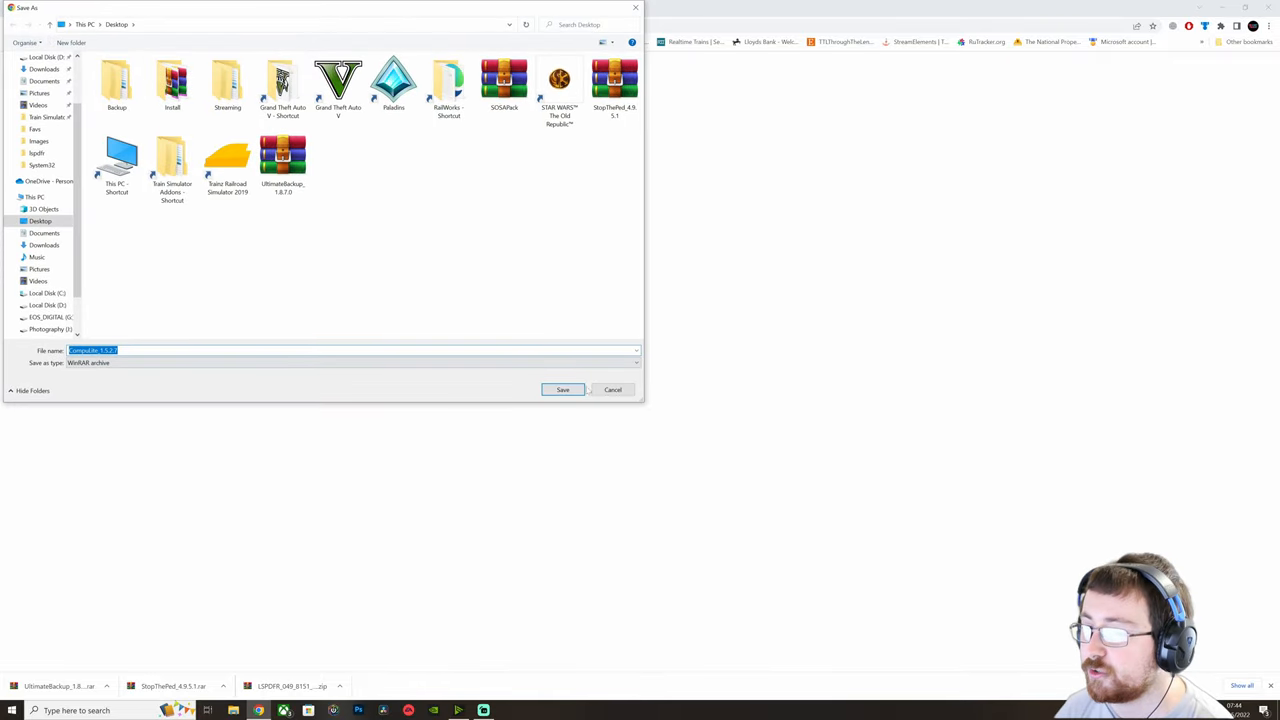
pyautogui.click(562, 388)
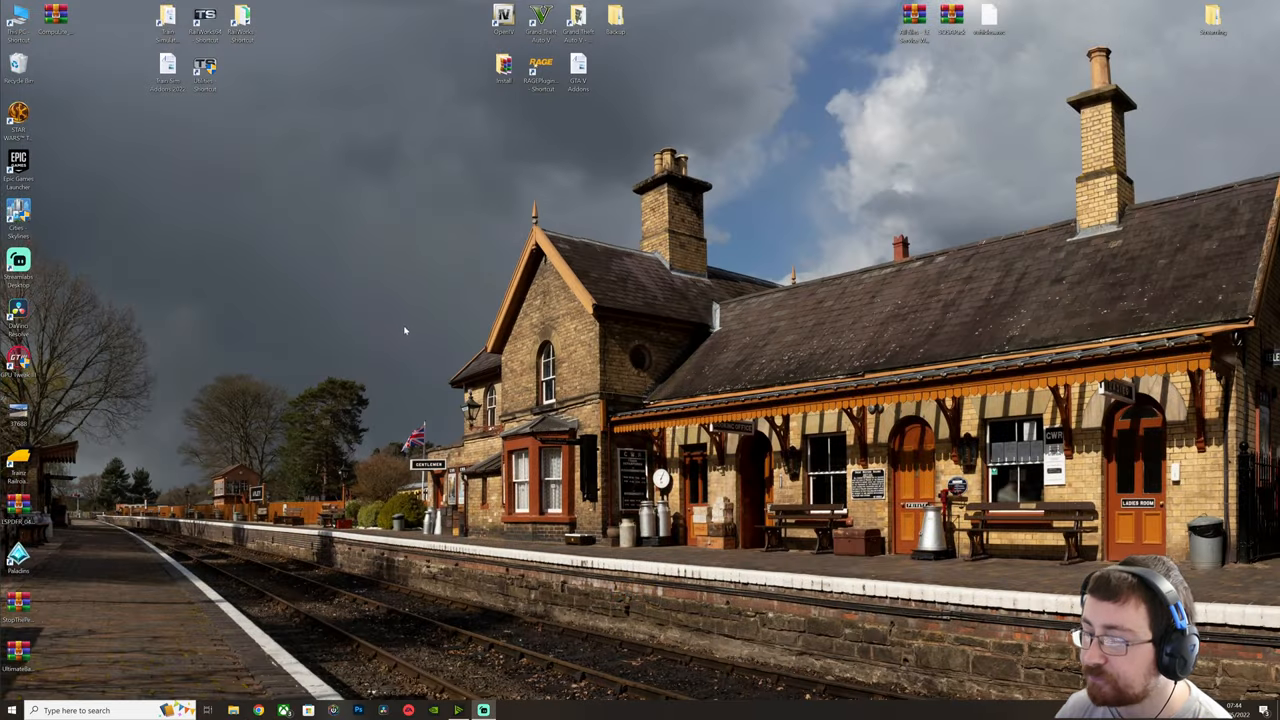
# - Browse to D:\SteamLibrary\steamapps\common\Grand Theft Auto V
pyautogui.doubleClick(568, 20)
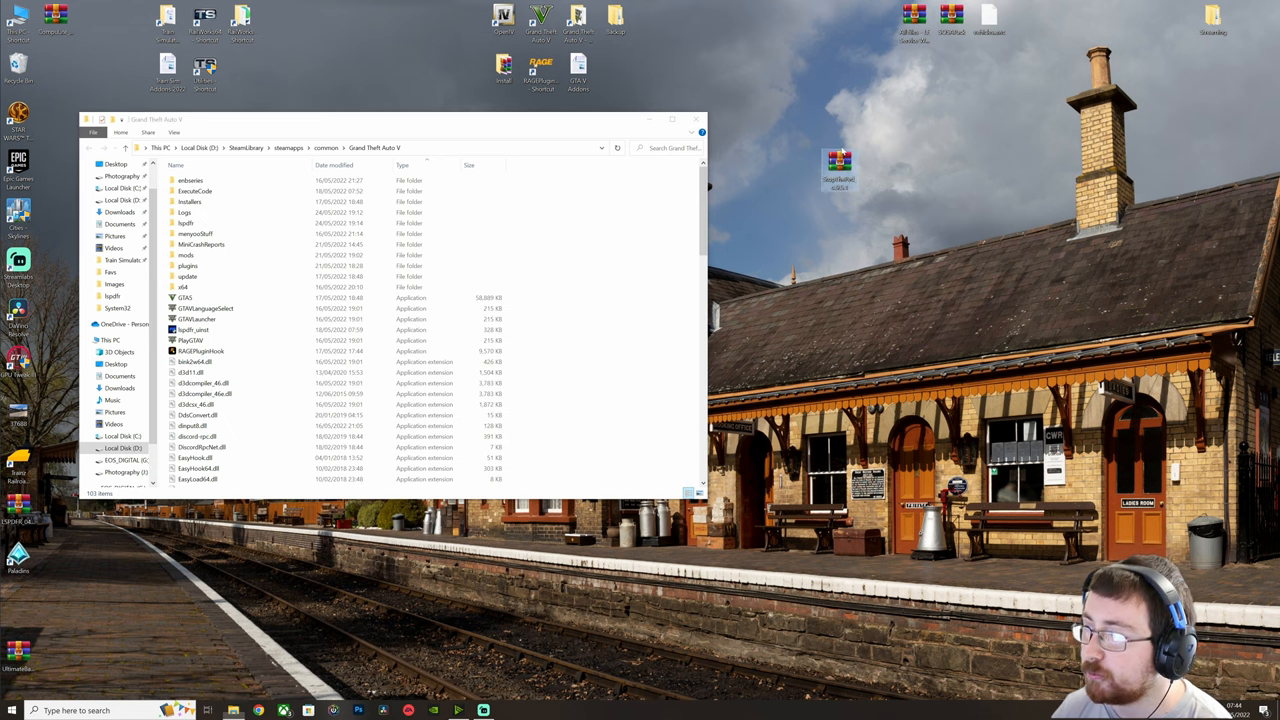
pyautogui.moveTo(836, 164)
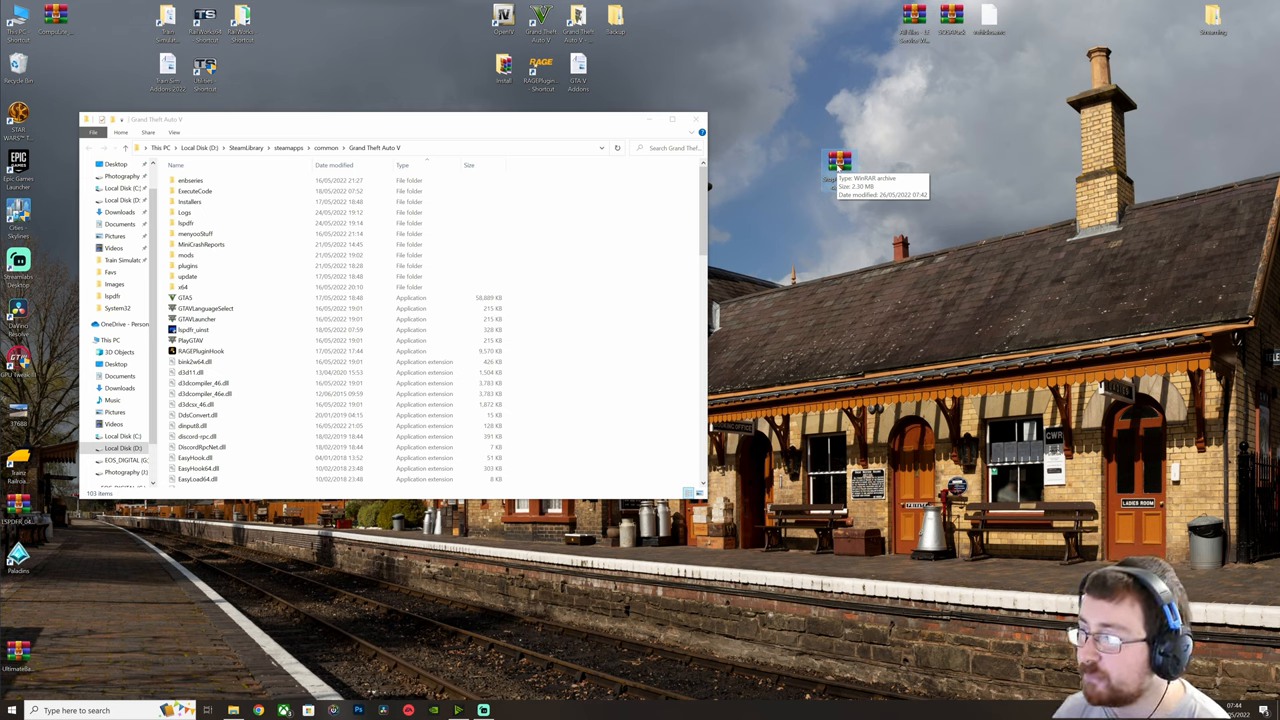
# - Extract the StopThePed.rar contents into the GTA V folder, resolving the same-name conflict
pyautogui.doubleClick(832, 162)
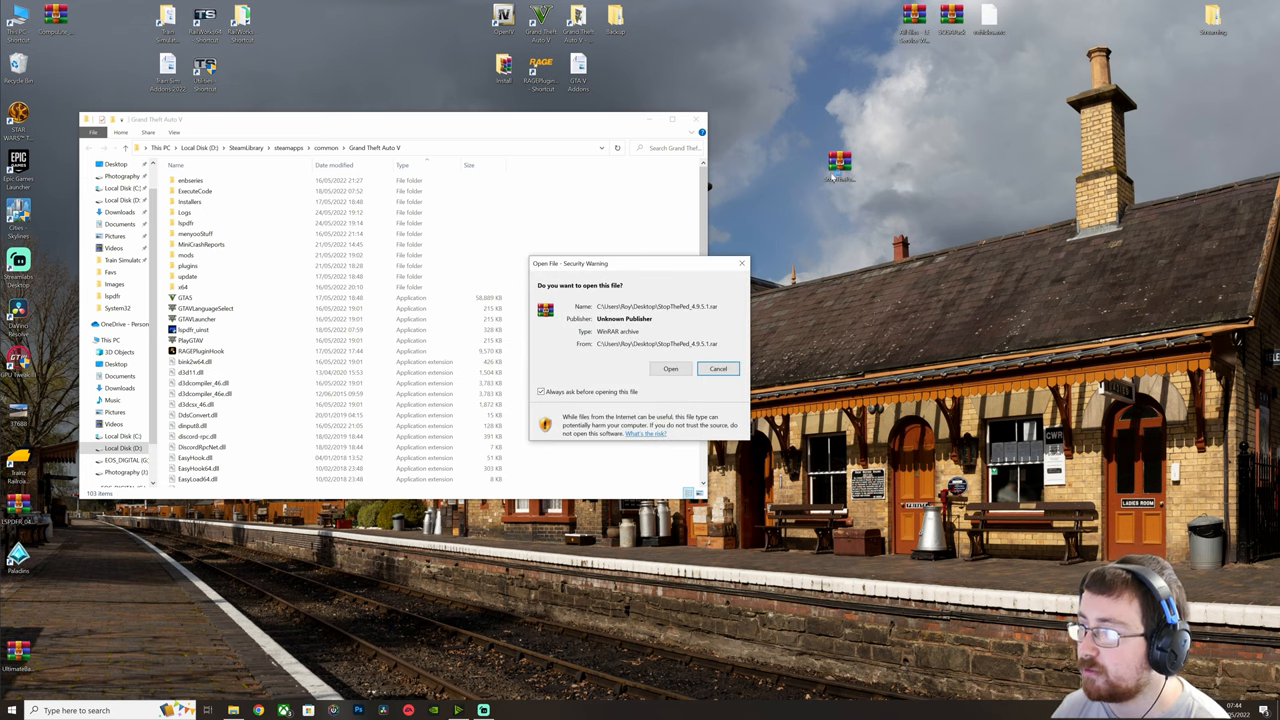
pyautogui.click(670, 368)
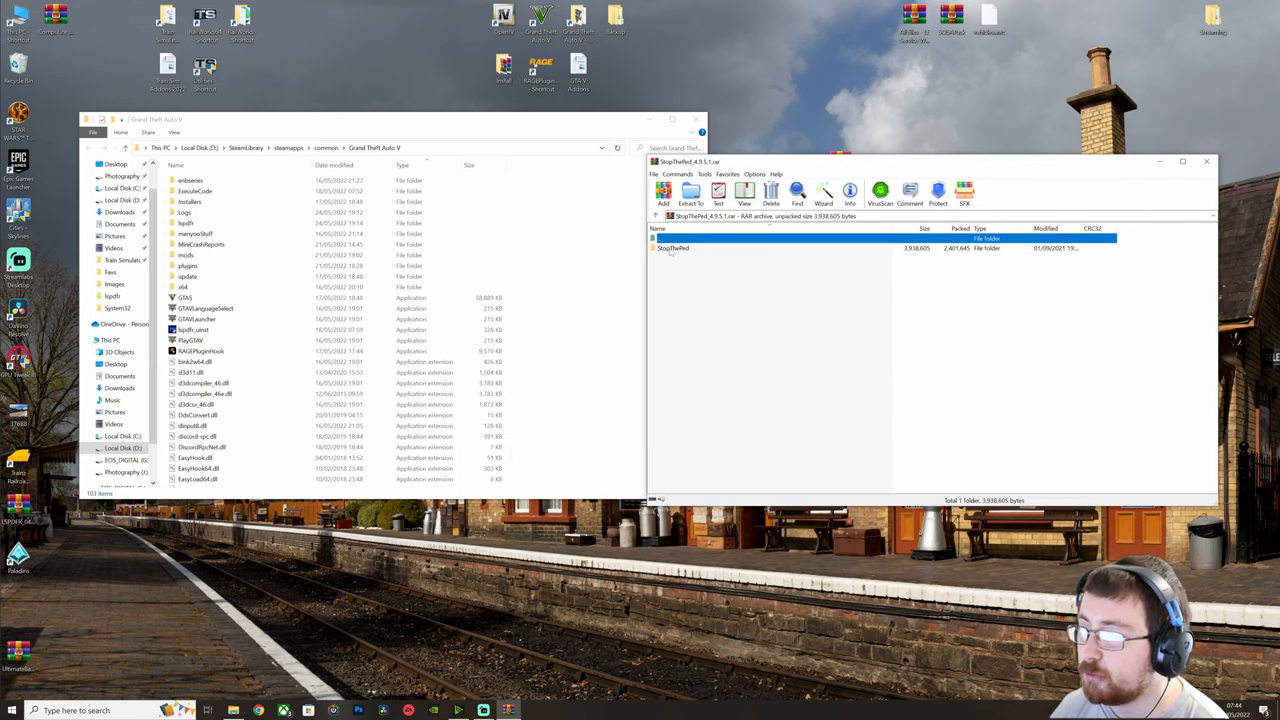
pyautogui.doubleClick(672, 248)
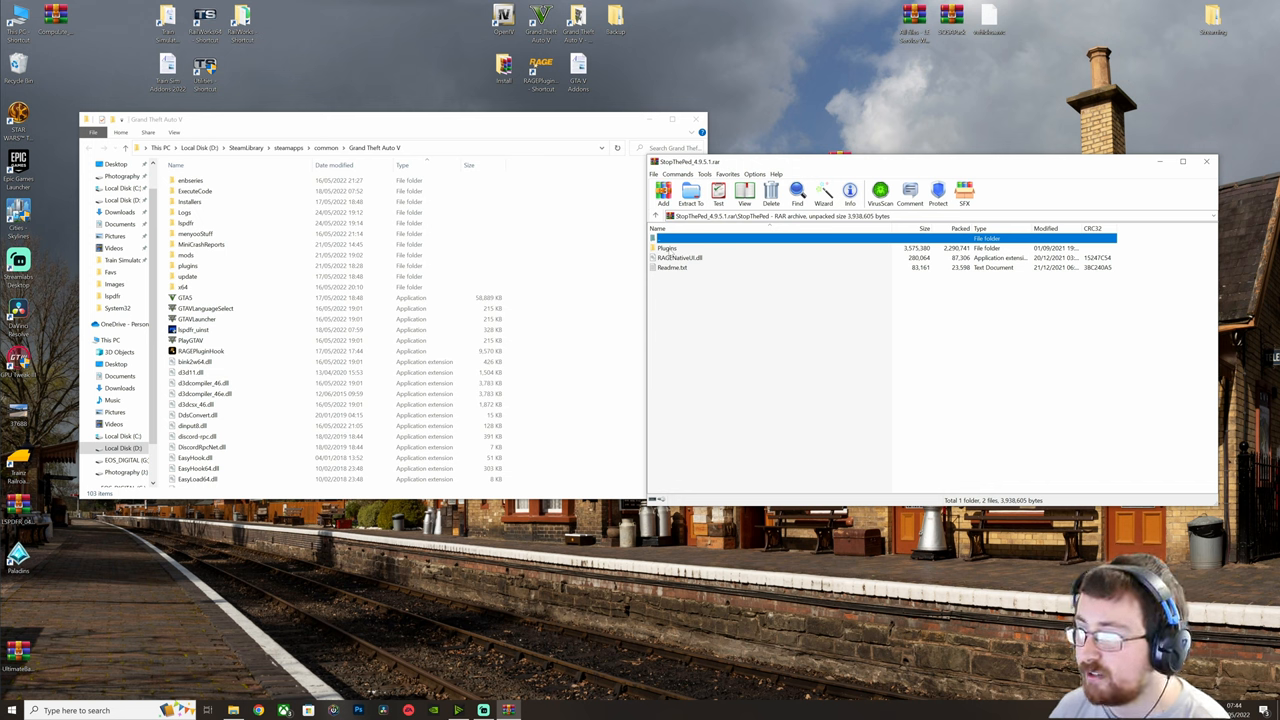
pyautogui.click(668, 248)
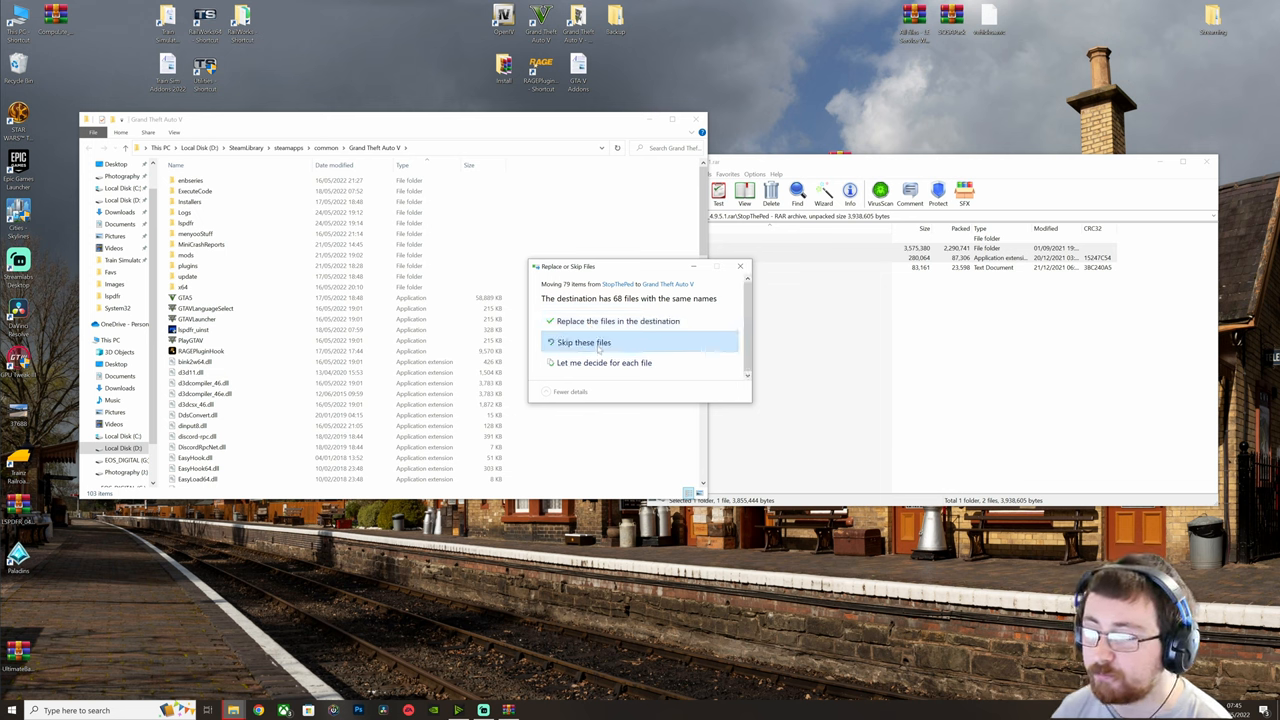
pyautogui.click(580, 342)
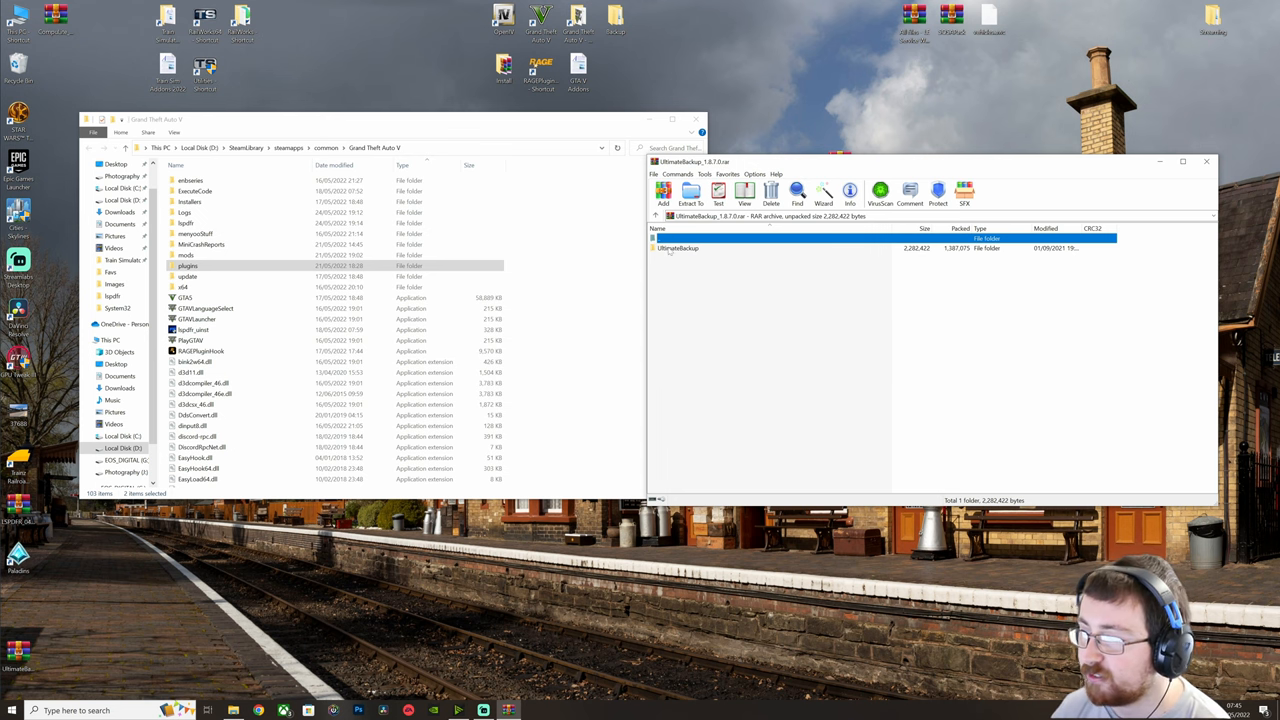
# - Extract the UltimateBackup folder contents into the GTA V folder, replacing existing files
pyautogui.doubleClick(678, 248)
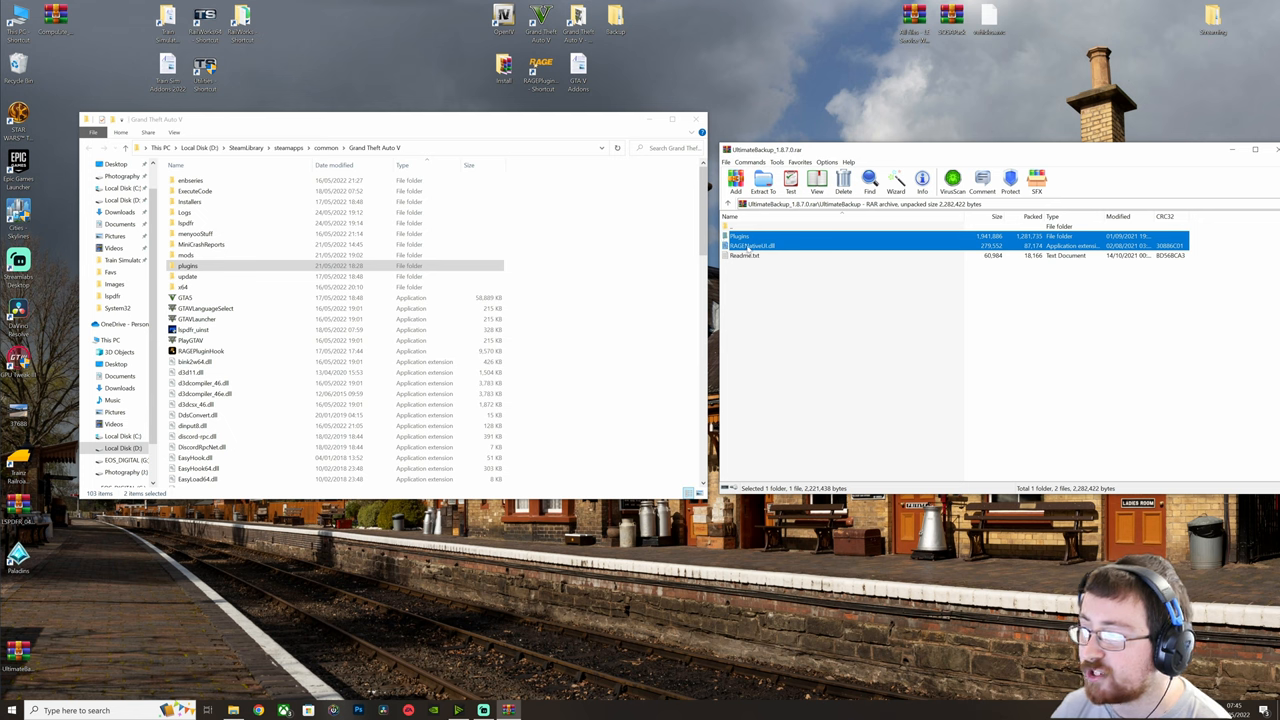
pyautogui.click(744, 236)
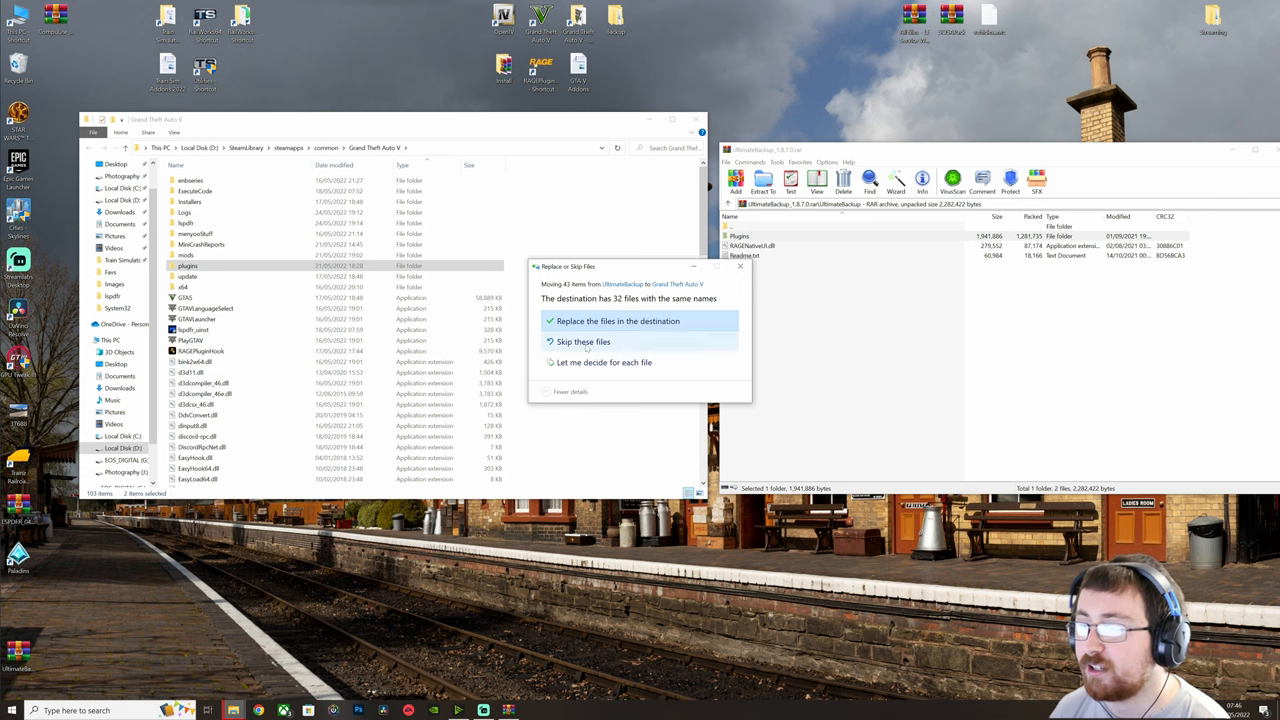
pyautogui.click(606, 320)
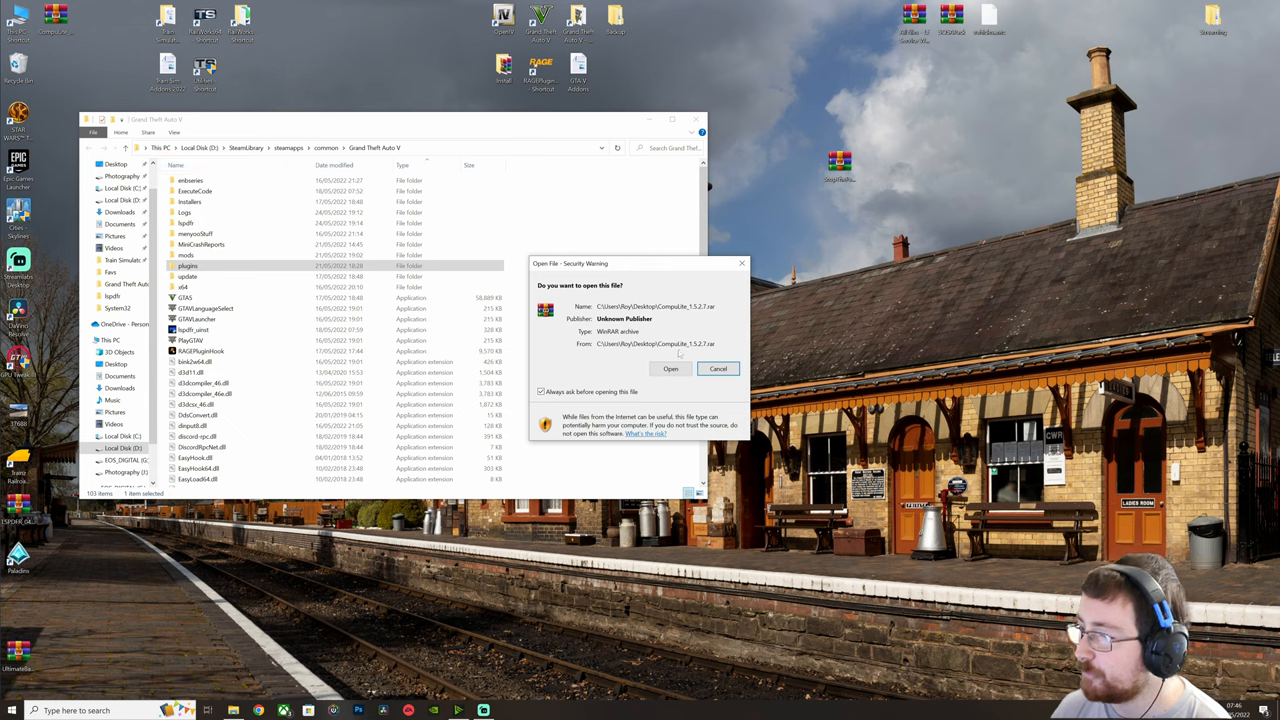
# - Extract the CompuLite folder contents into the GTA V folder, replacing existing files
pyautogui.click(668, 368)
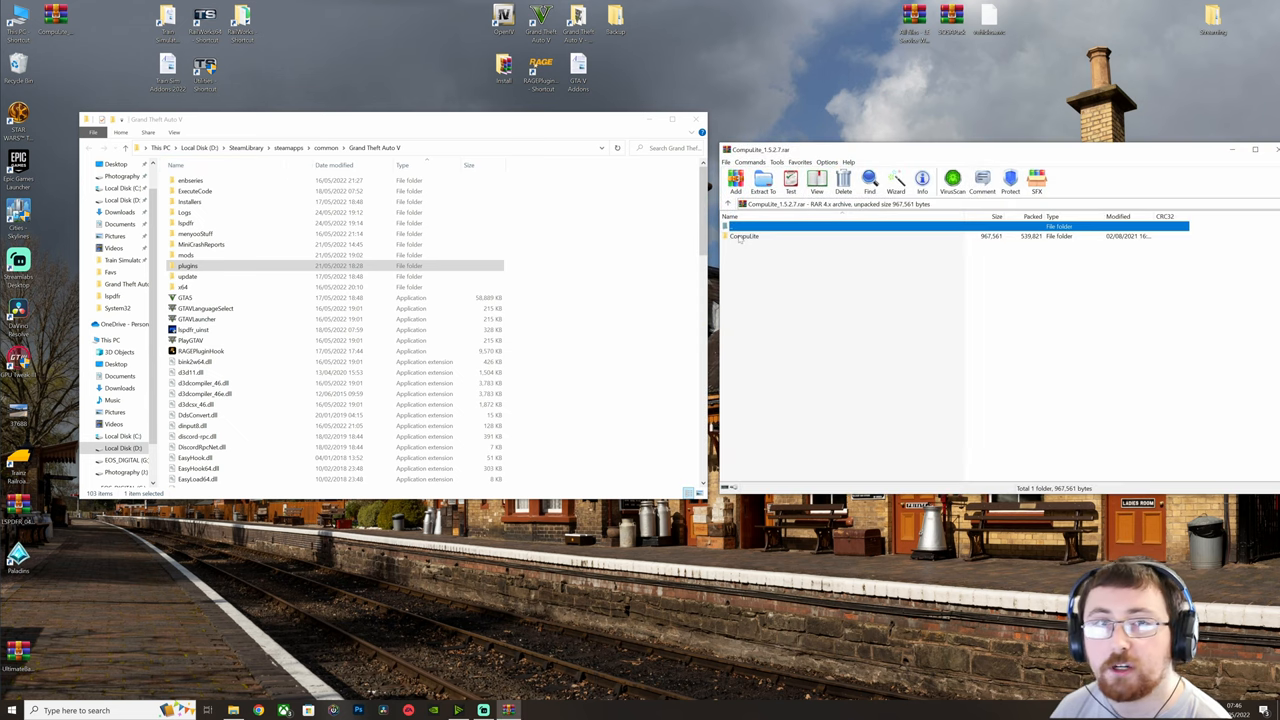
pyautogui.doubleClick(744, 236)
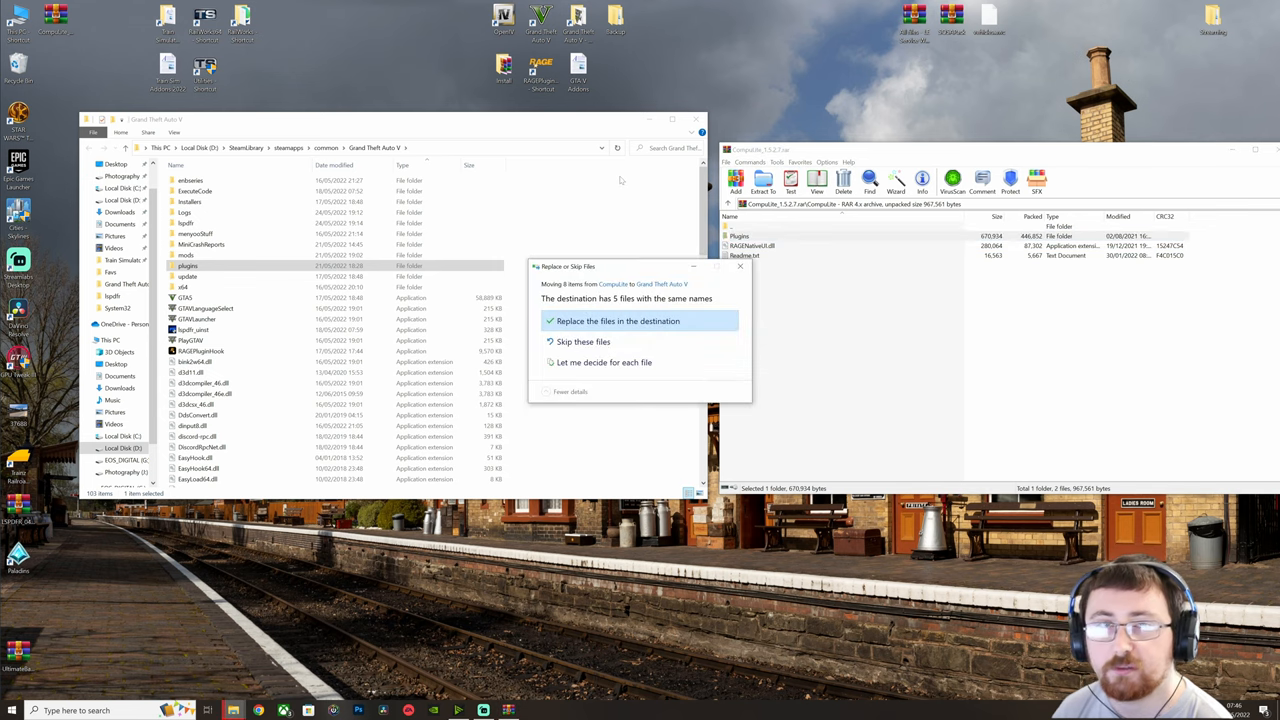
pyautogui.moveTo(646, 340)
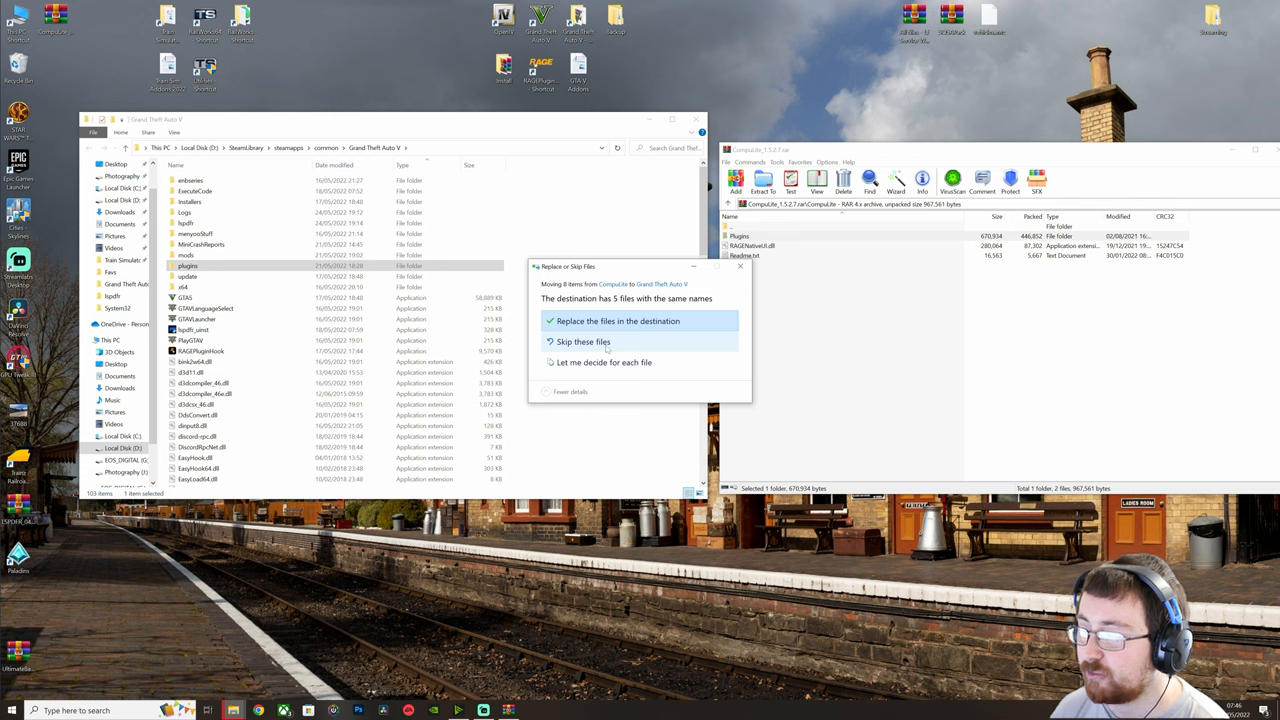
pyautogui.click(586, 320)
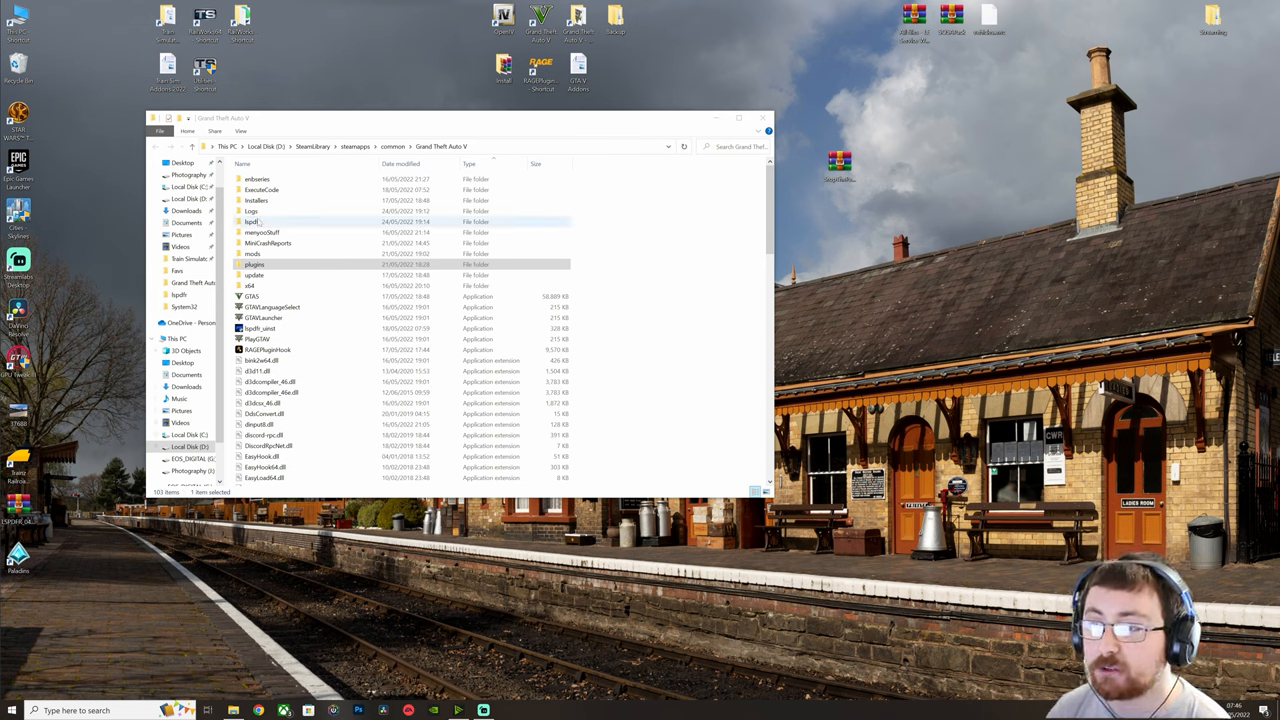
# - View lspdfr\keys.ini in Notepad and review the plugin key bindings near its end
pyautogui.doubleClick(252, 220)
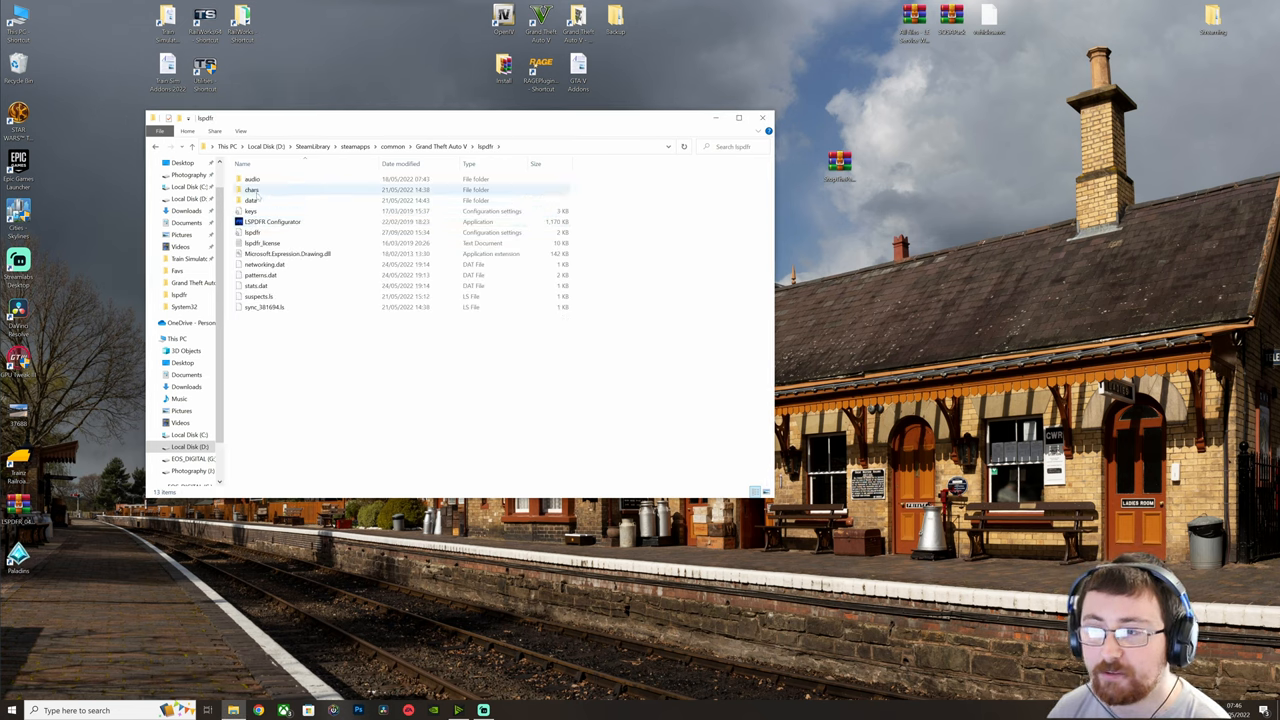
pyautogui.doubleClick(252, 212)
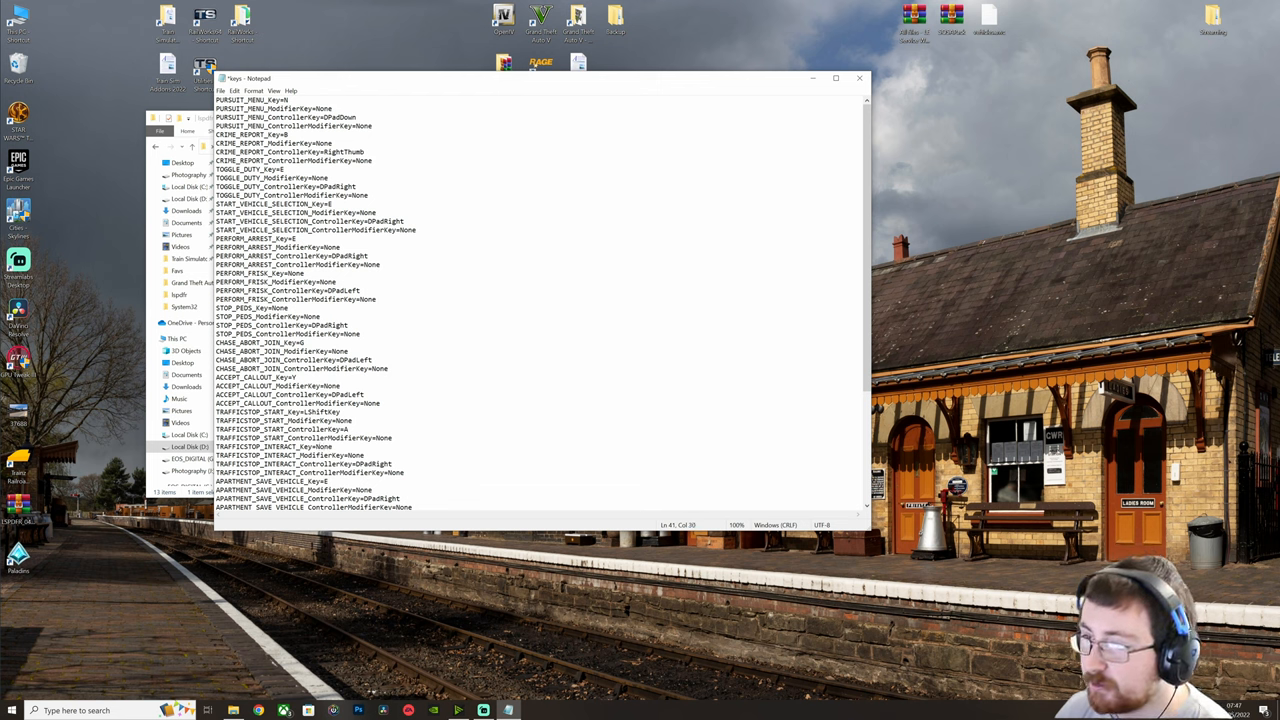
pyautogui.scroll(-3)
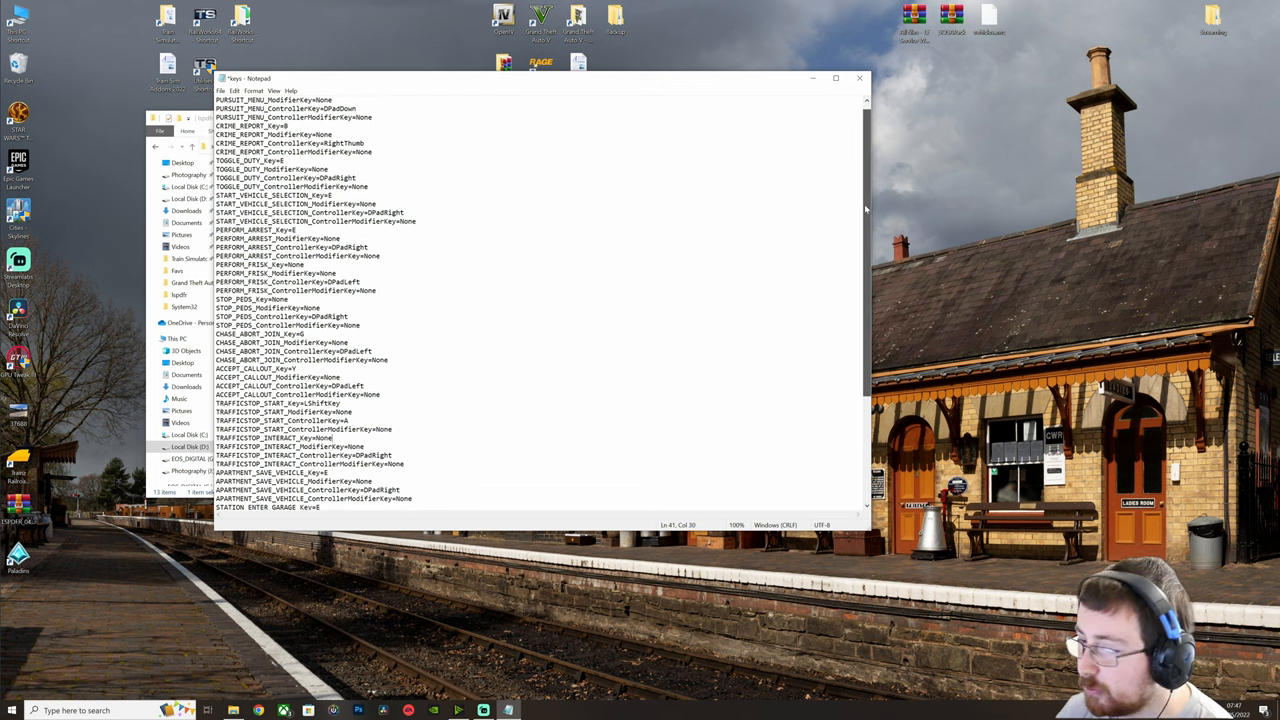
pyautogui.scroll(-3)
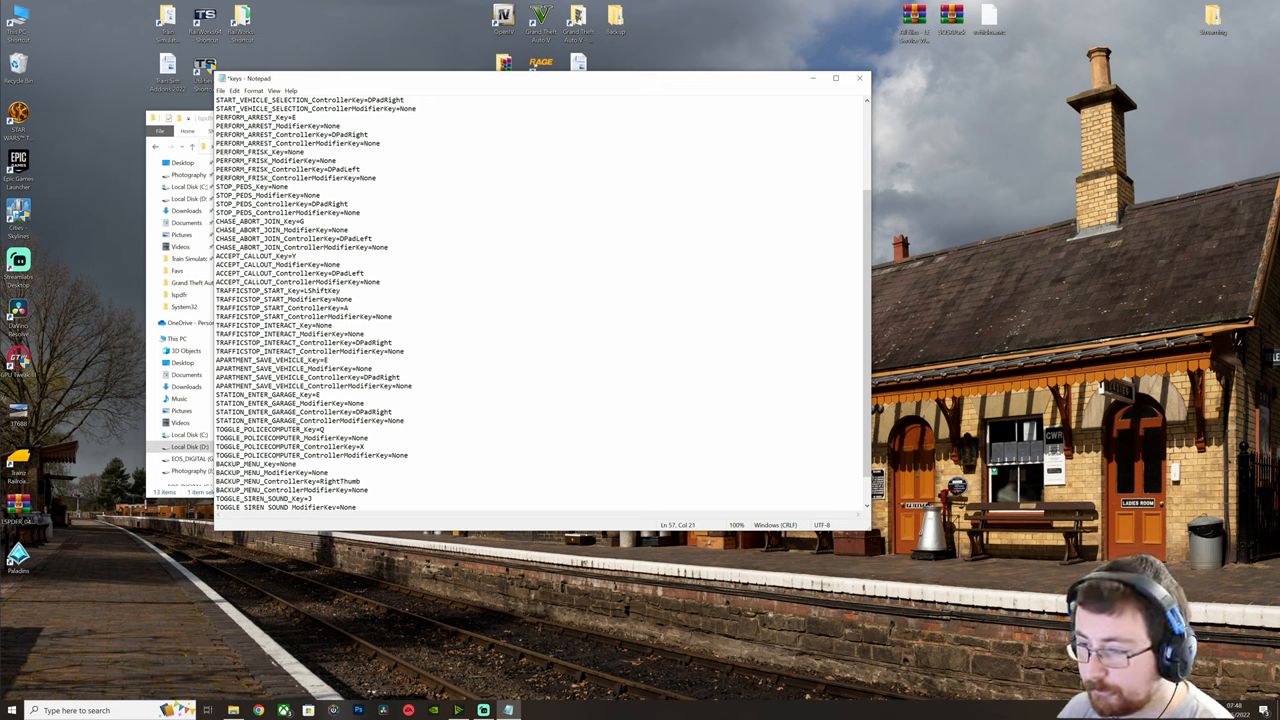
pyautogui.scroll(-3)
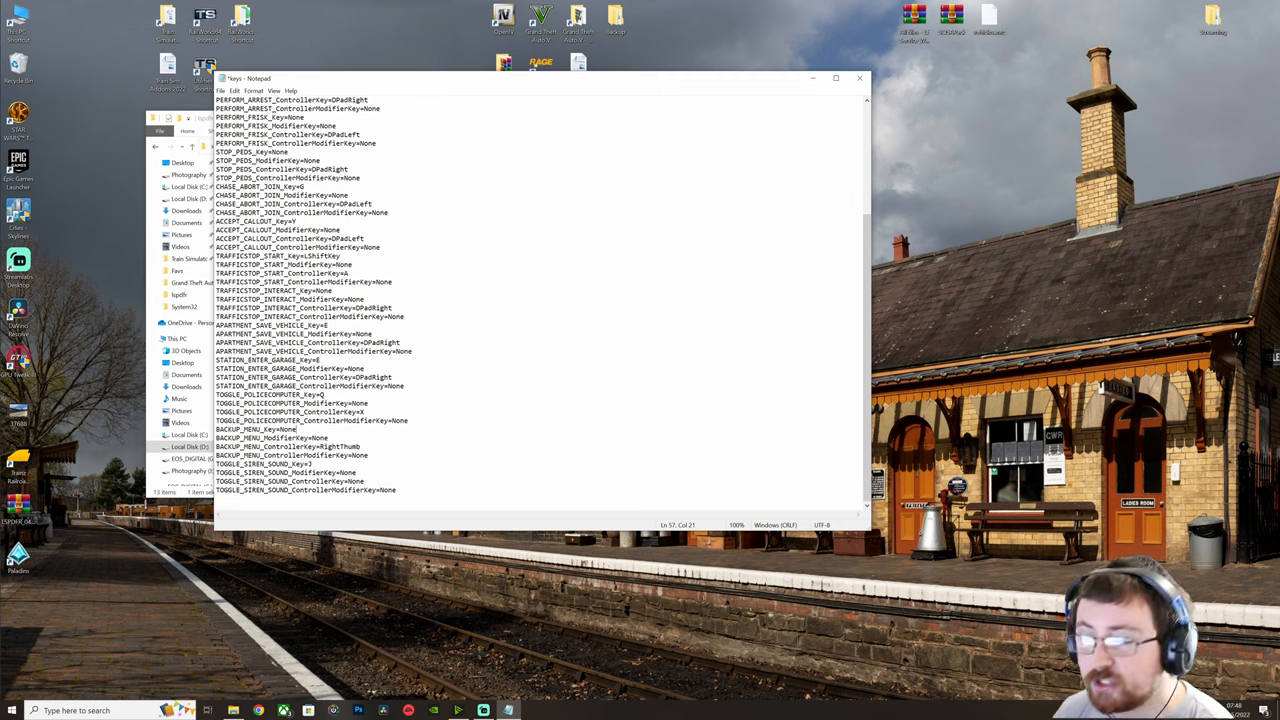
pyautogui.click(224, 92)
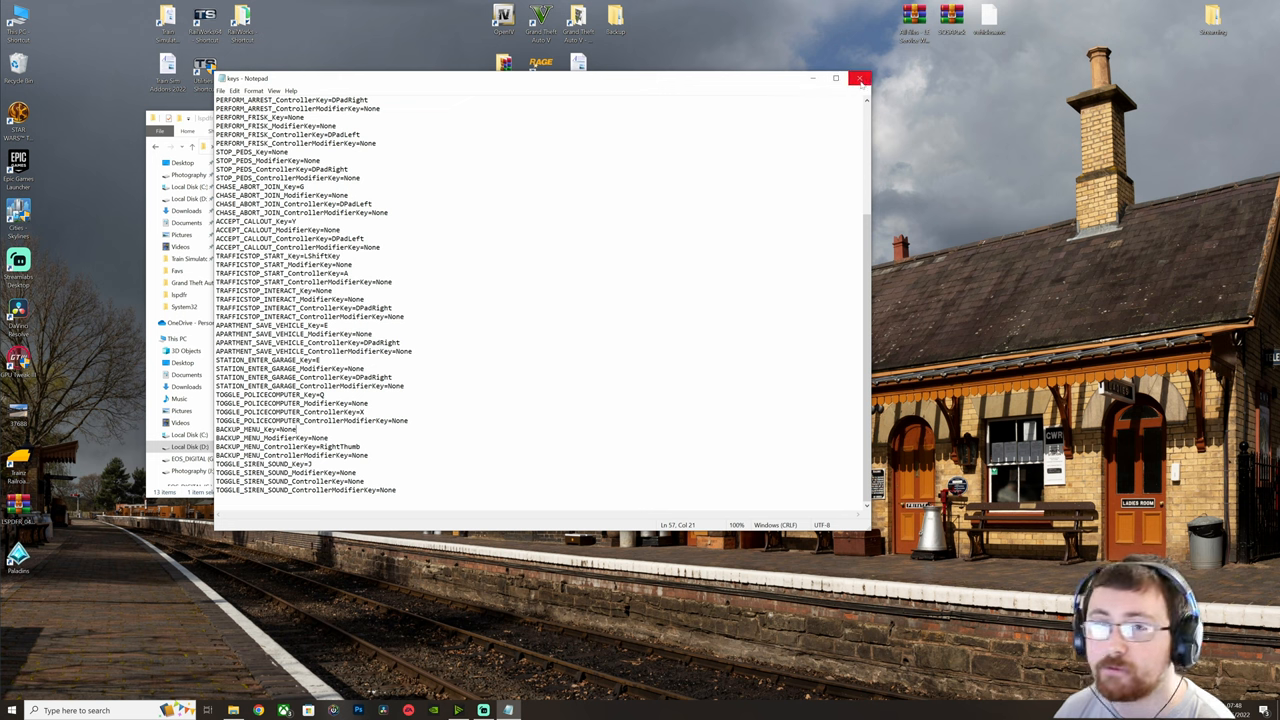
pyautogui.moveTo(858, 78)
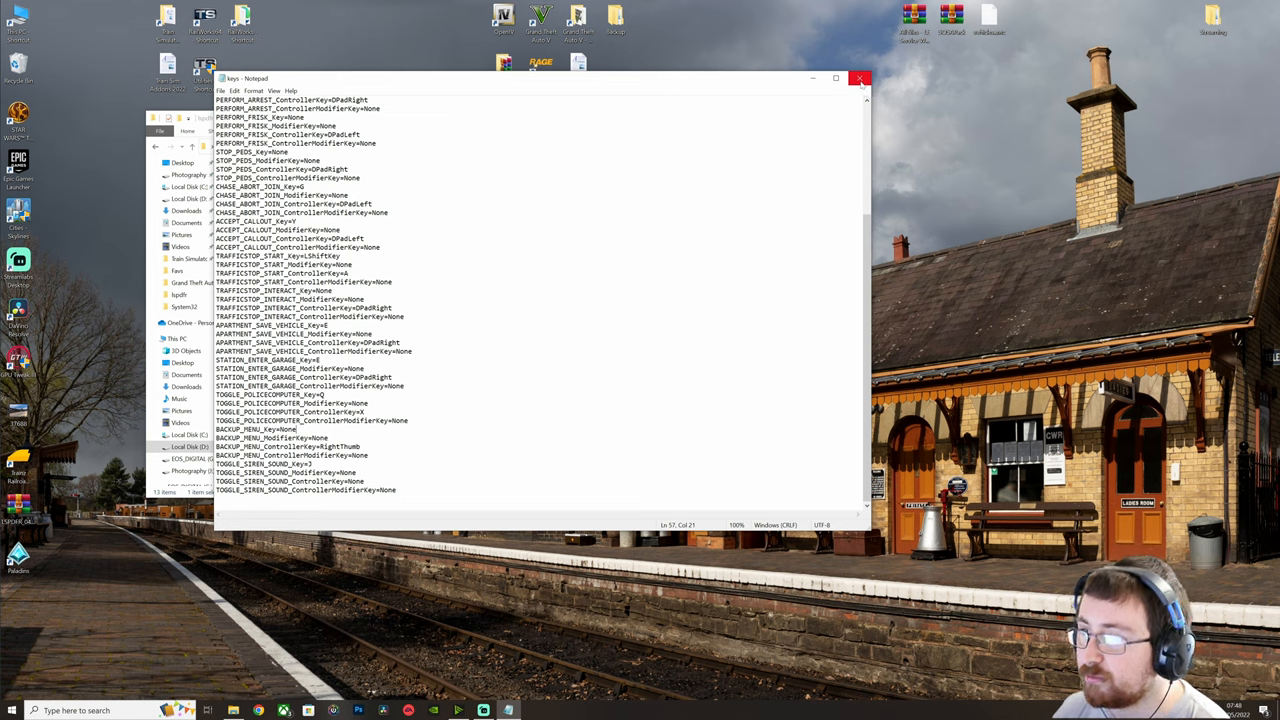
# - Close keys.ini and browse to plugins\LSPDFR to review the installed callout and plugin files
pyautogui.click(858, 78)
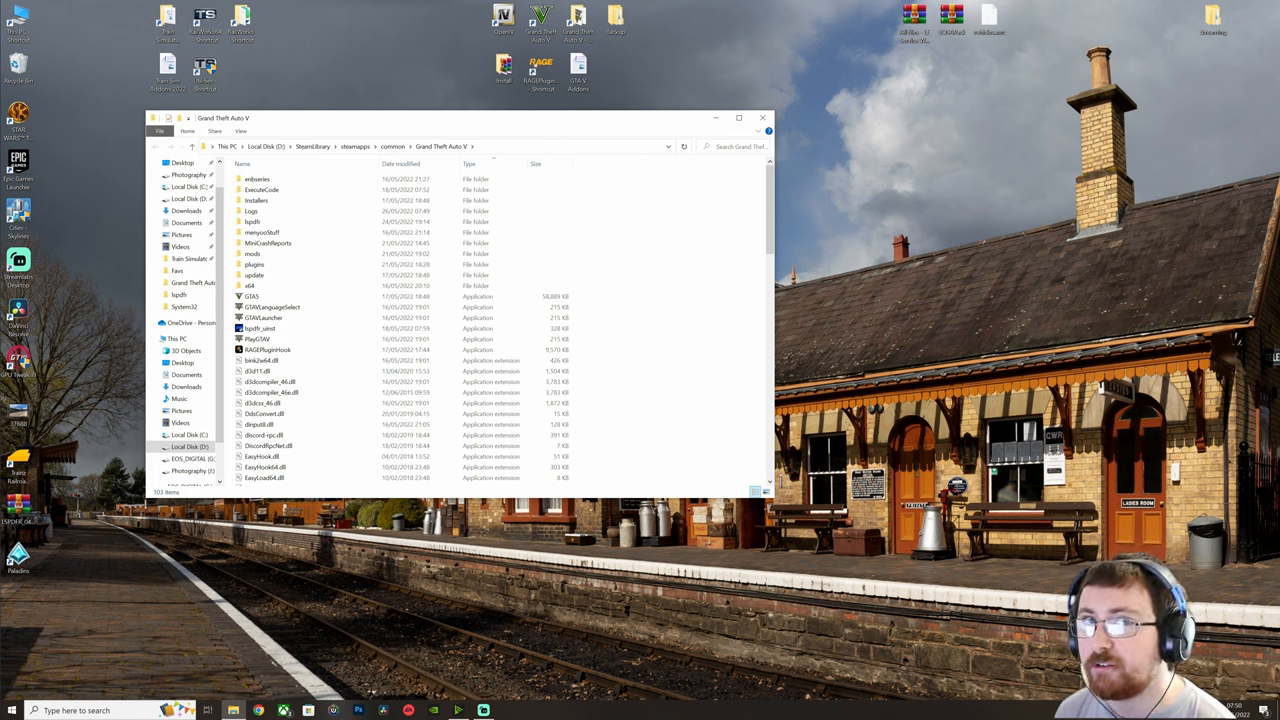
pyautogui.click(256, 264)
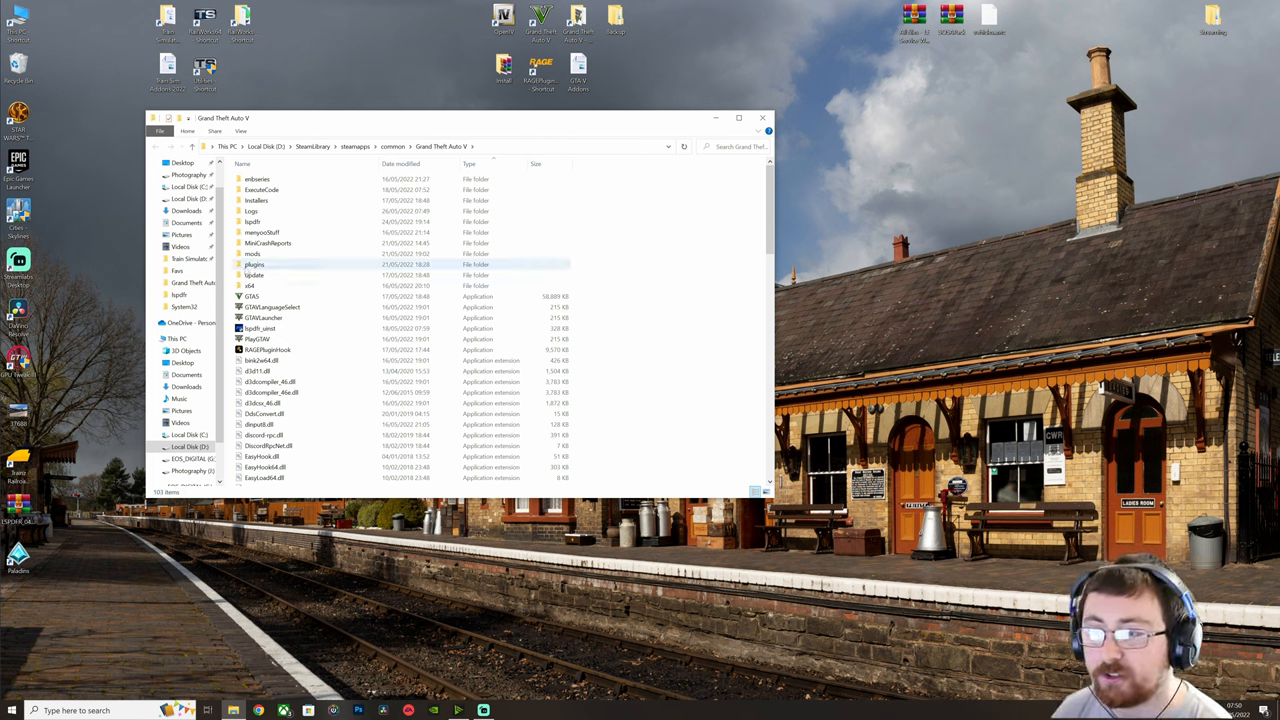
pyautogui.doubleClick(252, 264)
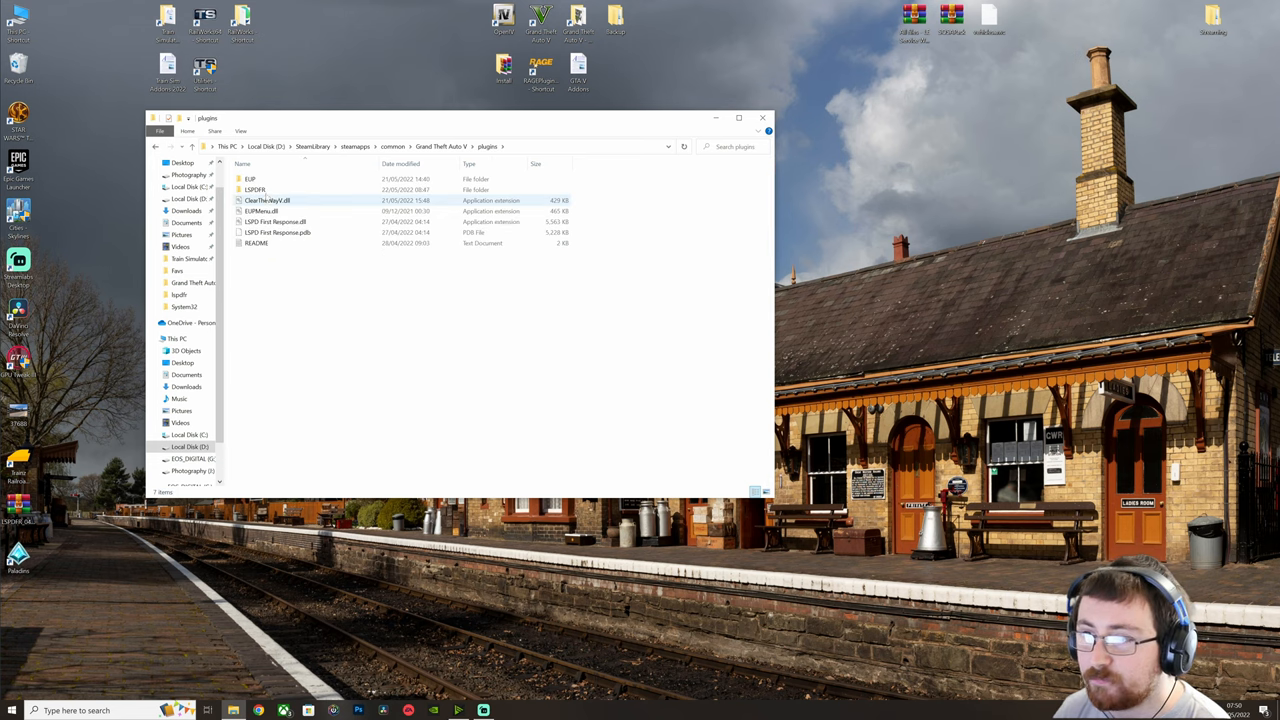
pyautogui.doubleClick(256, 188)
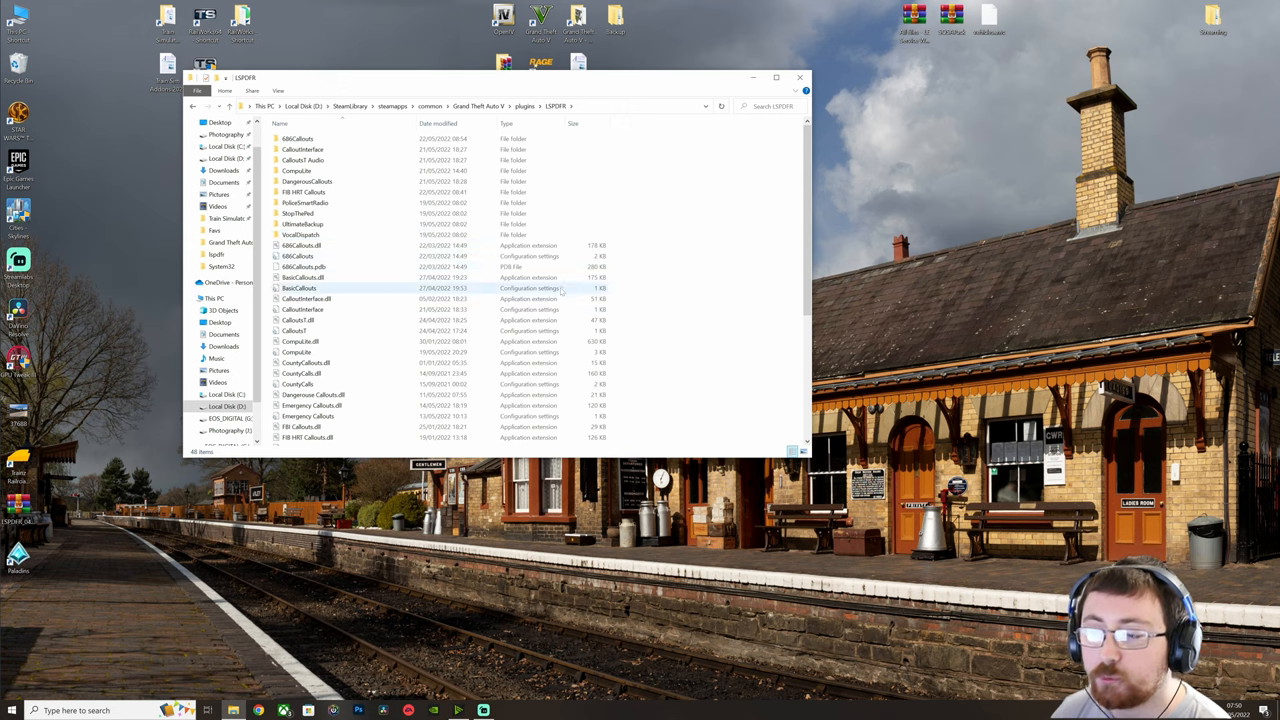
pyautogui.scroll(-3)
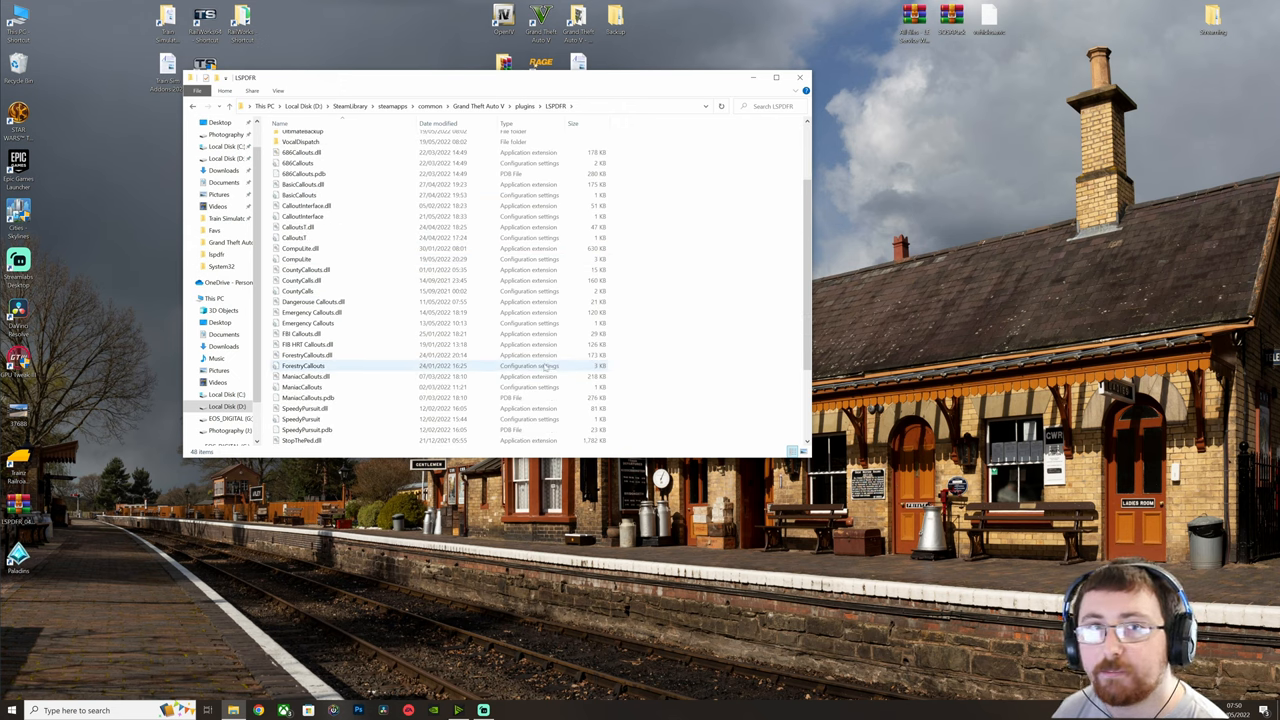
pyautogui.scroll(-3)
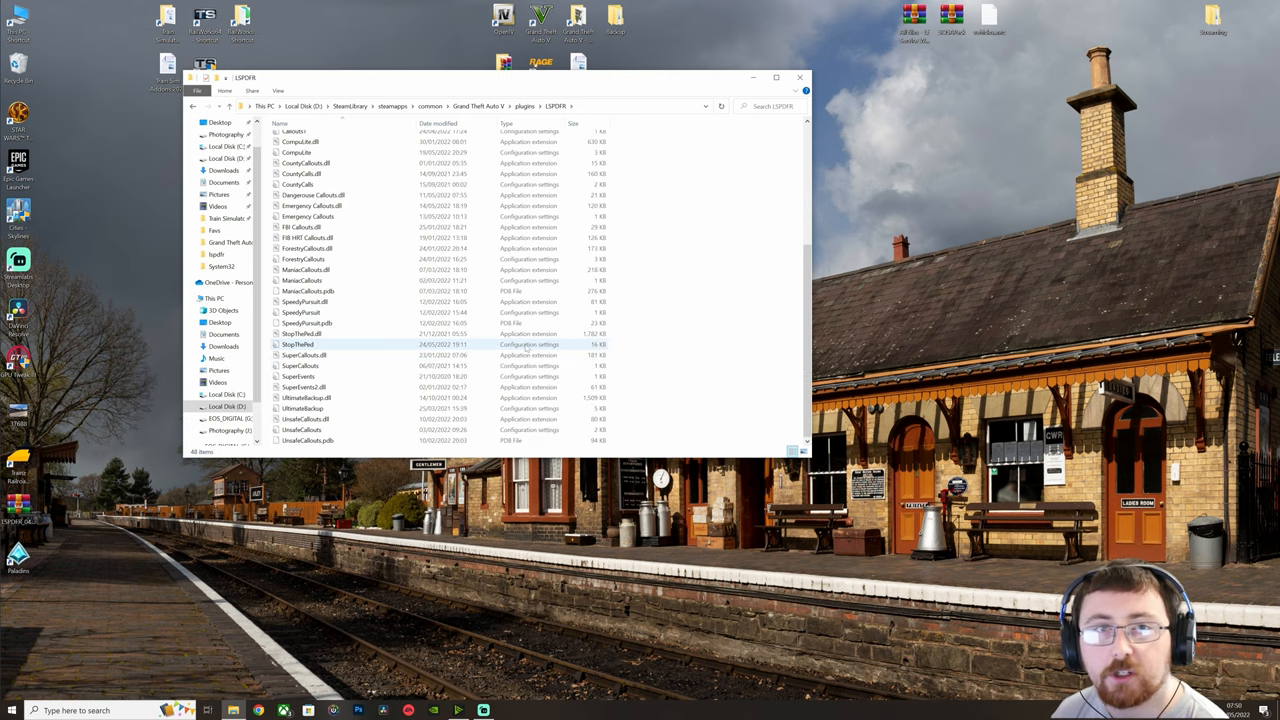
# - Open StopThePed.ini in Notepad and read through its key bindings and options
pyautogui.doubleClick(298, 344)
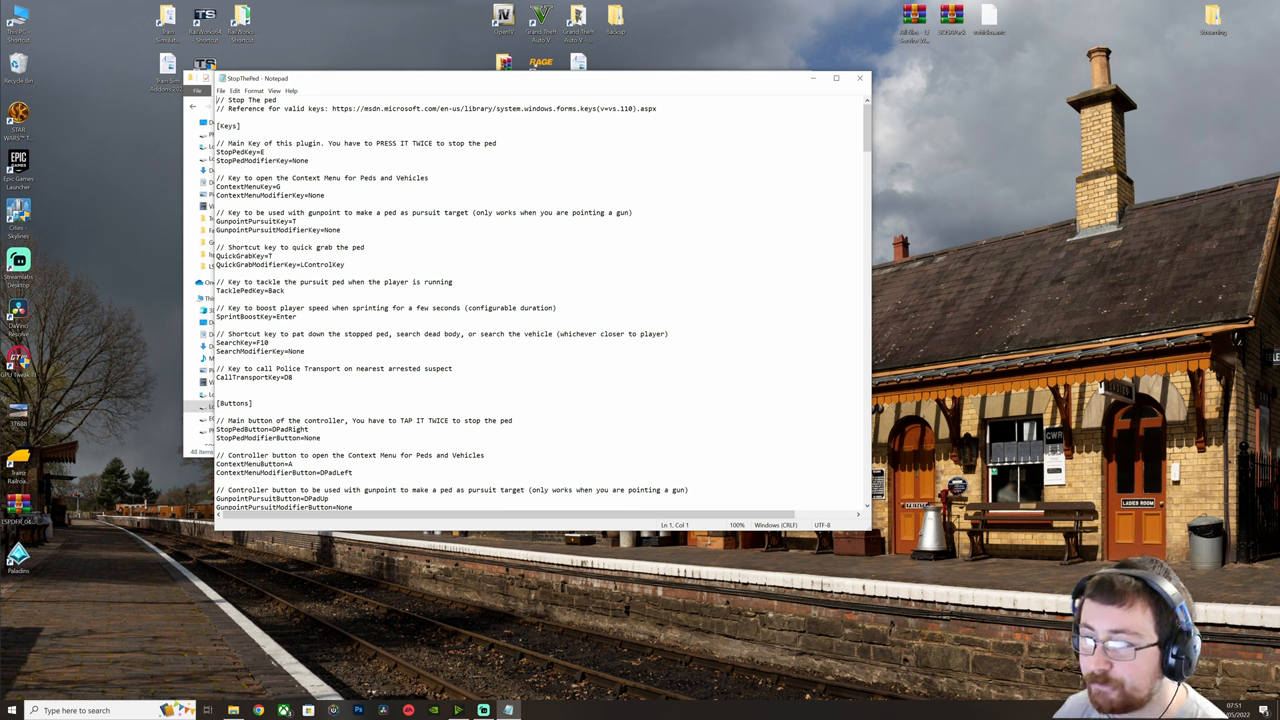
pyautogui.scroll(-3)
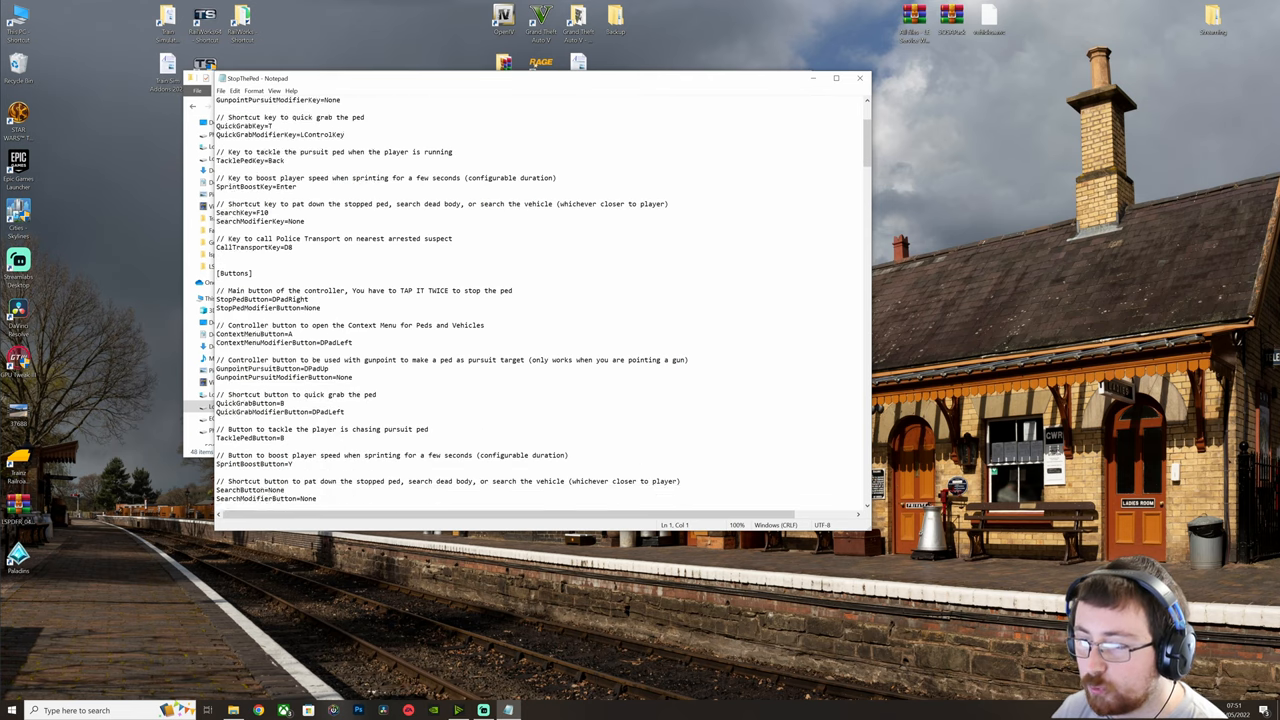
pyautogui.scroll(-3)
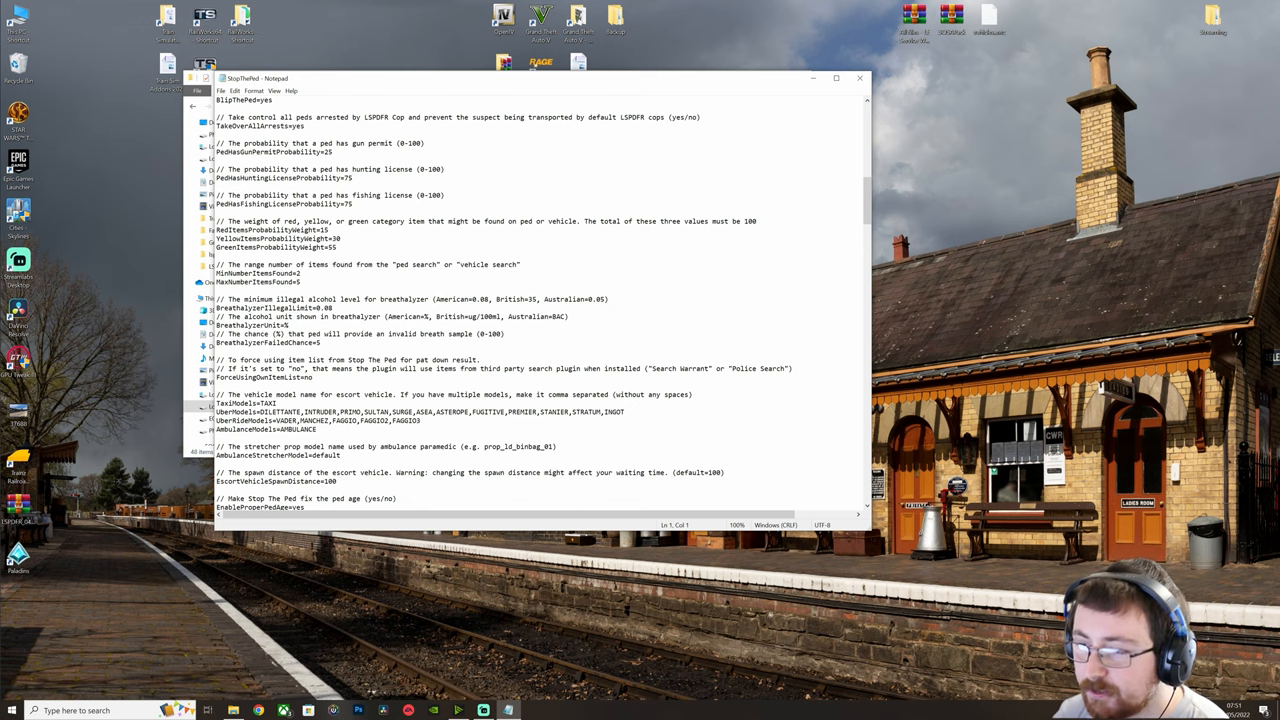
pyautogui.scroll(-3)
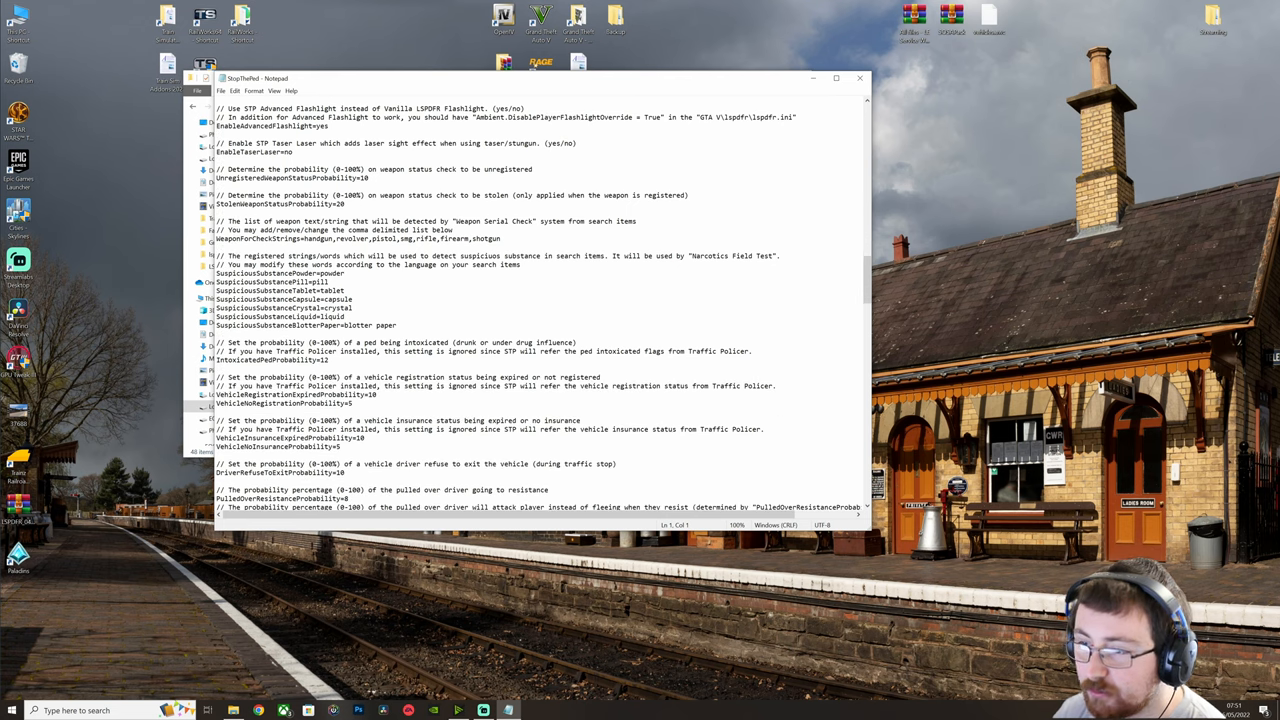
pyautogui.scroll(-3)
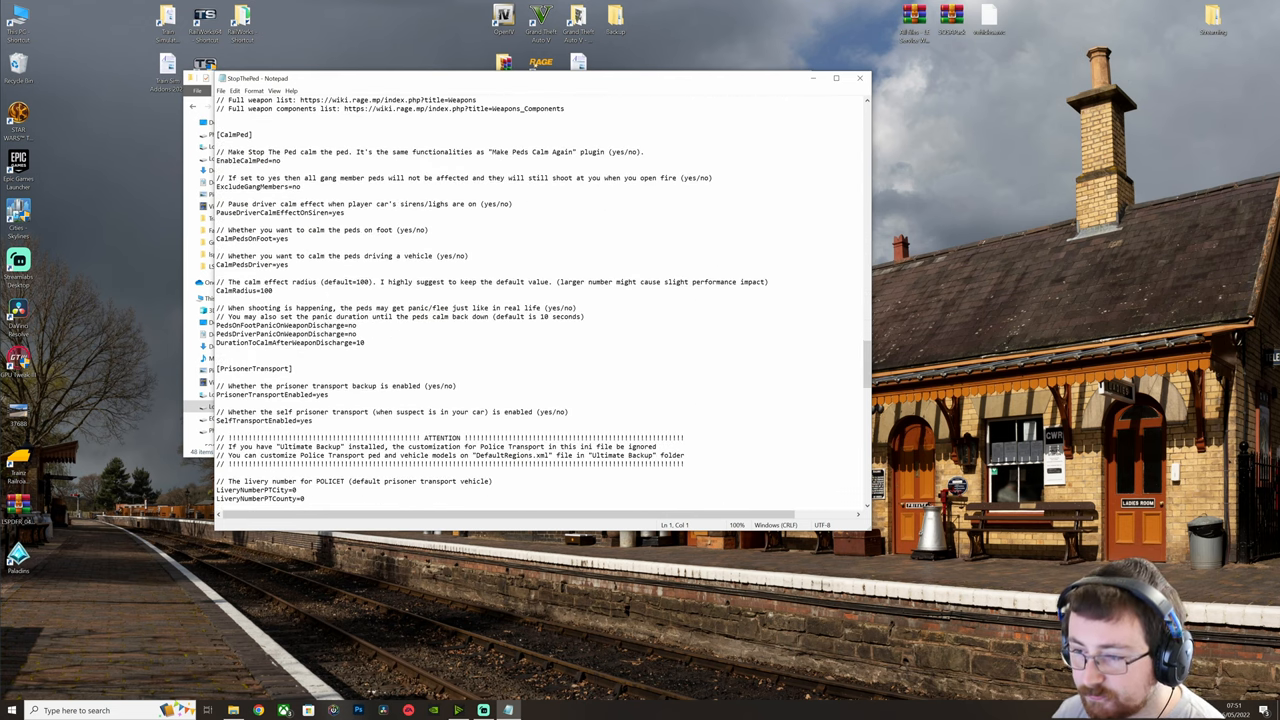
pyautogui.scroll(-3)
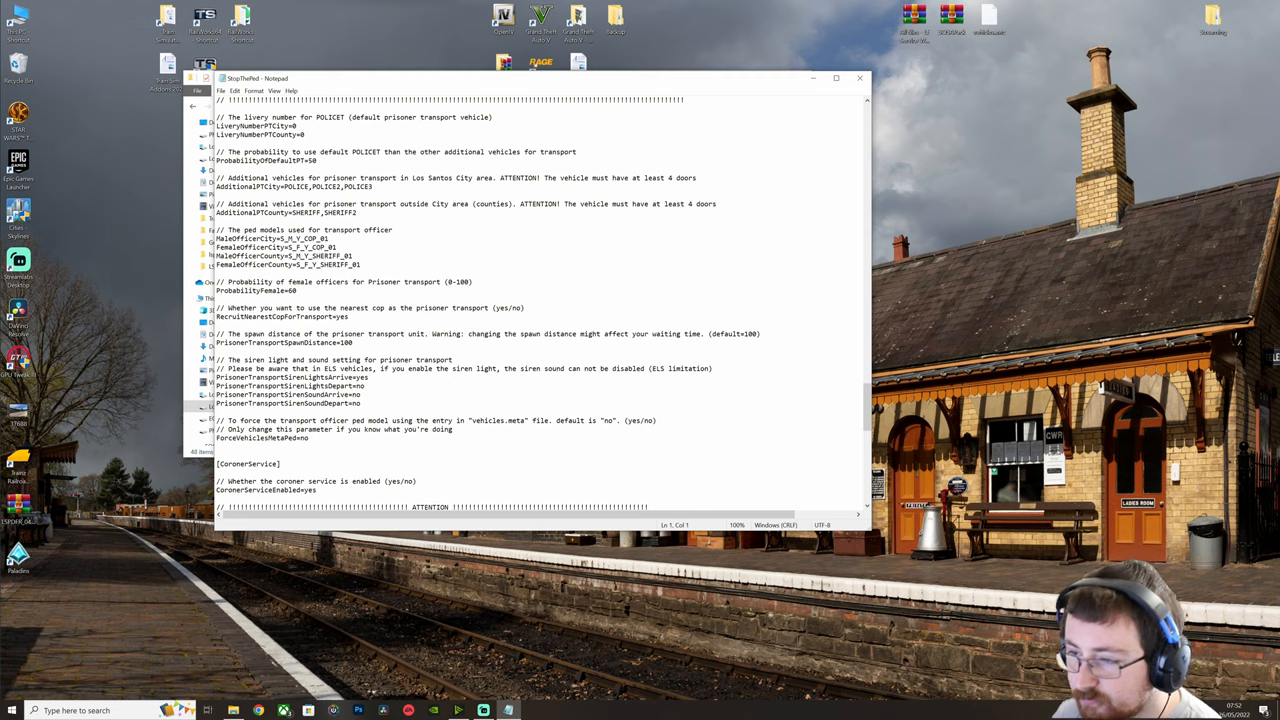
pyautogui.scroll(-3)
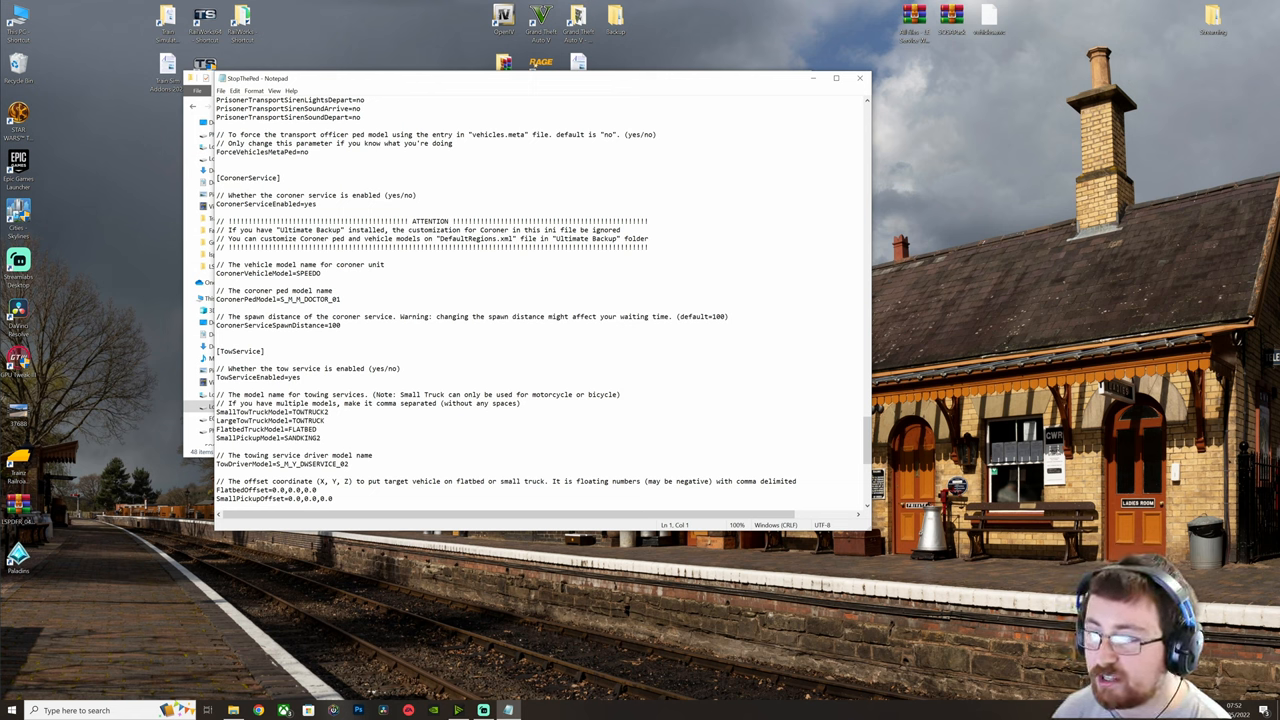
pyautogui.scroll(-3)
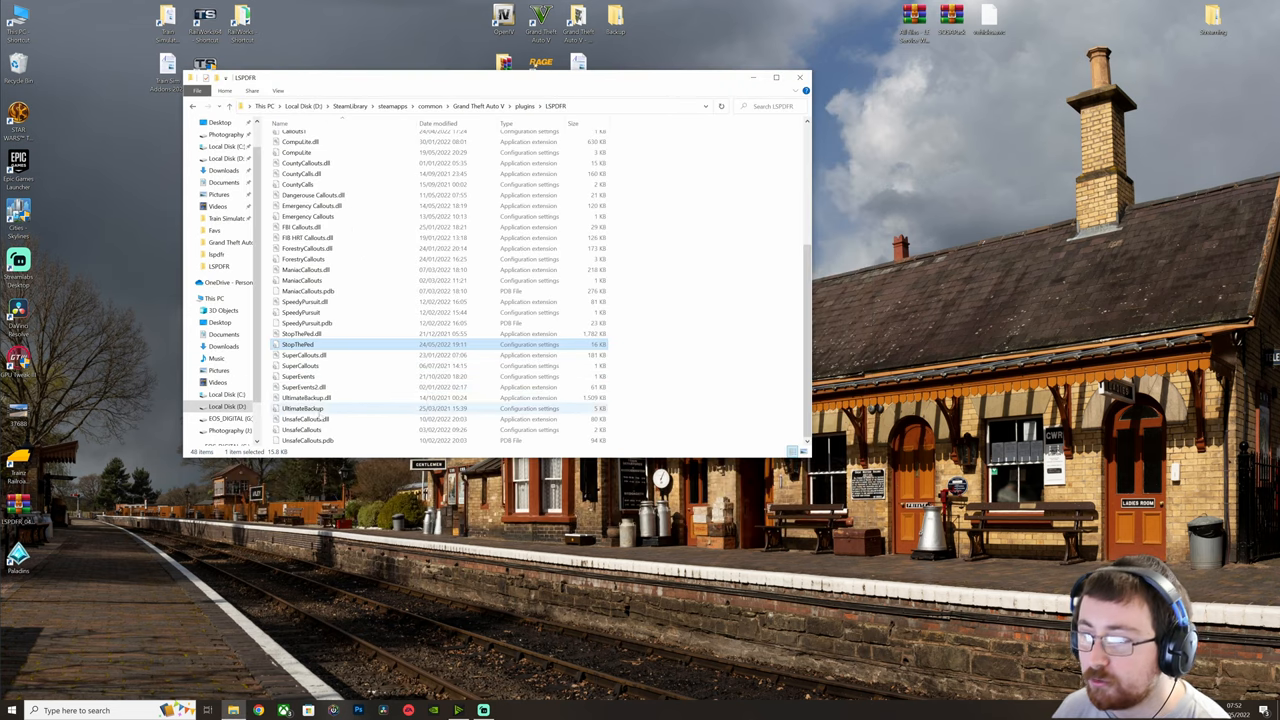
pyautogui.moveTo(304, 408)
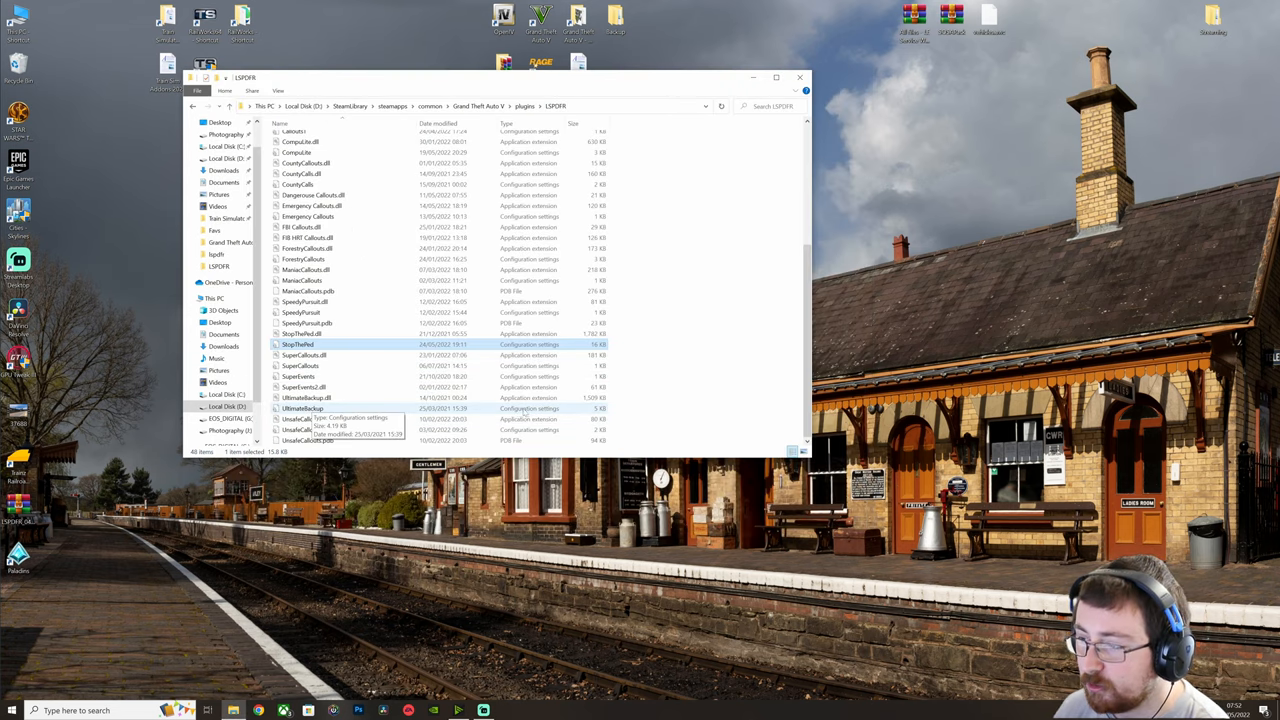
# - Open UltimateBackup.ini in Notepad and read through its keys and parameters
pyautogui.doubleClick(302, 412)
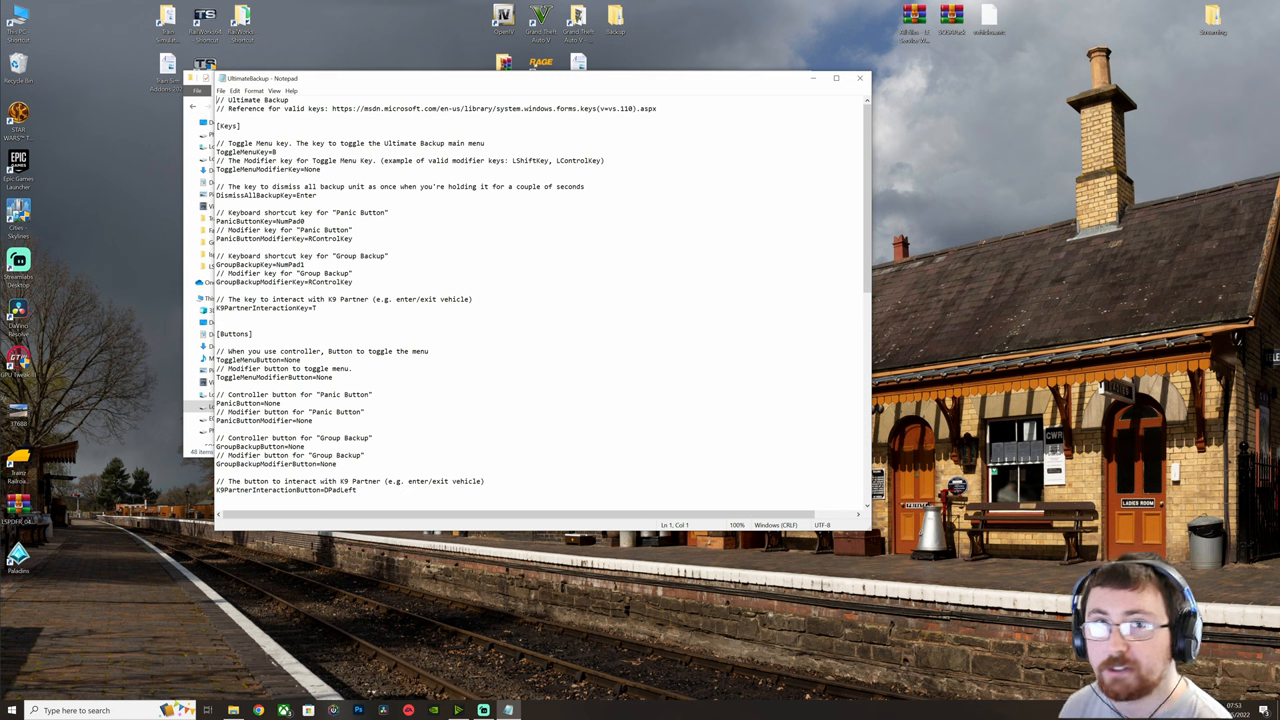
pyautogui.scroll(-3)
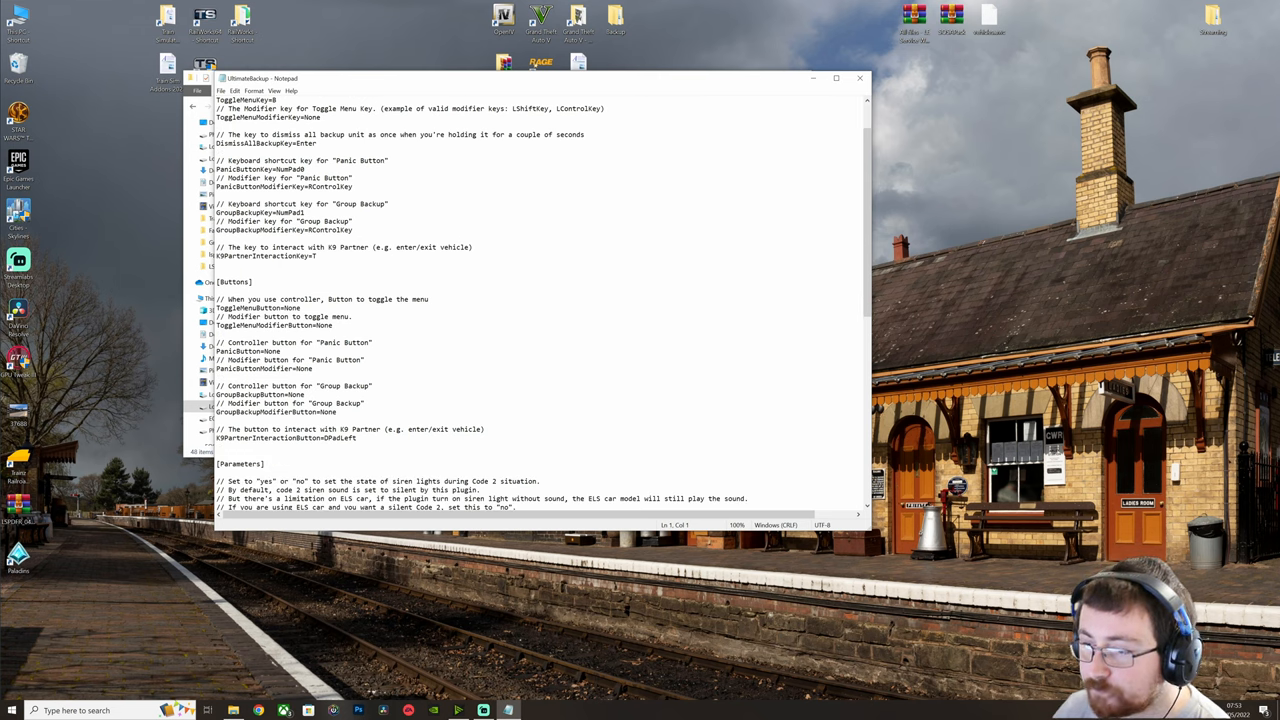
pyautogui.scroll(-3)
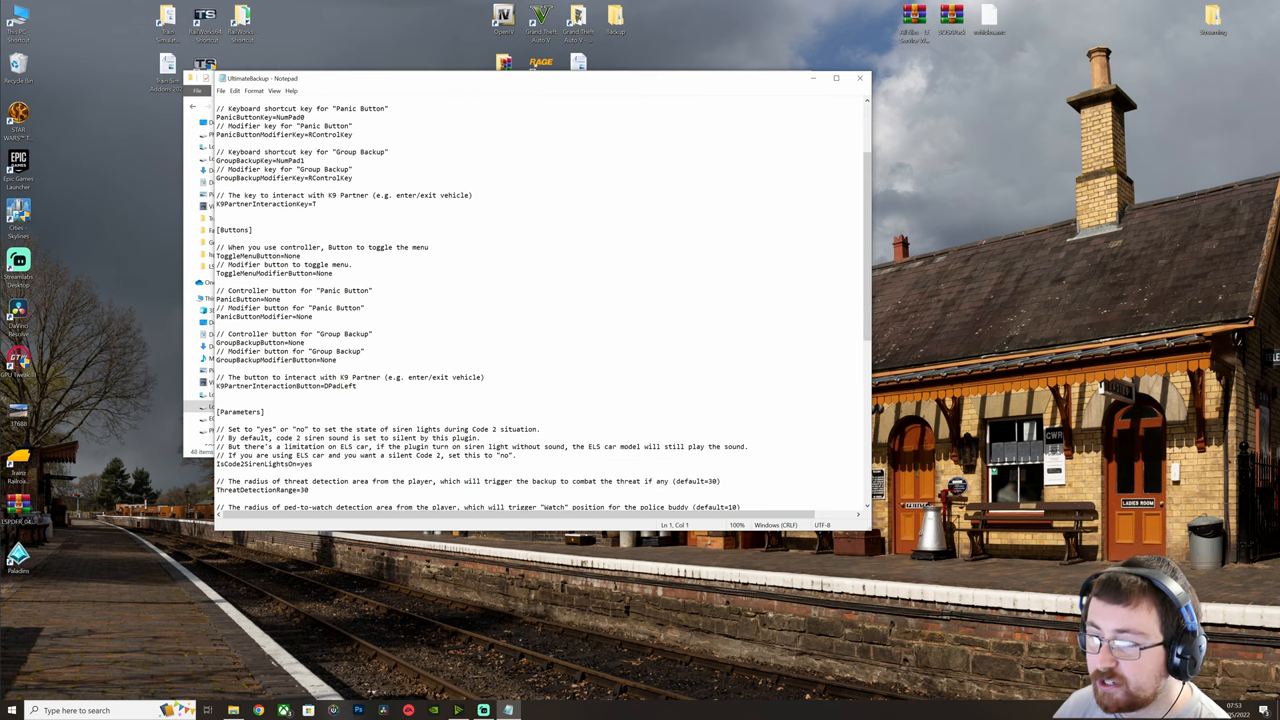
pyautogui.scroll(-3)
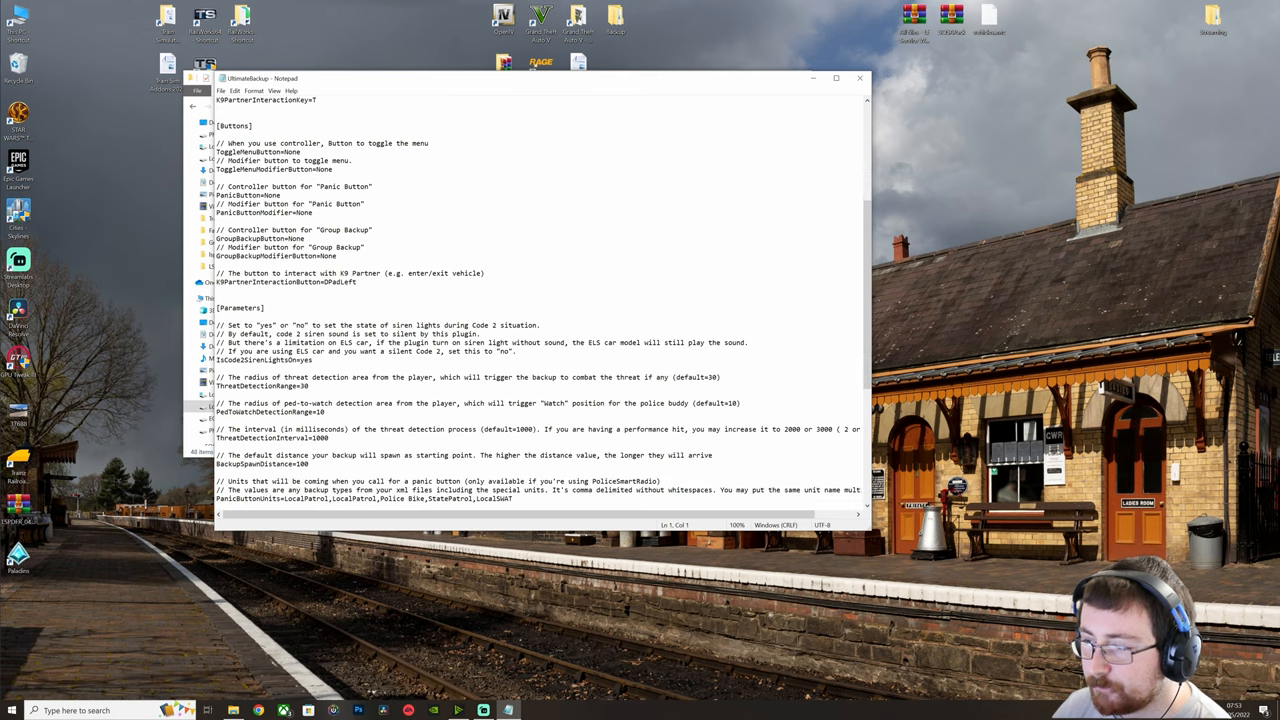
pyautogui.scroll(-3)
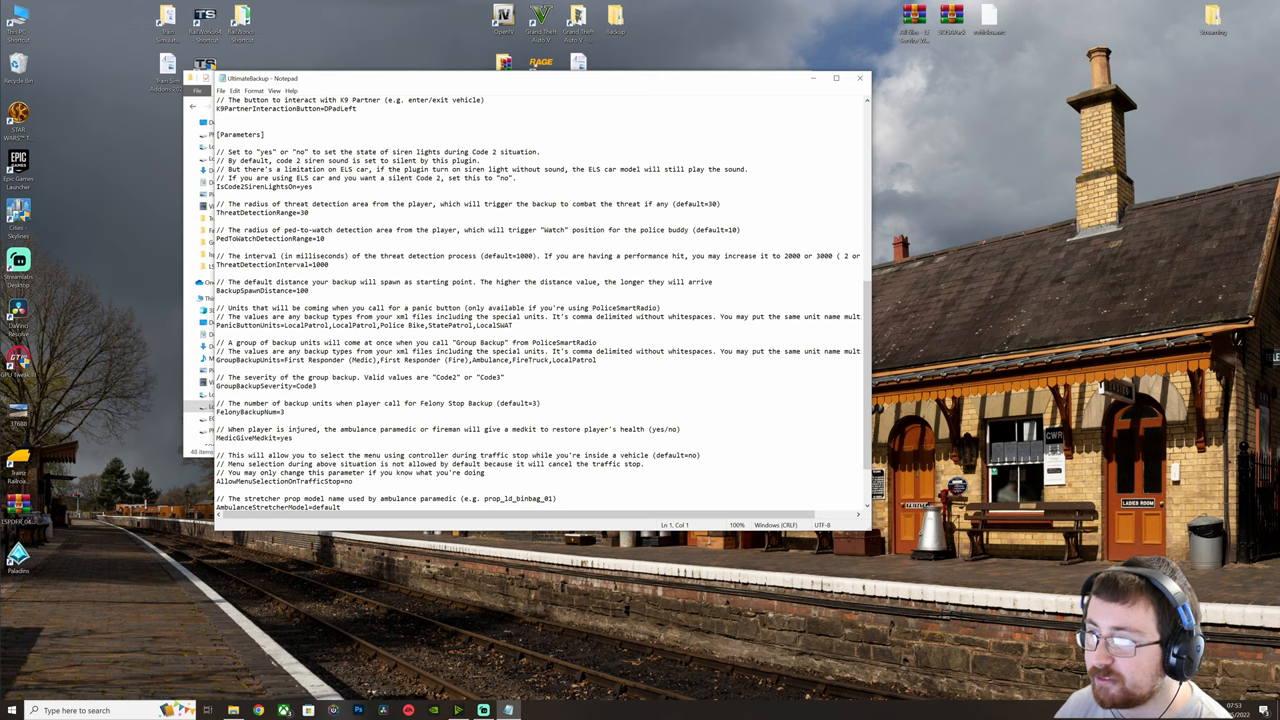
pyautogui.scroll(-3)
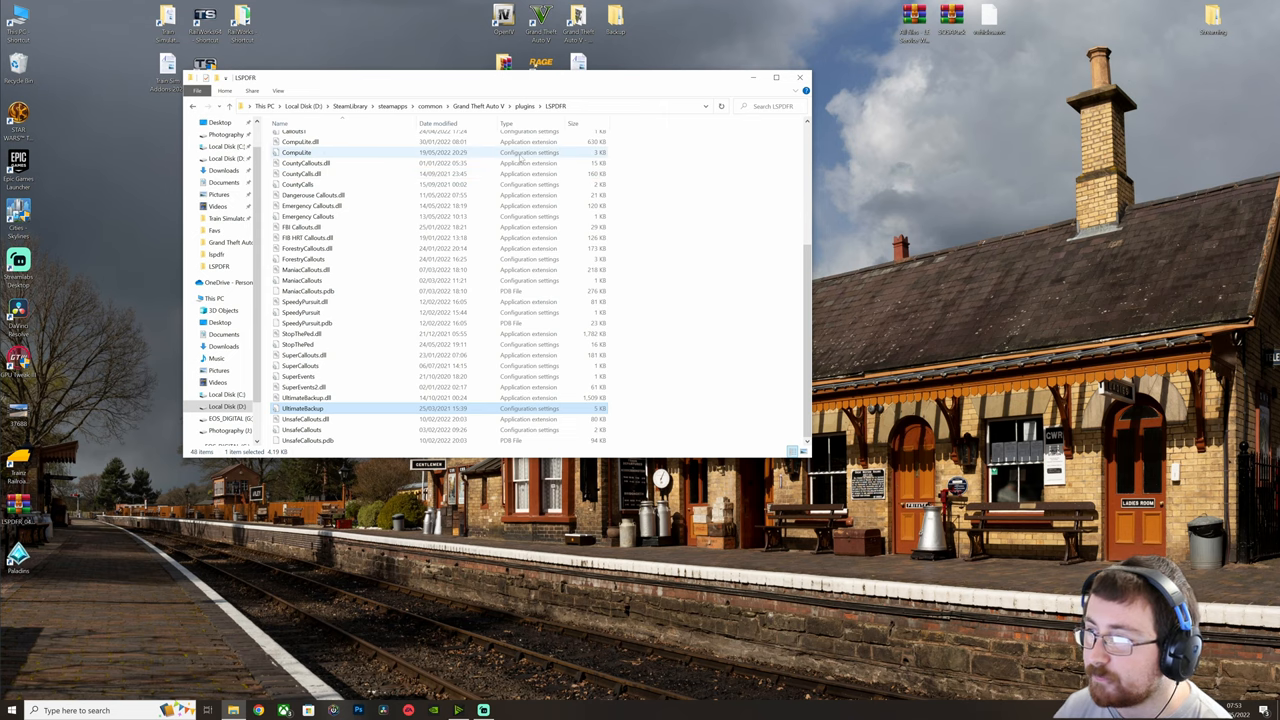
# - Open Compulite.ini in Notepad, try an E key value, revert it and close the file
pyautogui.doubleClick(296, 152)
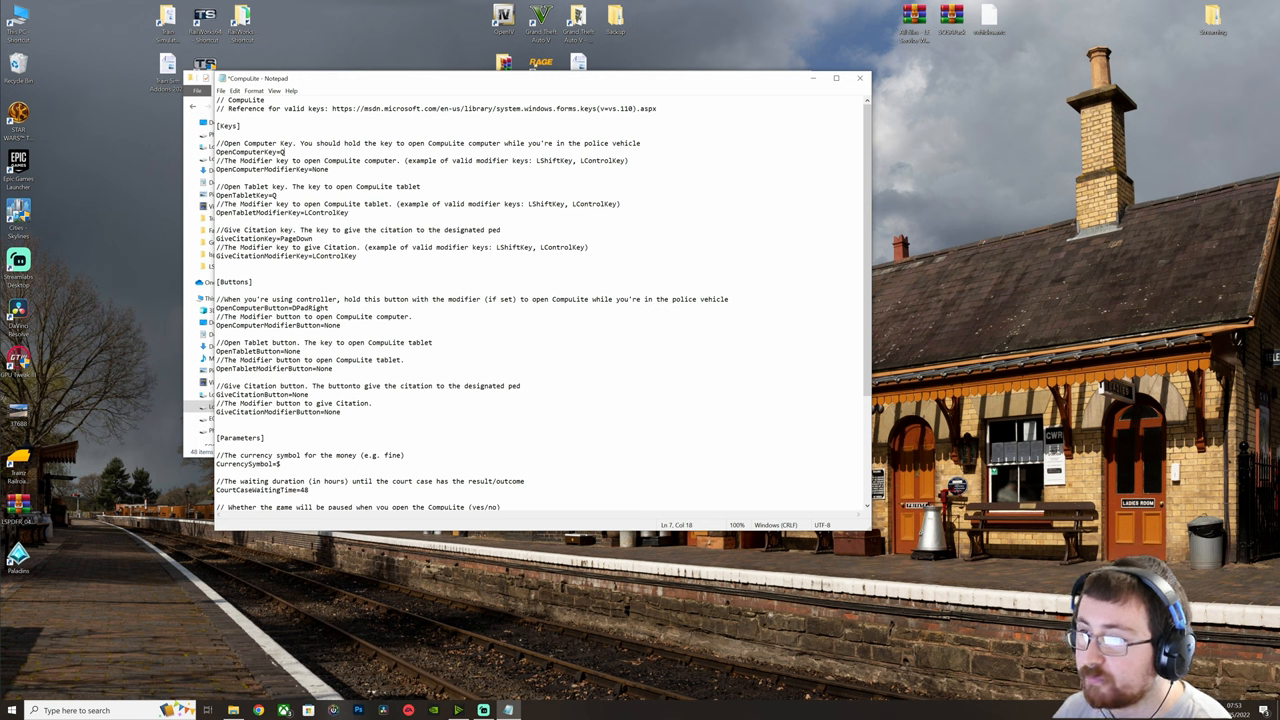
pyautogui.write('E')
pyautogui.click(316, 168)
pyautogui.write('LControlK')
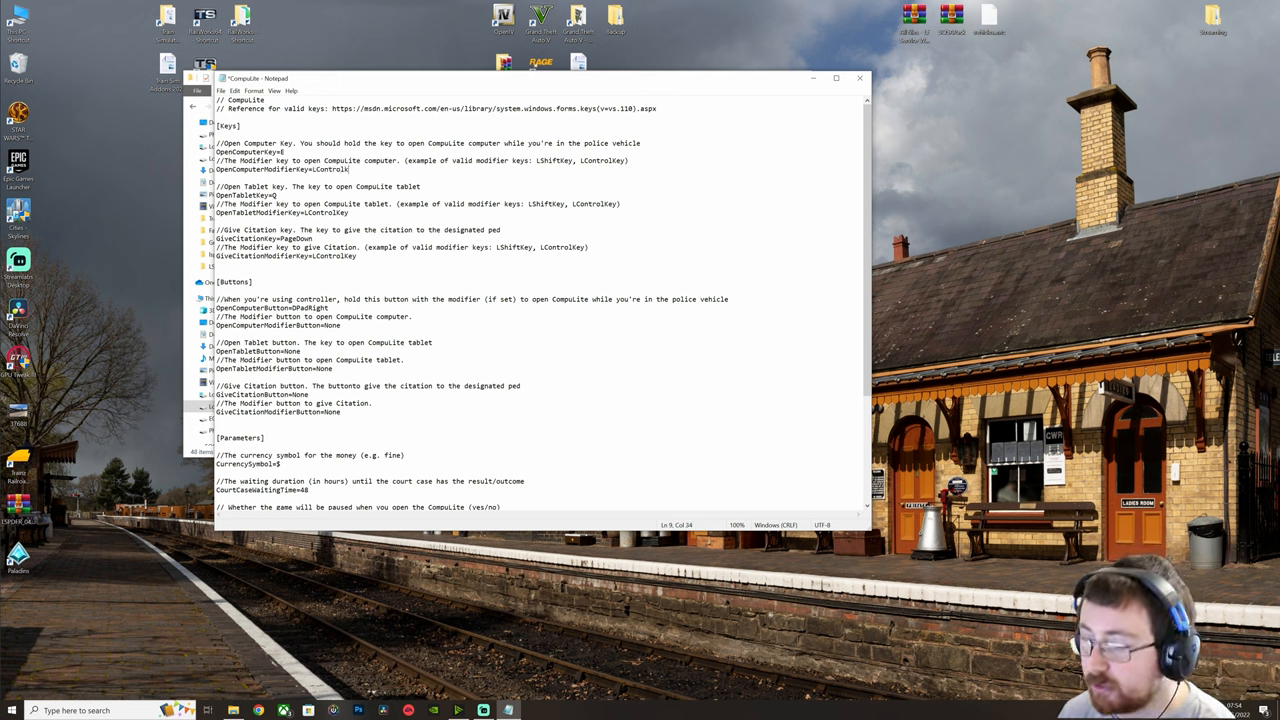
pyautogui.press('Backspace')
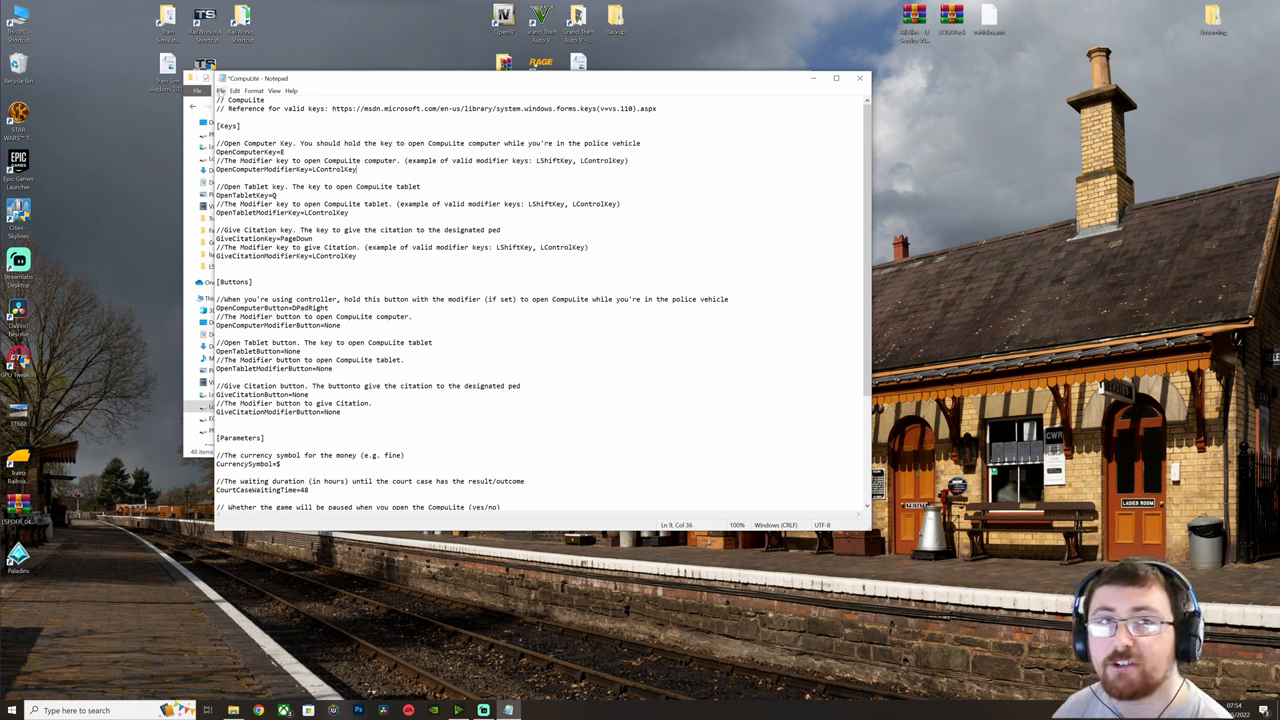
pyautogui.click(234, 92)
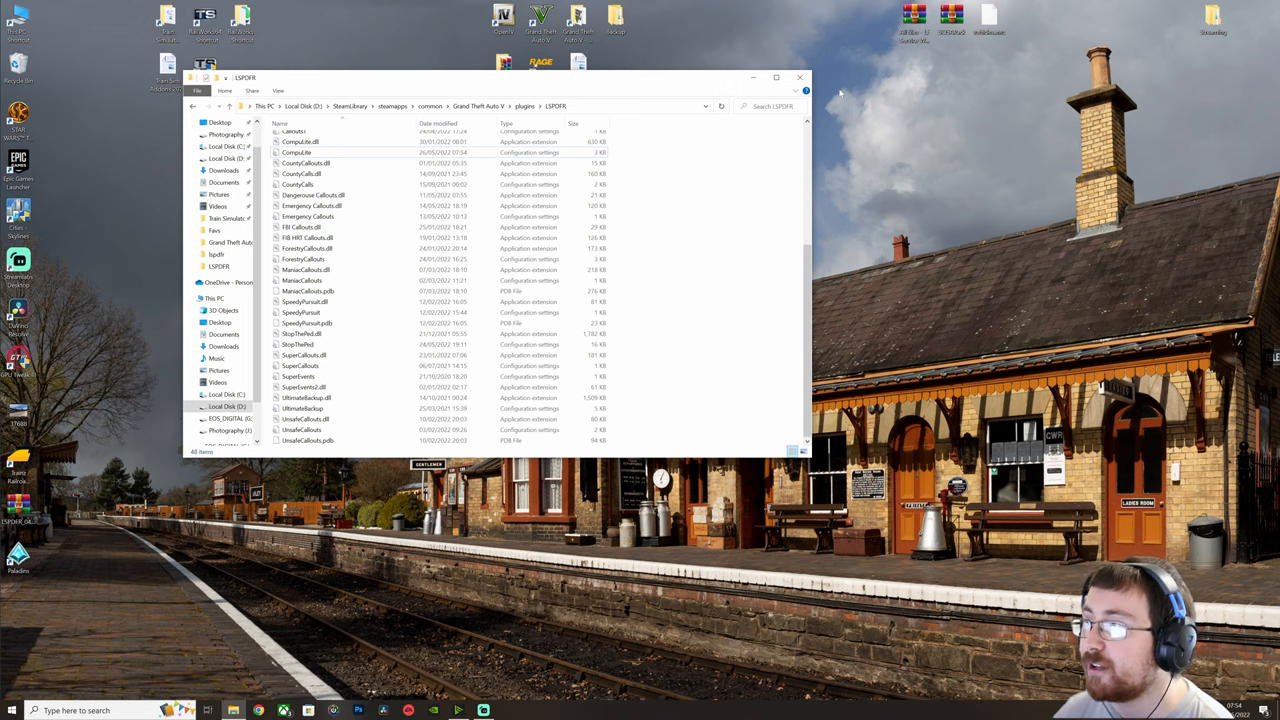
# - Switch back to the game and walk the officer up to the man in the hat
pyautogui.click(798, 76)
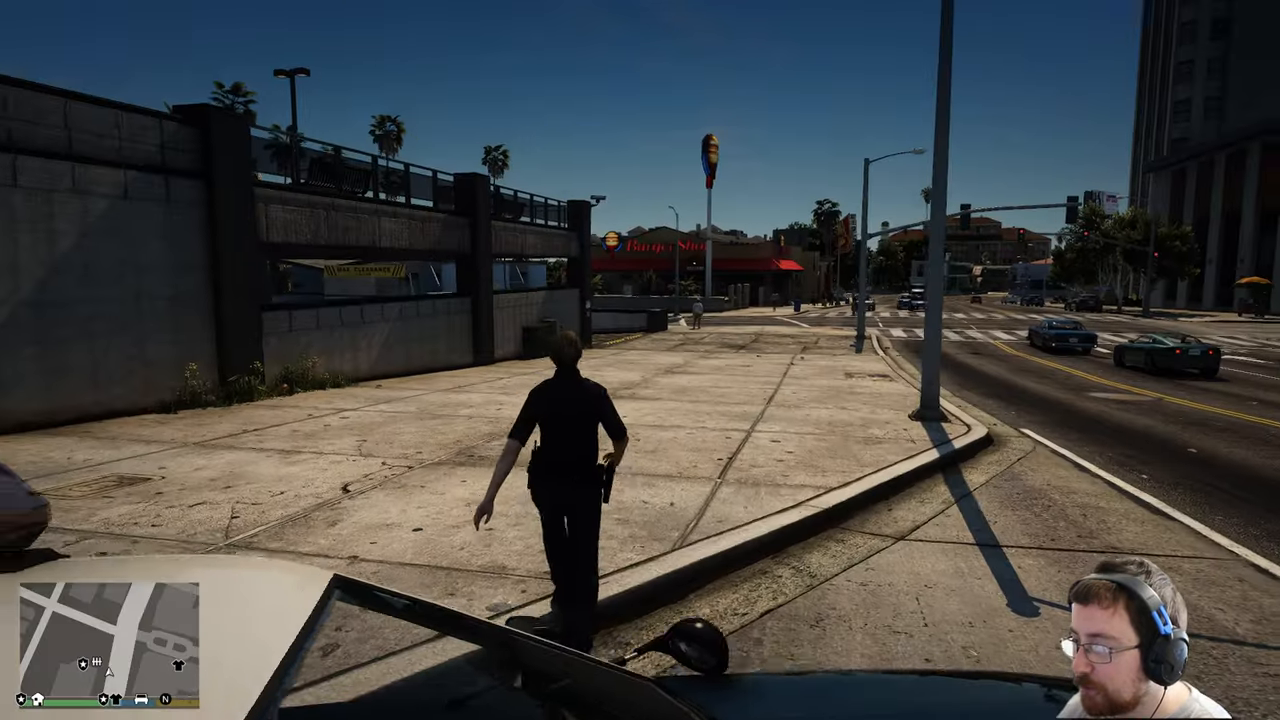
pyautogui.press('w')
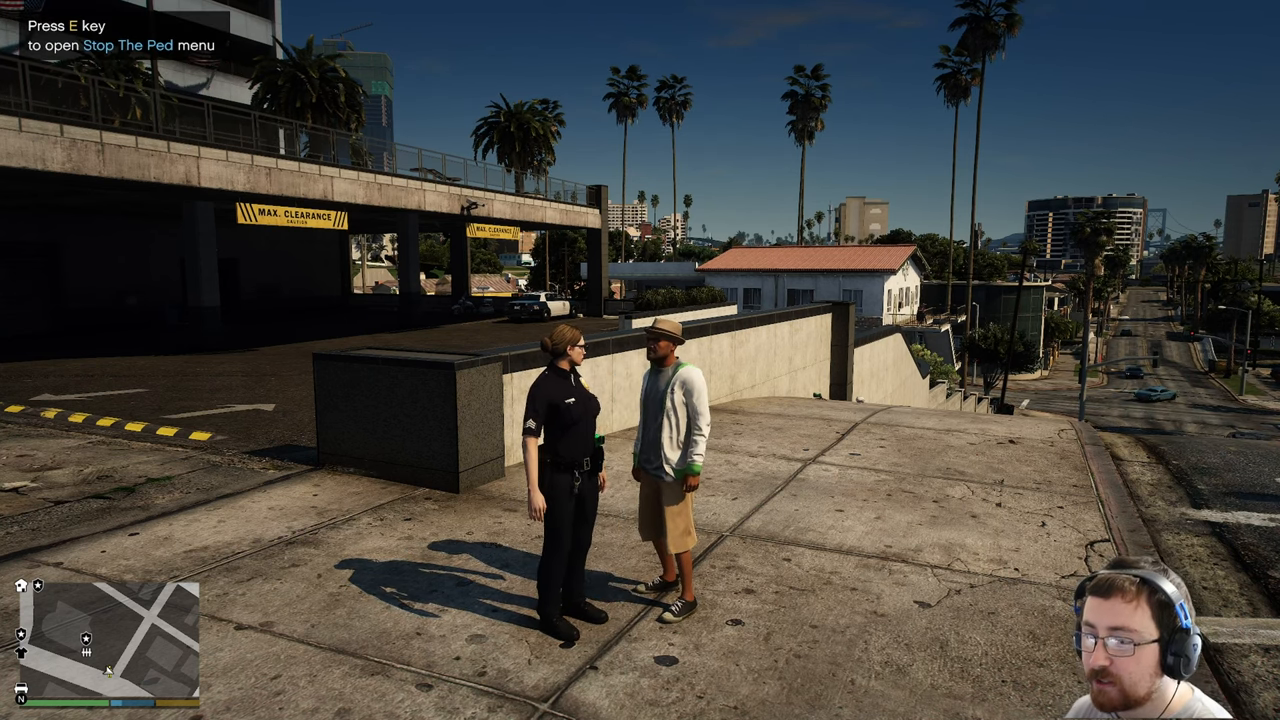
# - Bring up the Ped Action Menu and set the field sobriety test to One Leg Stand
pyautogui.press('e')
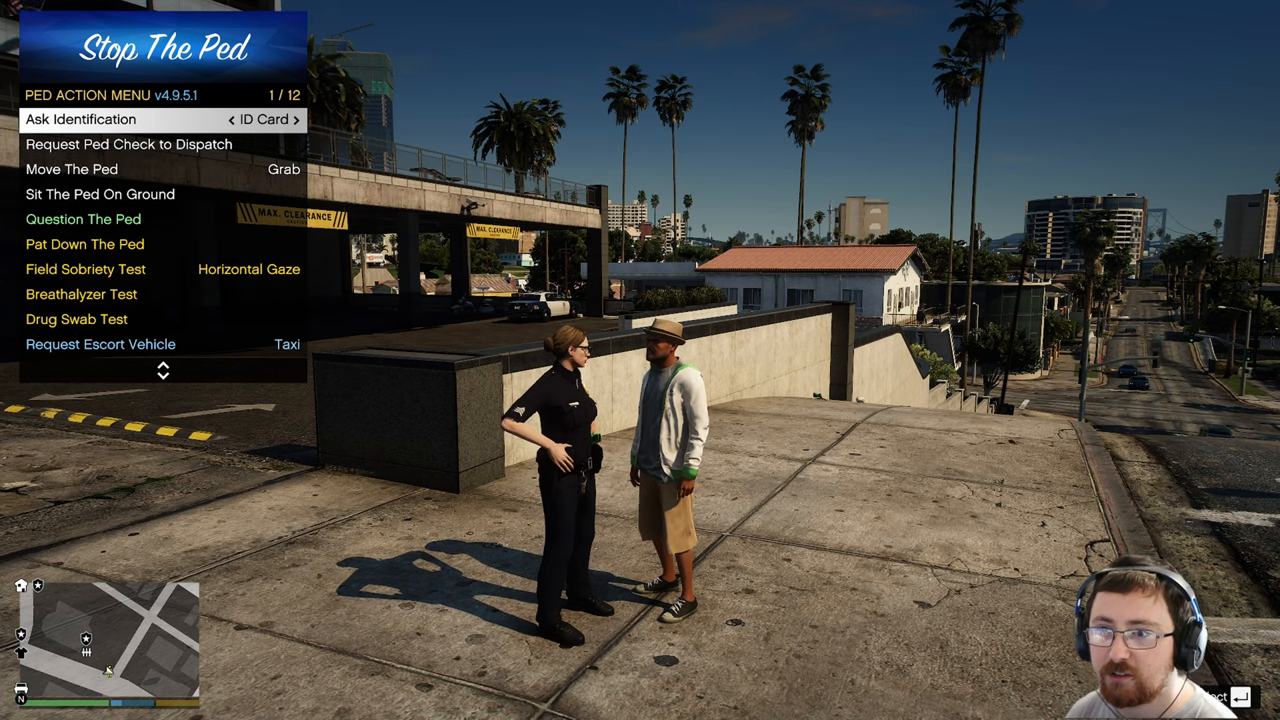
pyautogui.press('down')
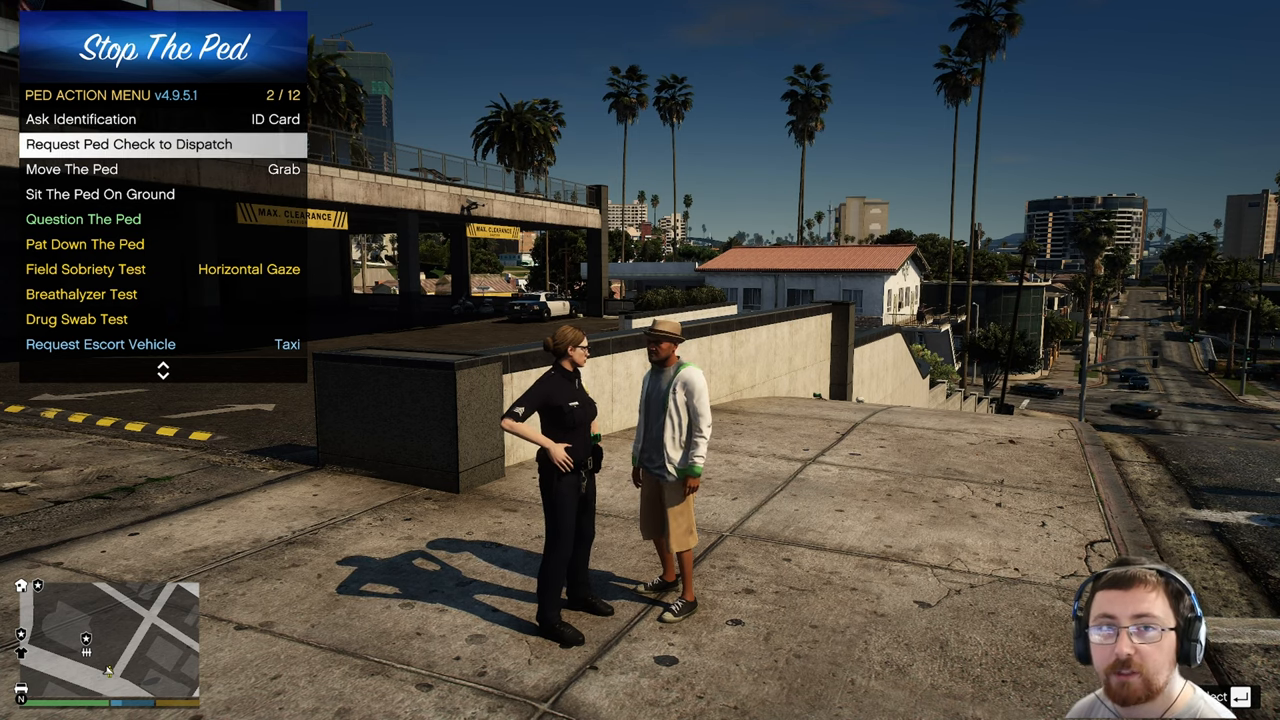
pyautogui.press('down')
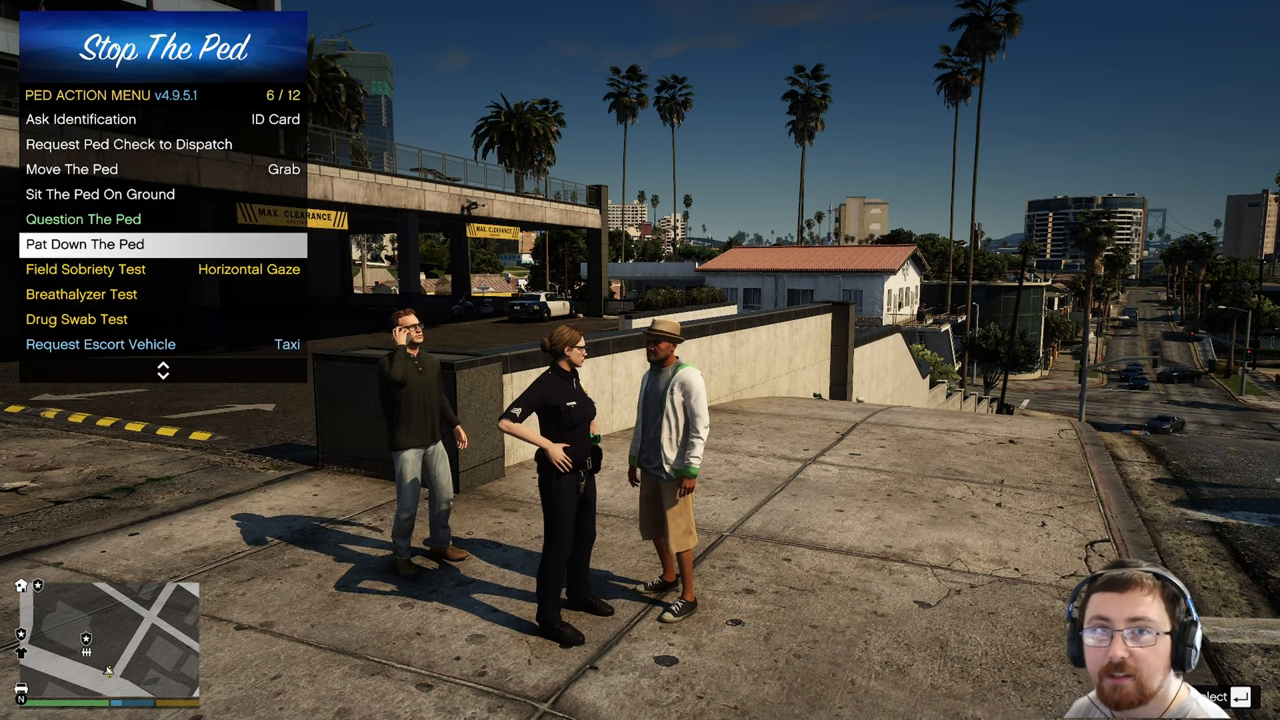
pyautogui.press('down')
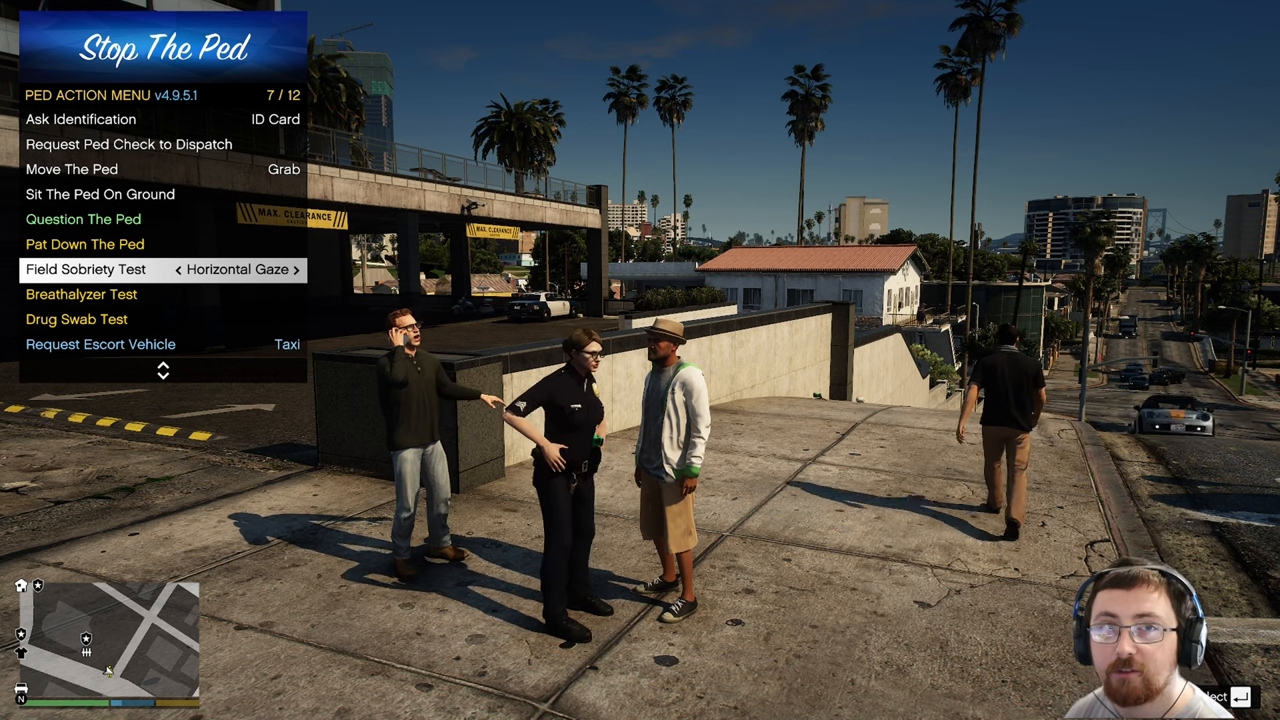
pyautogui.click(296, 270)
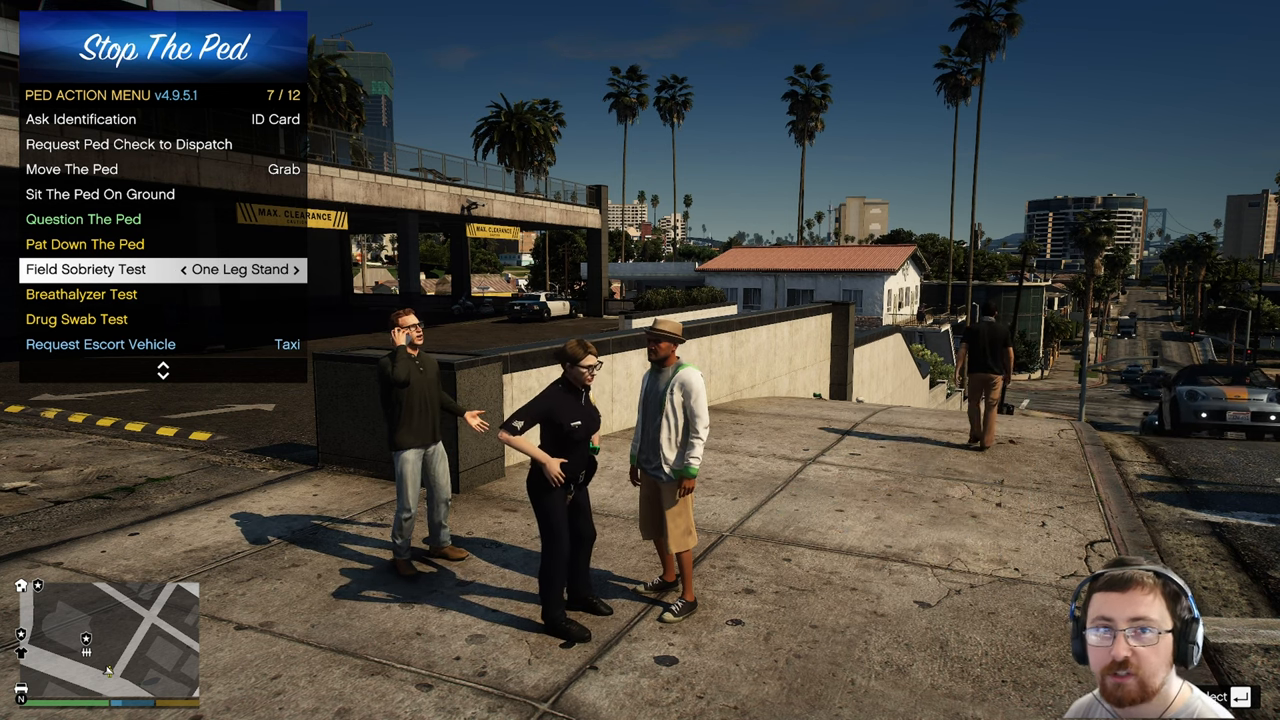
# - Review the breathalyzer, drug swab, escort vehicle and dismiss options in the action list
pyautogui.press('down')
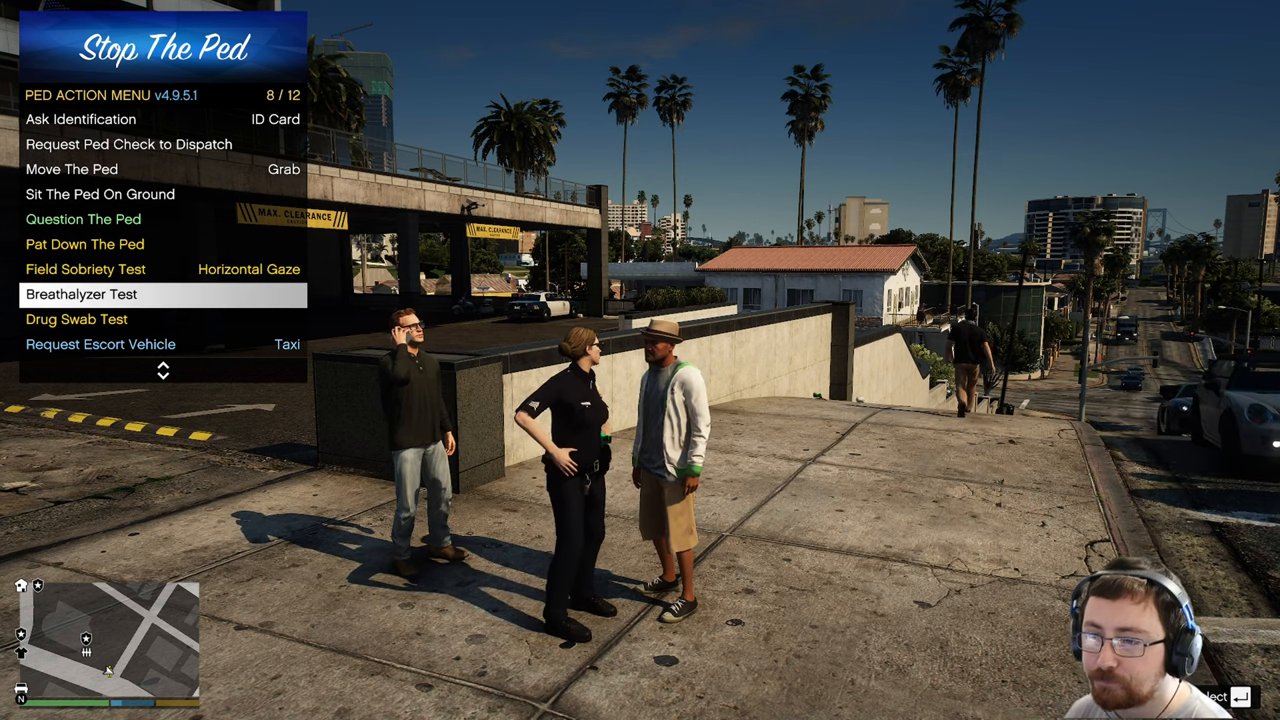
pyautogui.press('down')
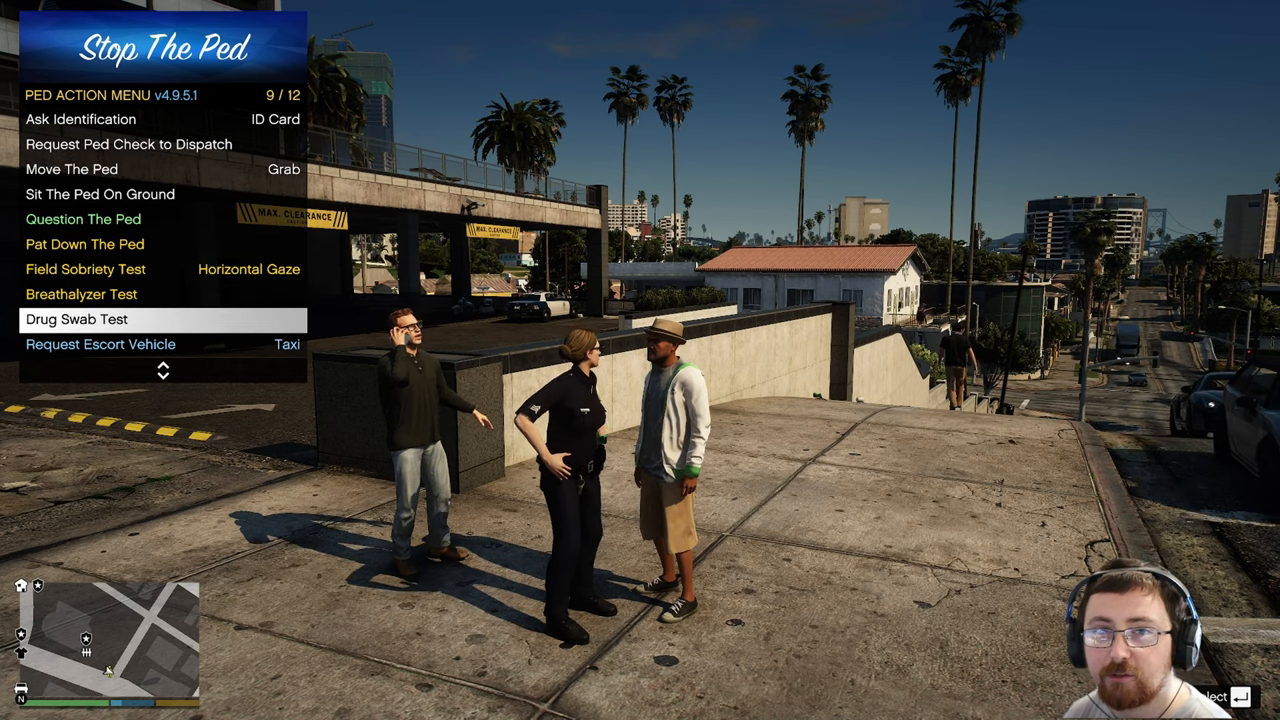
pyautogui.press('down')
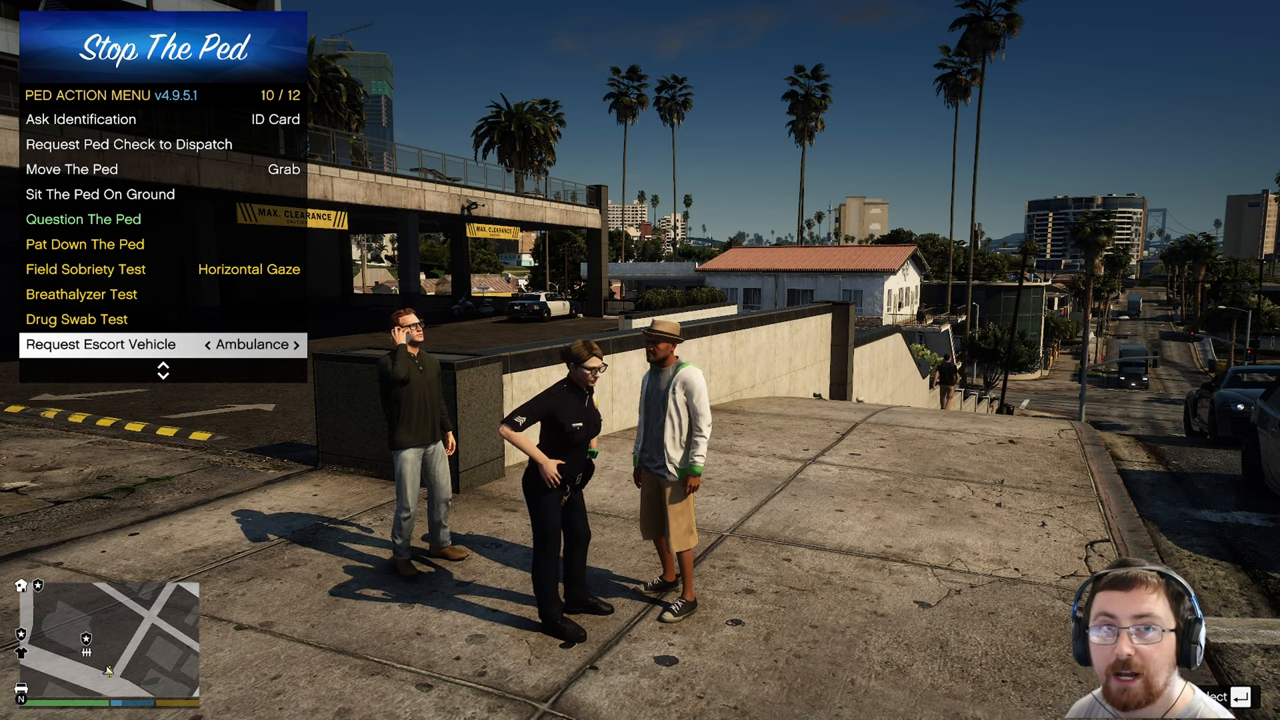
pyautogui.press('down')
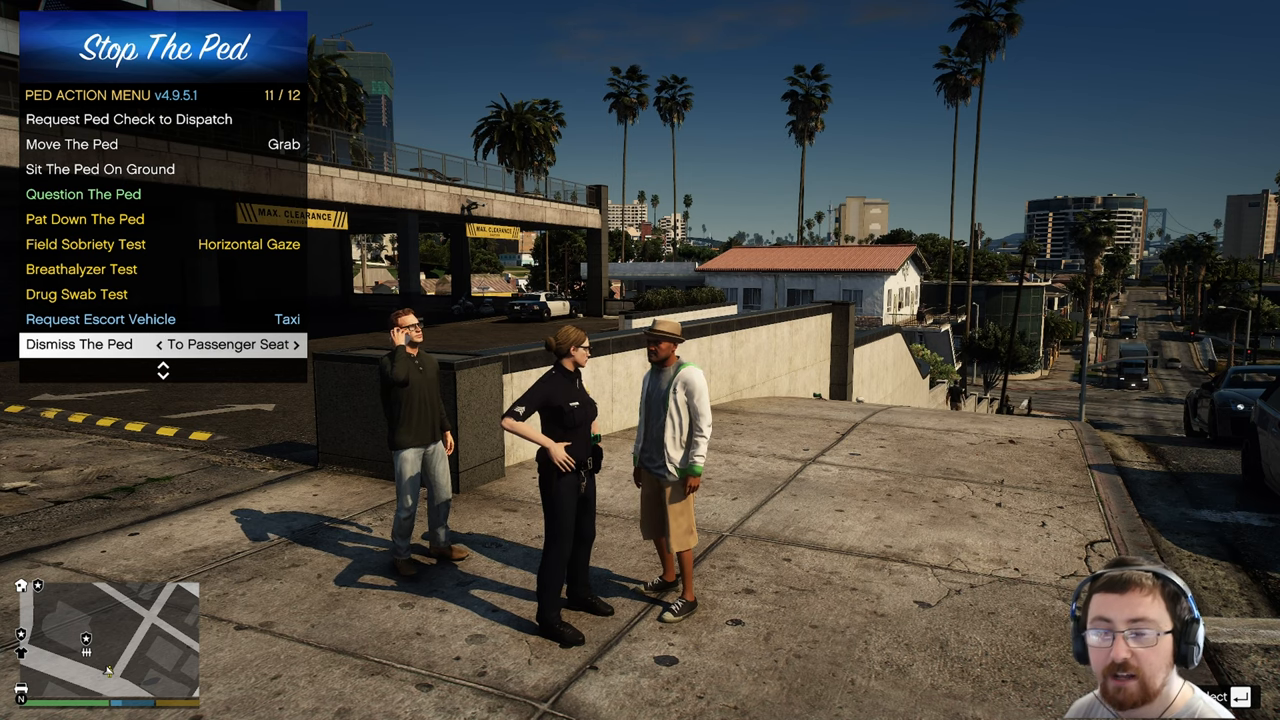
pyautogui.scroll(-3)
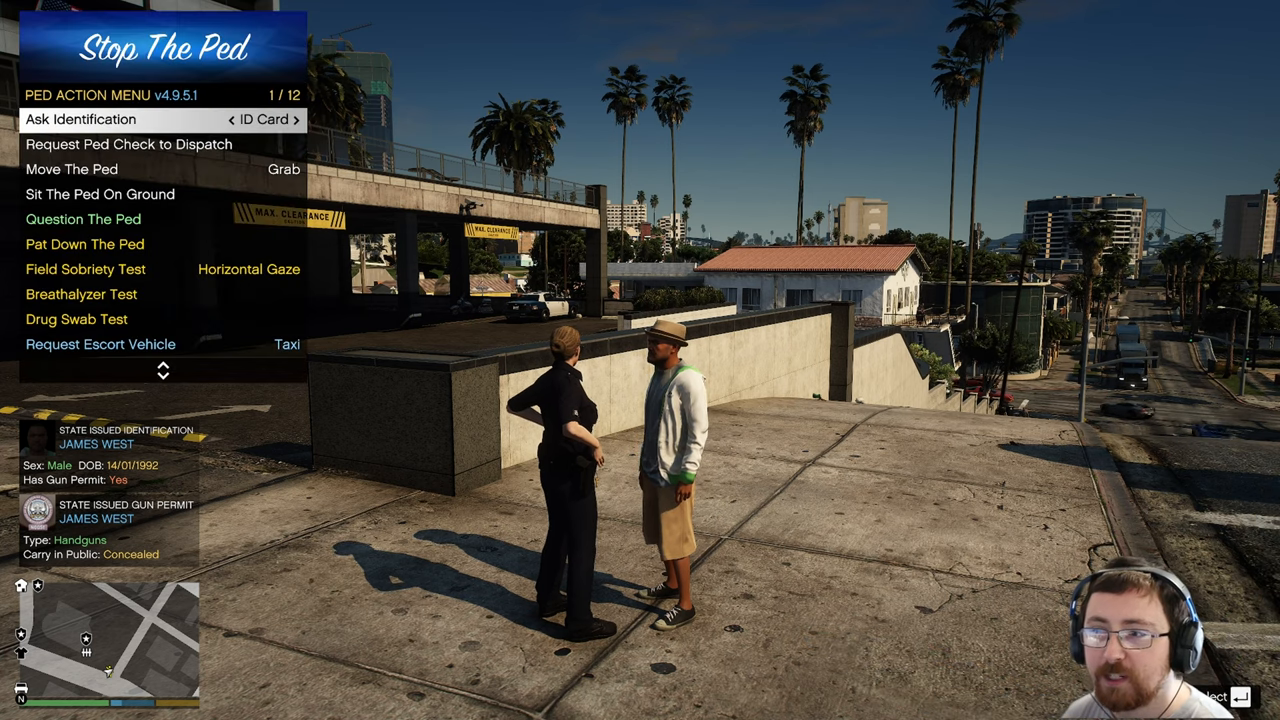
# - Look up James West's ped record in CompuLite, showing a suspended license and past citations
pyautogui.press('escape')
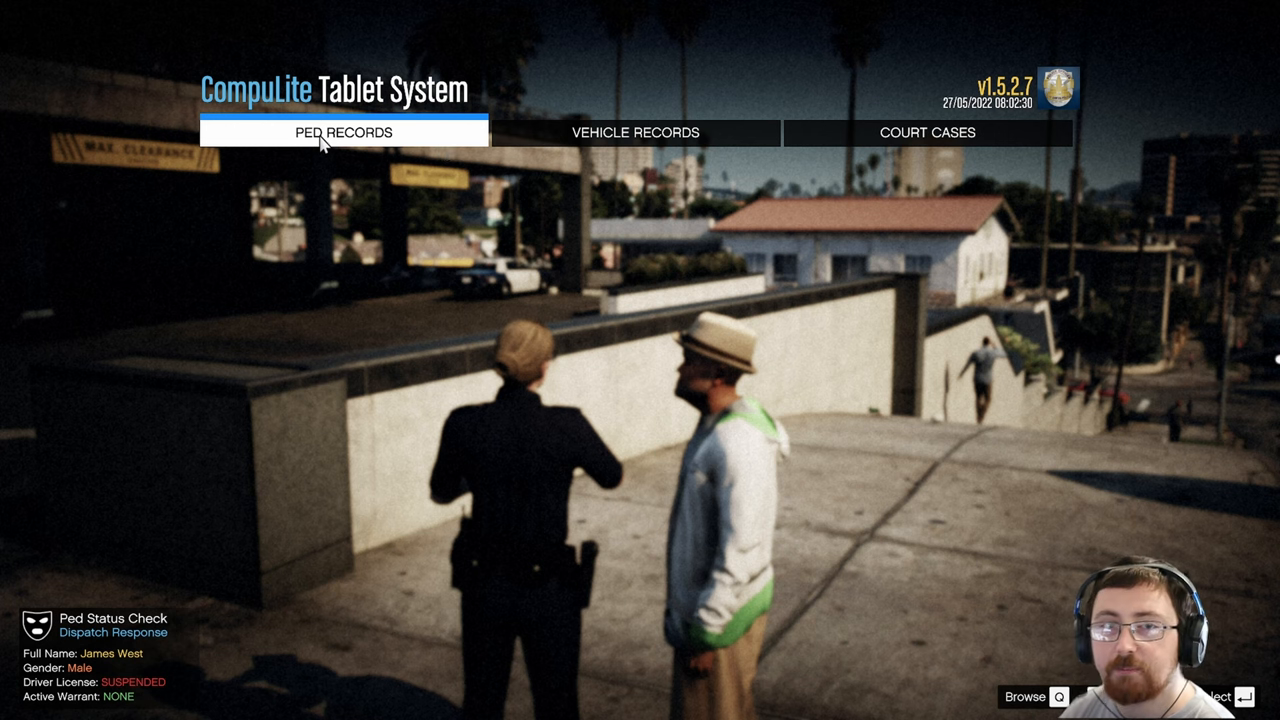
pyautogui.click(340, 132)
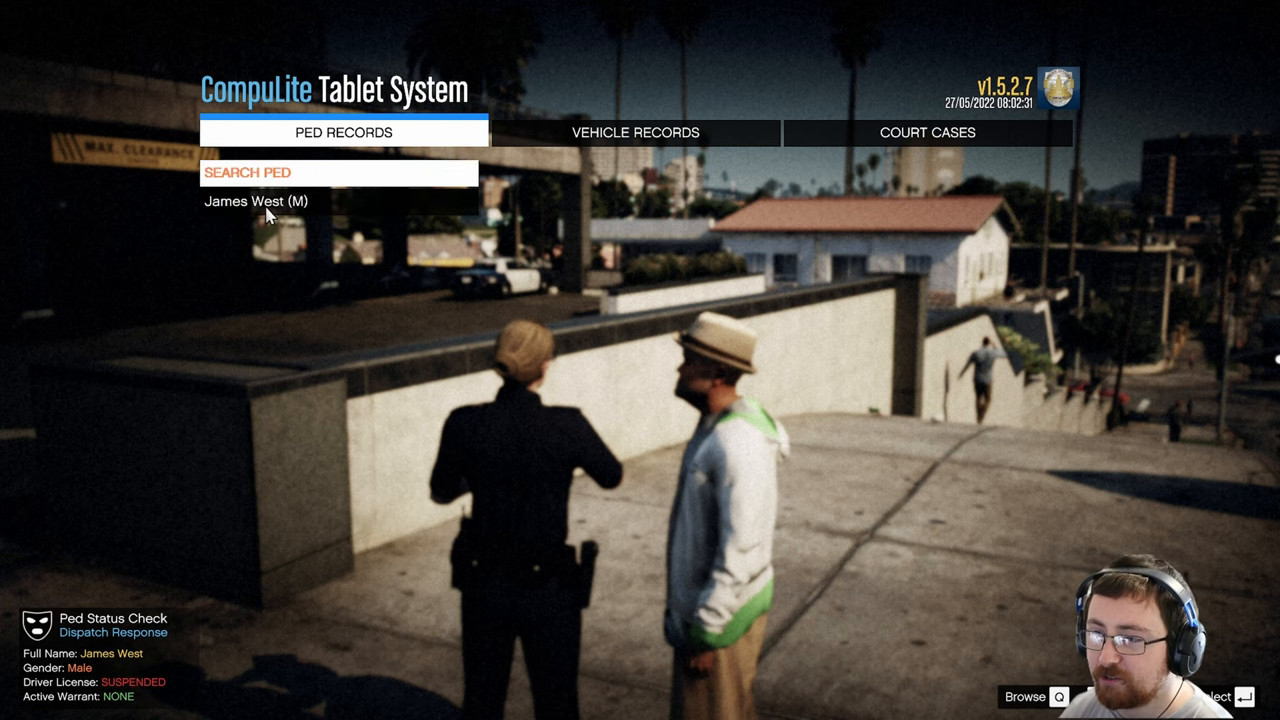
pyautogui.click(264, 202)
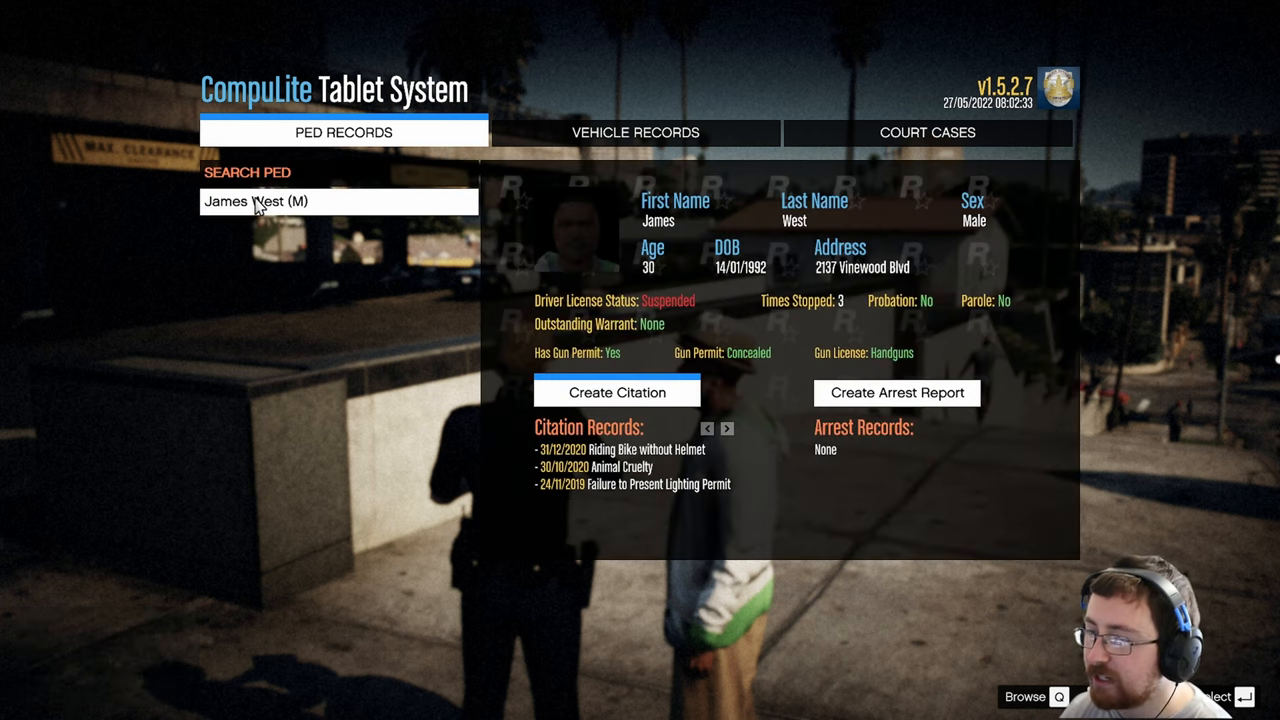
pyautogui.moveTo(378, 230)
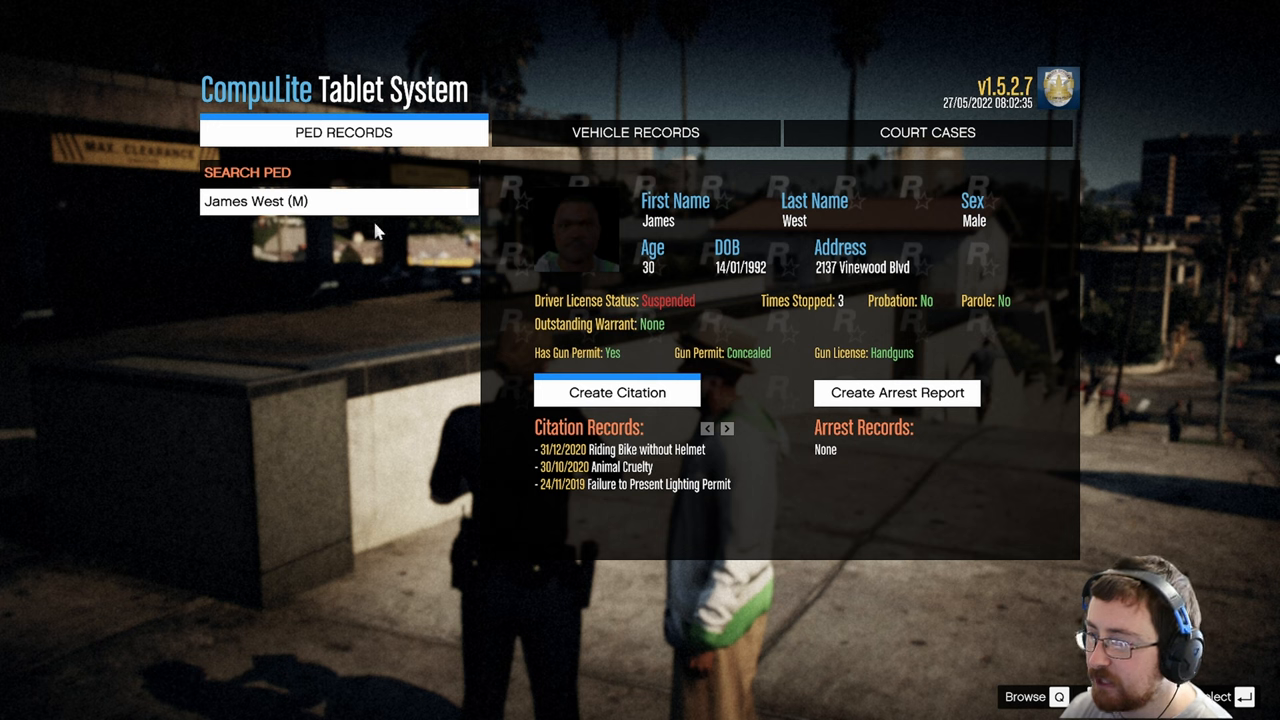
pyautogui.moveTo(708, 232)
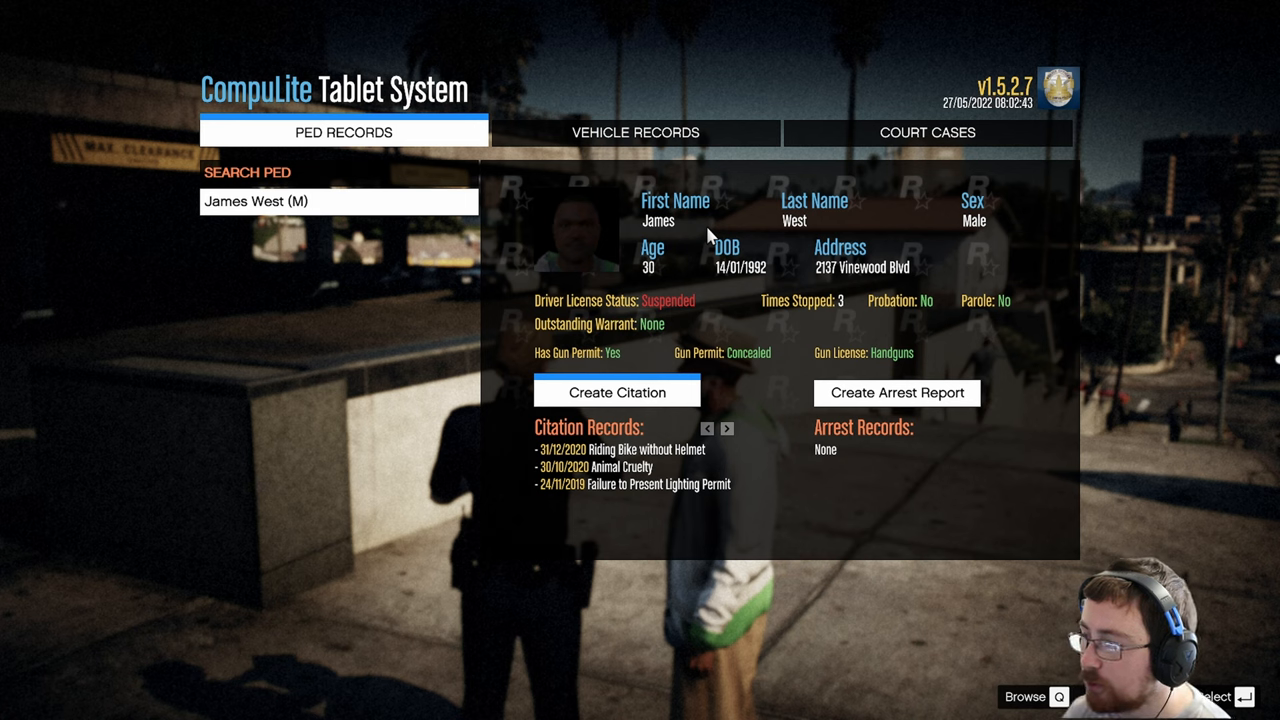
pyautogui.moveTo(742, 288)
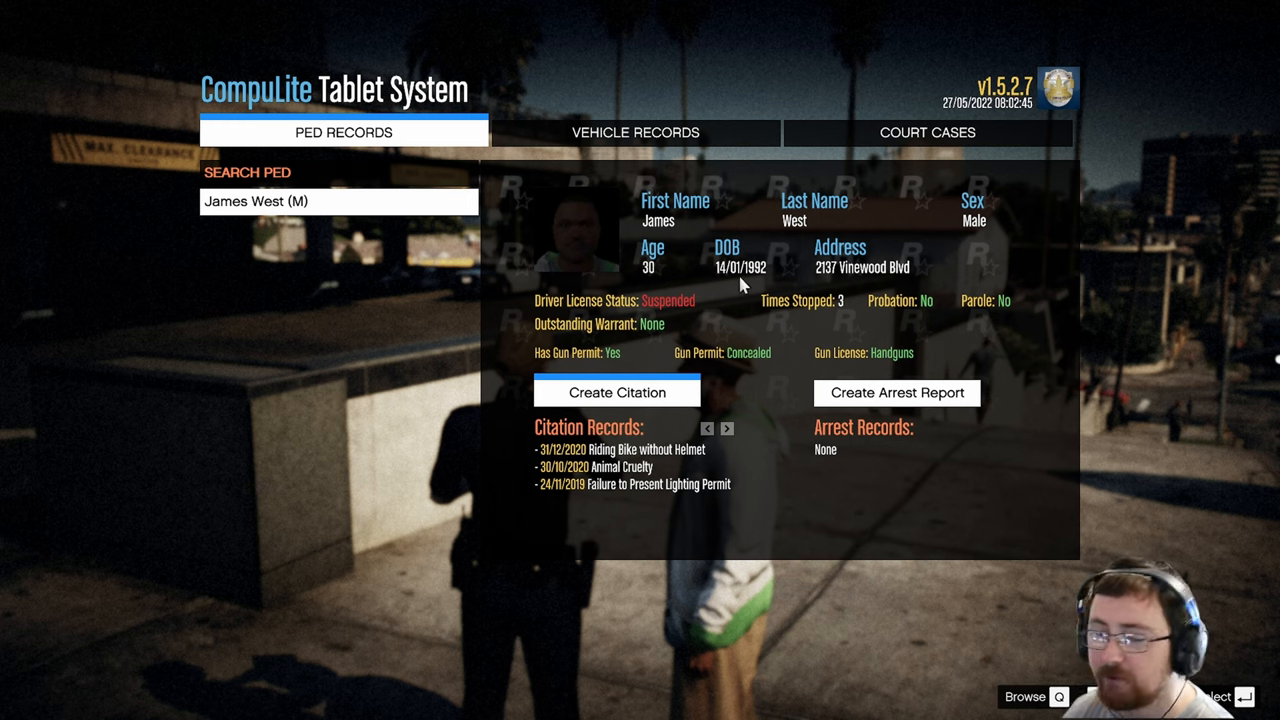
pyautogui.moveTo(812, 318)
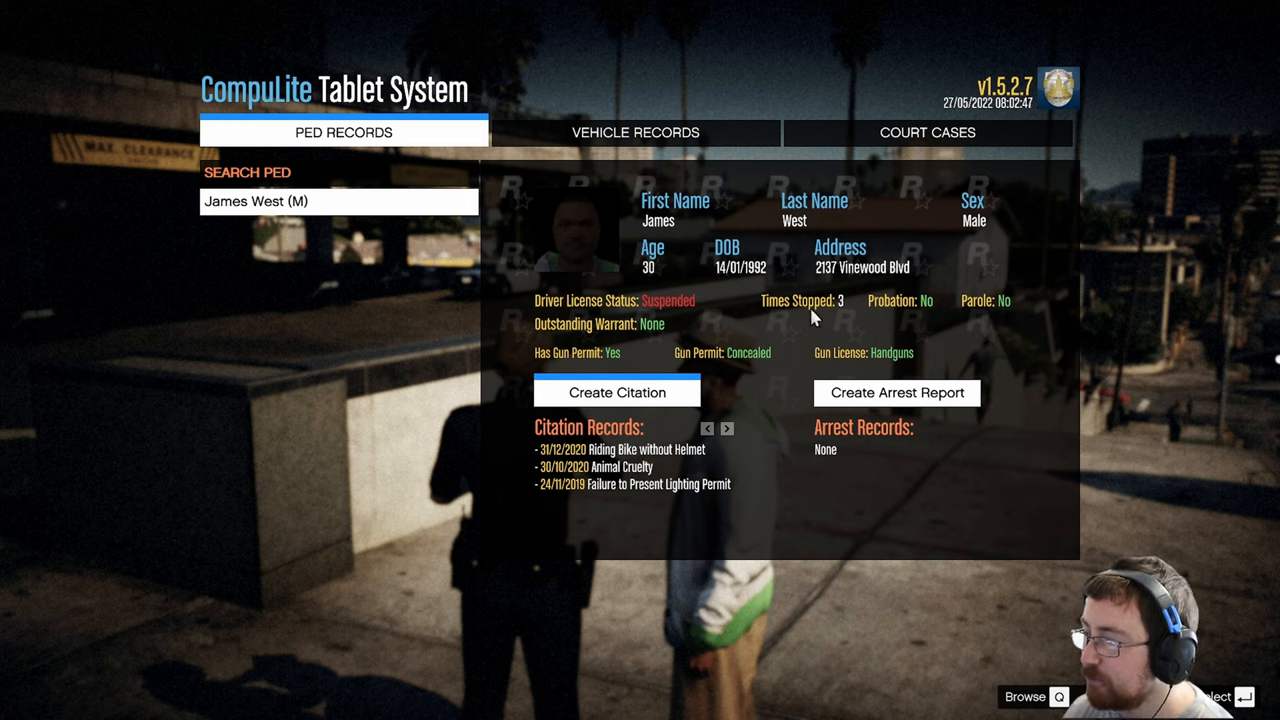
pyautogui.moveTo(932, 328)
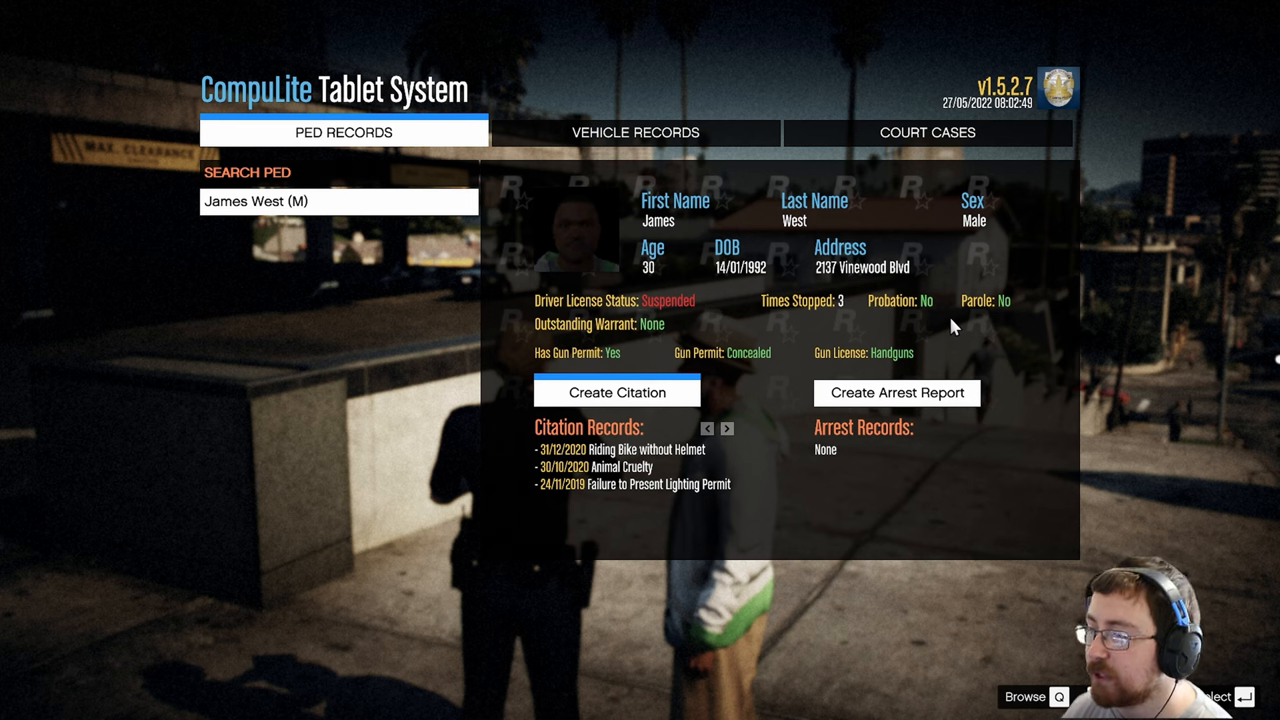
pyautogui.moveTo(730, 324)
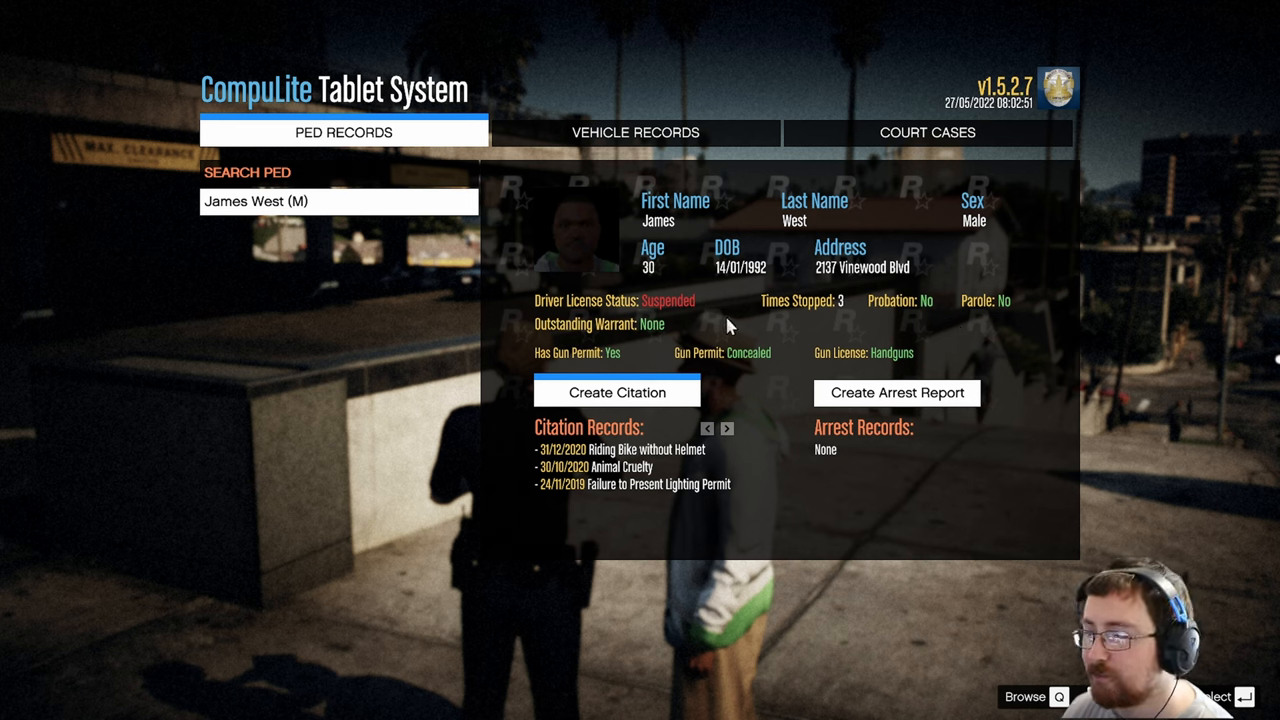
pyautogui.moveTo(788, 464)
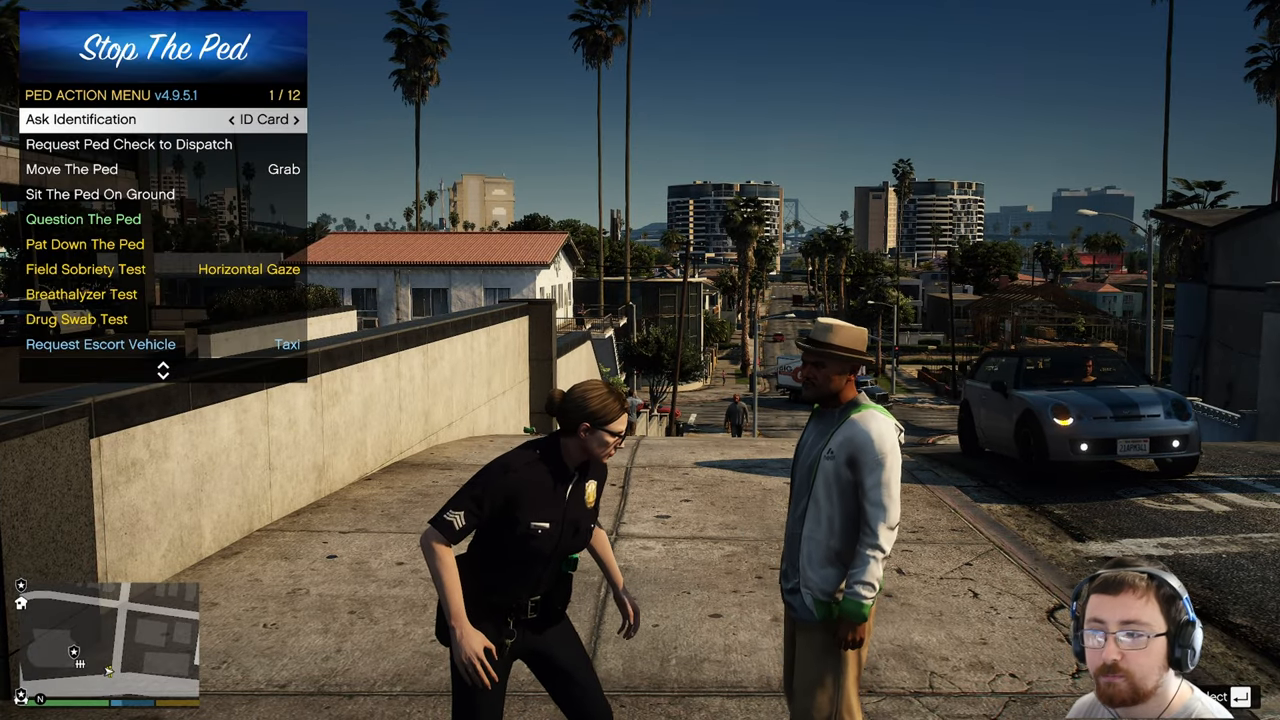
# - Question the stopped man, asking whether he has a warrant
pyautogui.press('down')
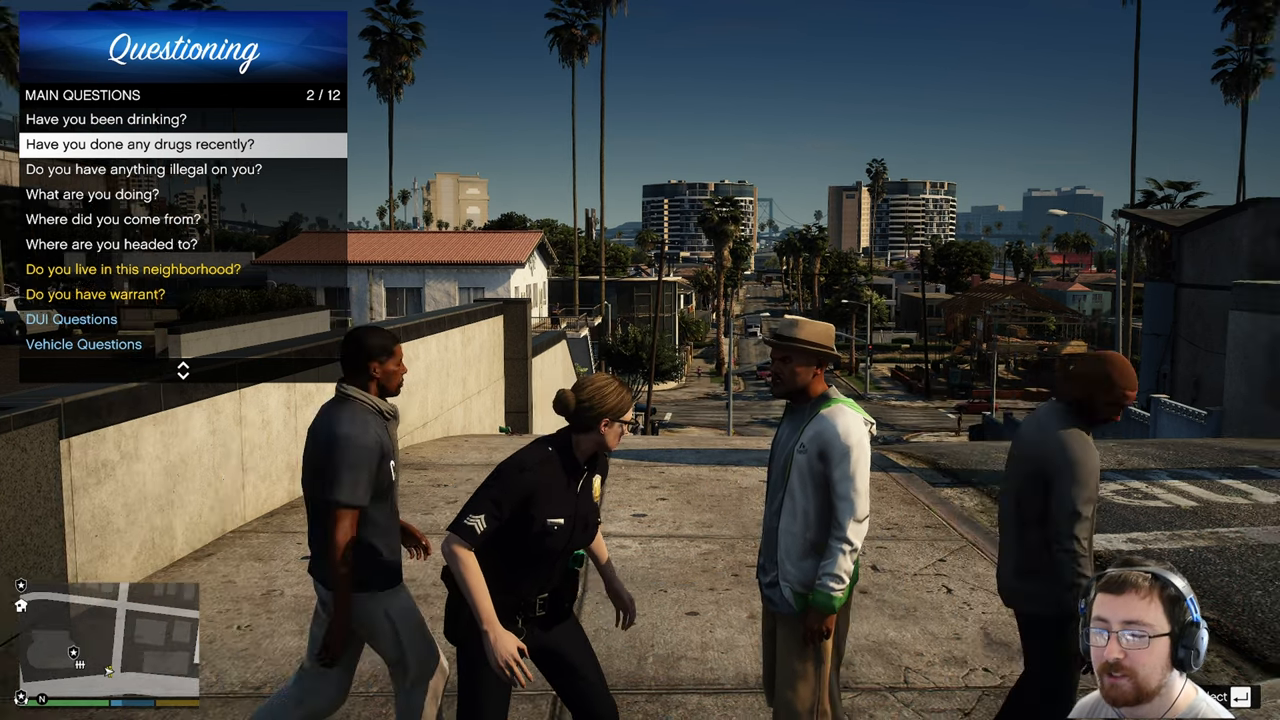
pyautogui.press('down')
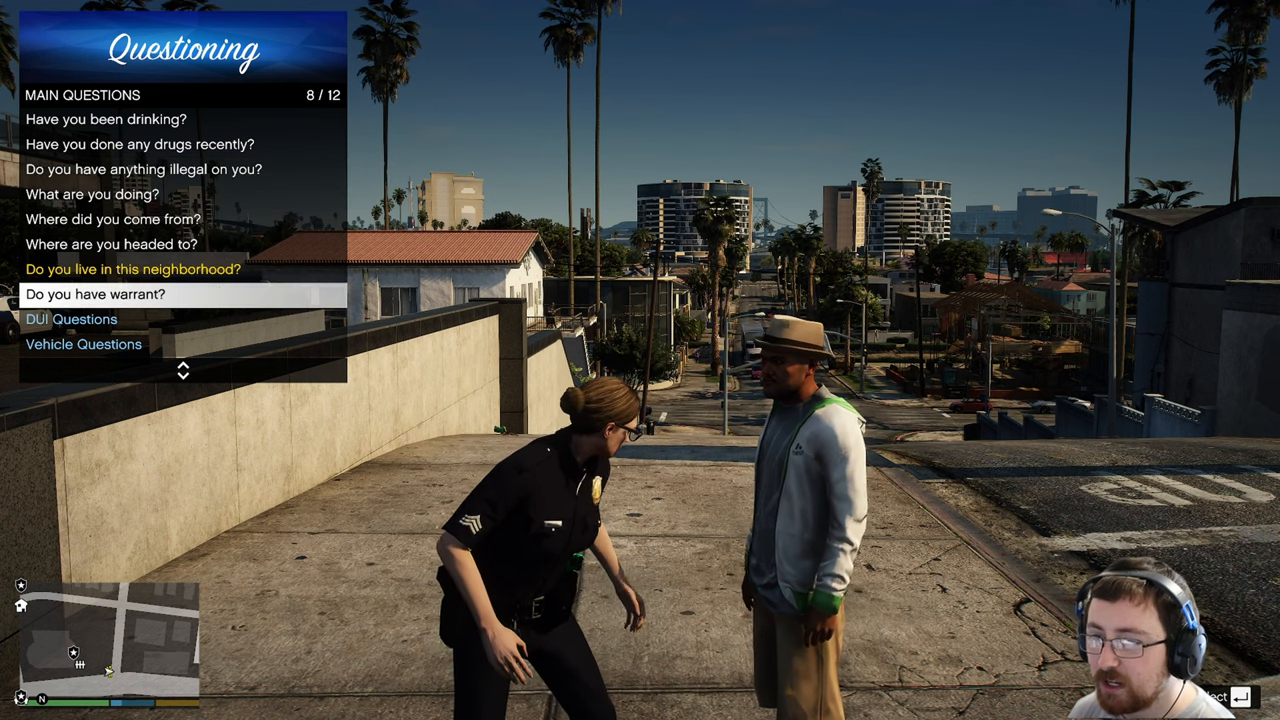
pyautogui.click(132, 268)
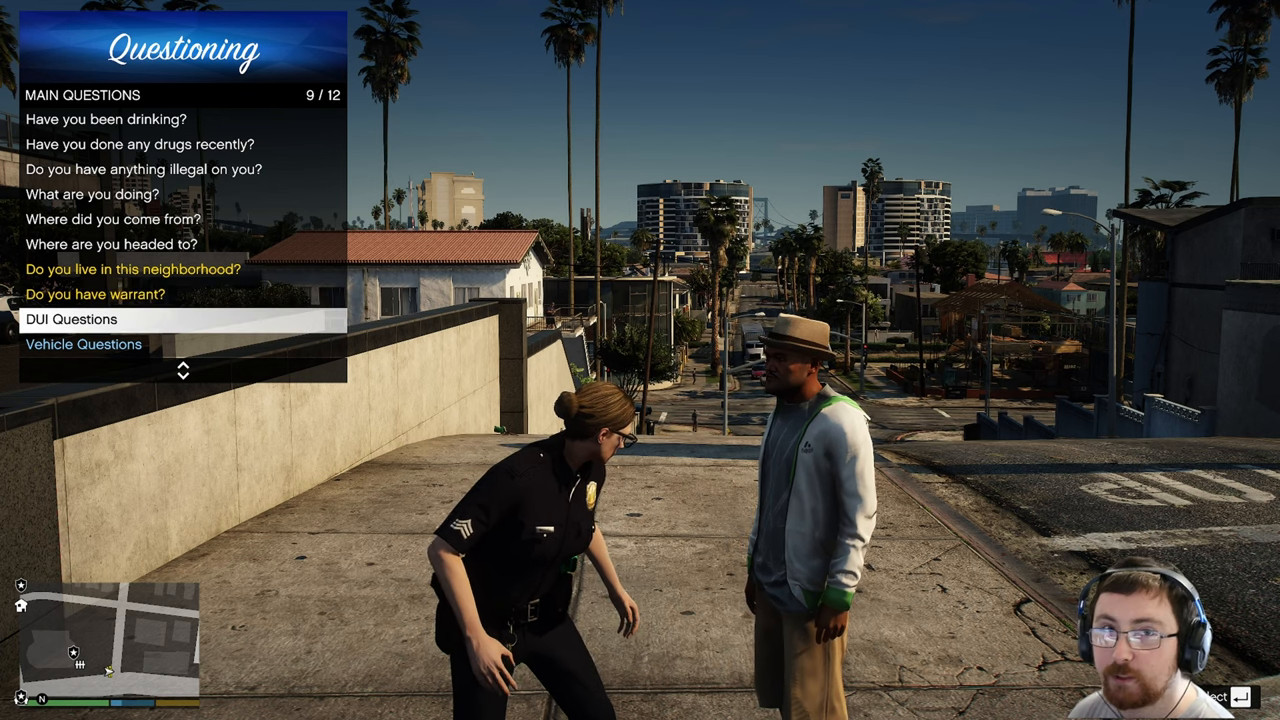
pyautogui.scroll(-3)
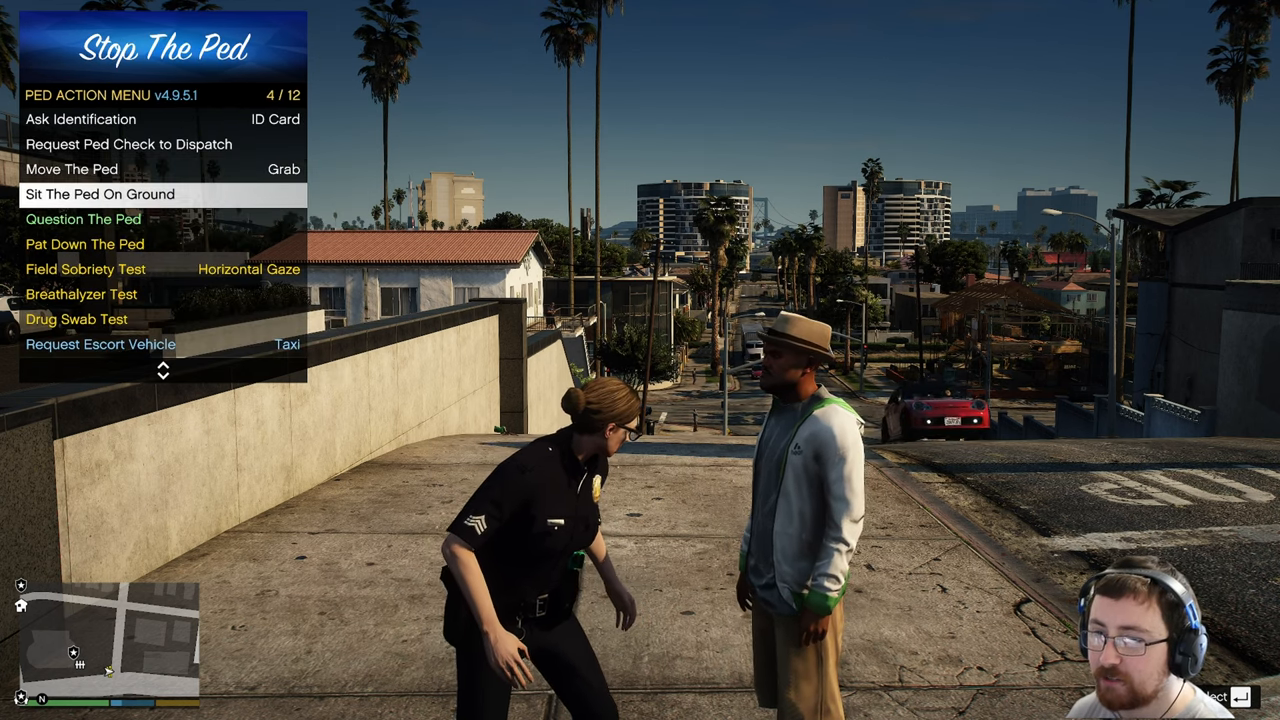
pyautogui.press('up')
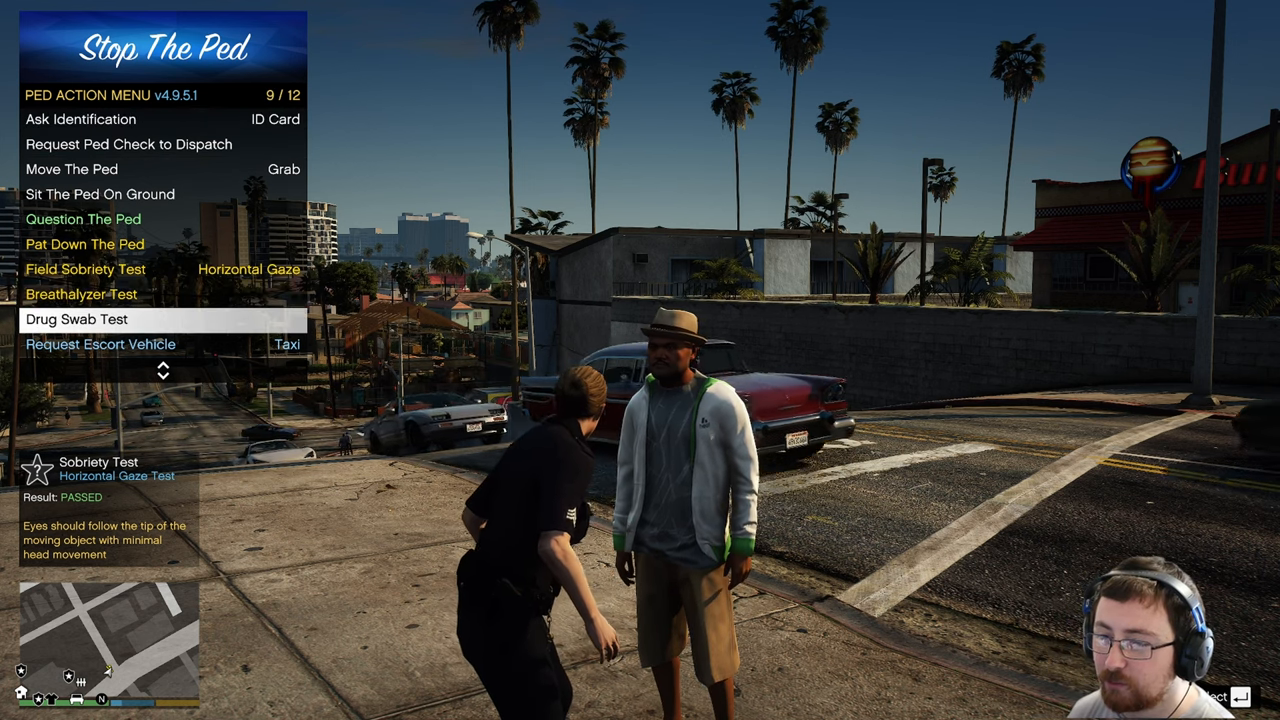
# - Run the Horizontal Gaze field sobriety test on the pedestrian, which he passes
pyautogui.click(76, 320)
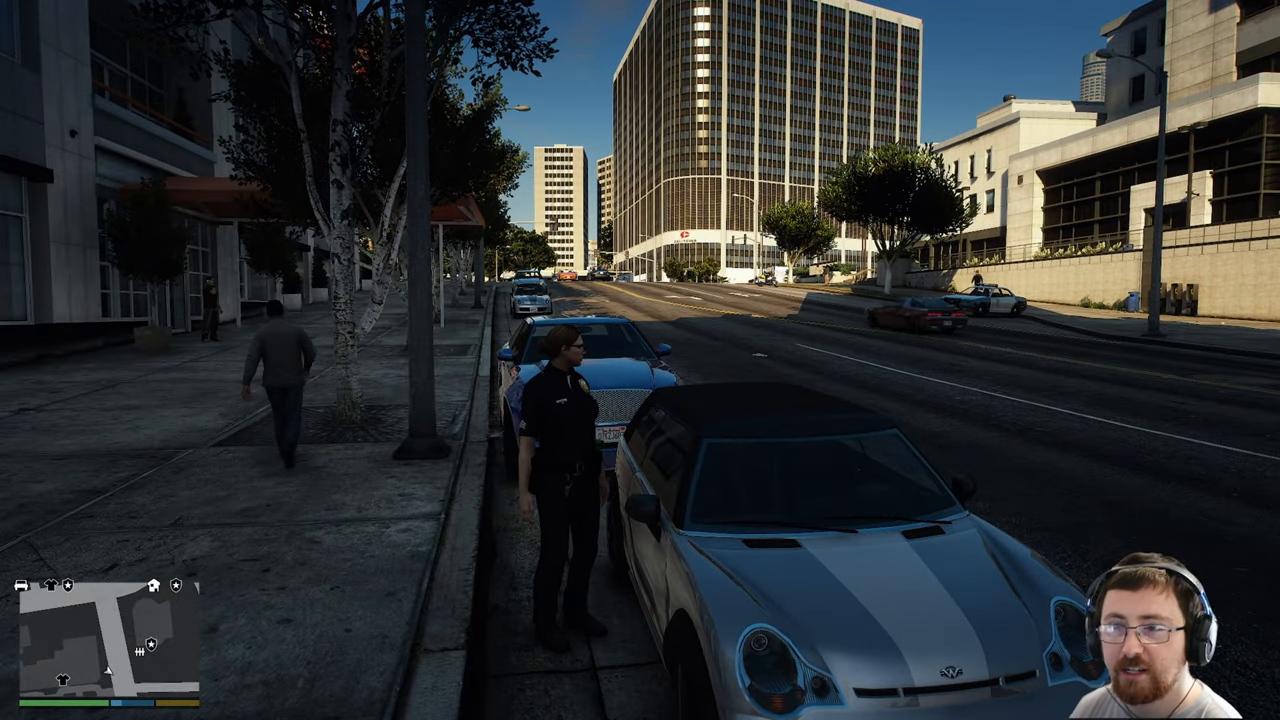
# - Request a dispatch vehicle check on the parked Issi2, returning plate 04LCO941 with zero citations
pyautogui.press('E')
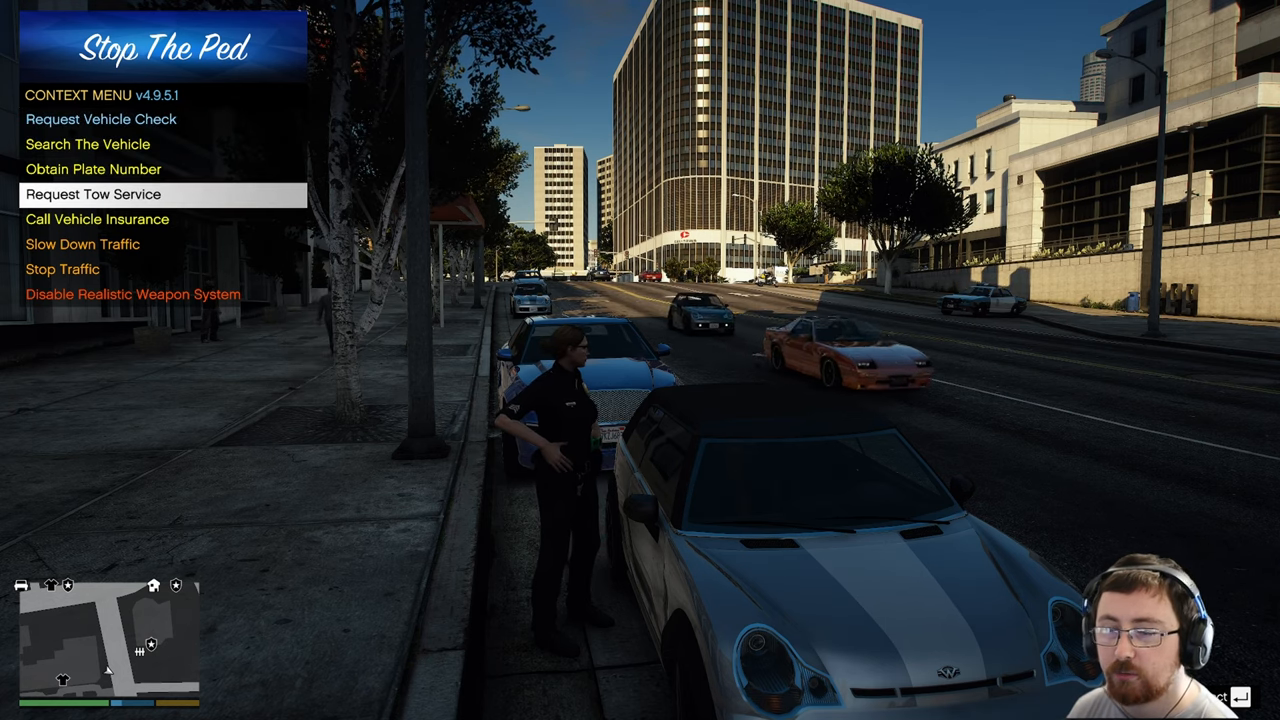
pyautogui.press('down')
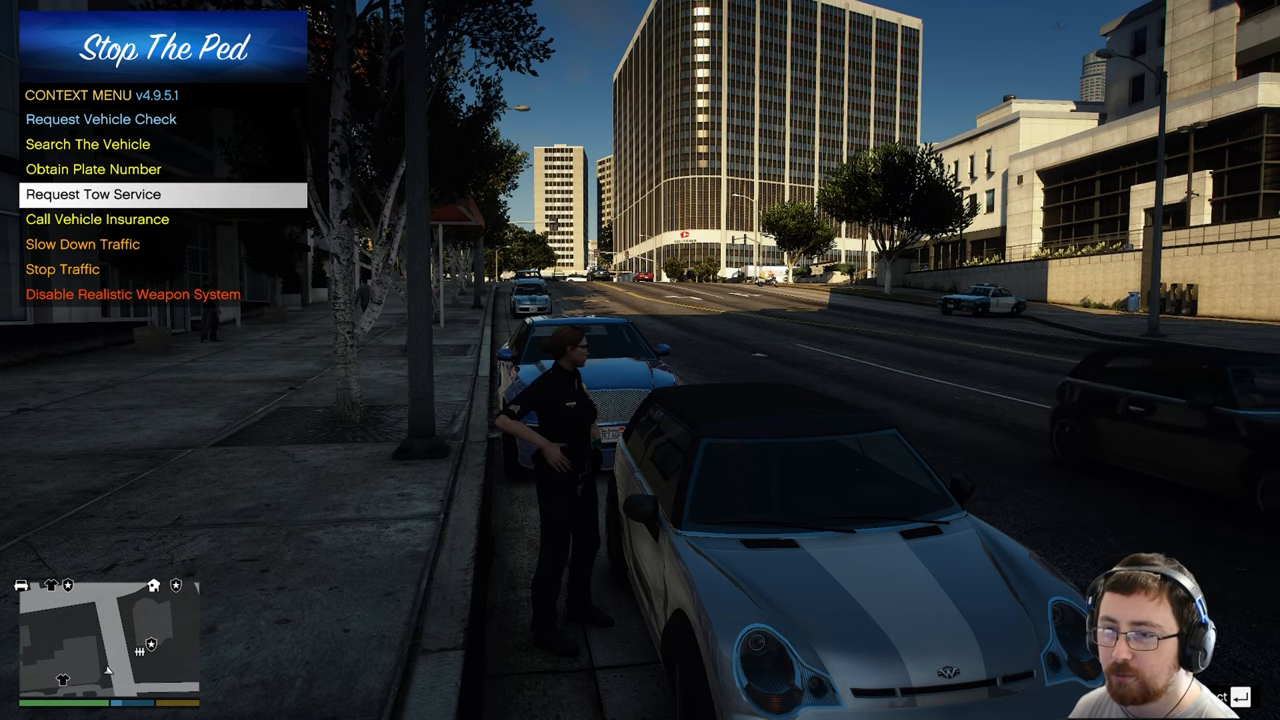
pyautogui.click(92, 168)
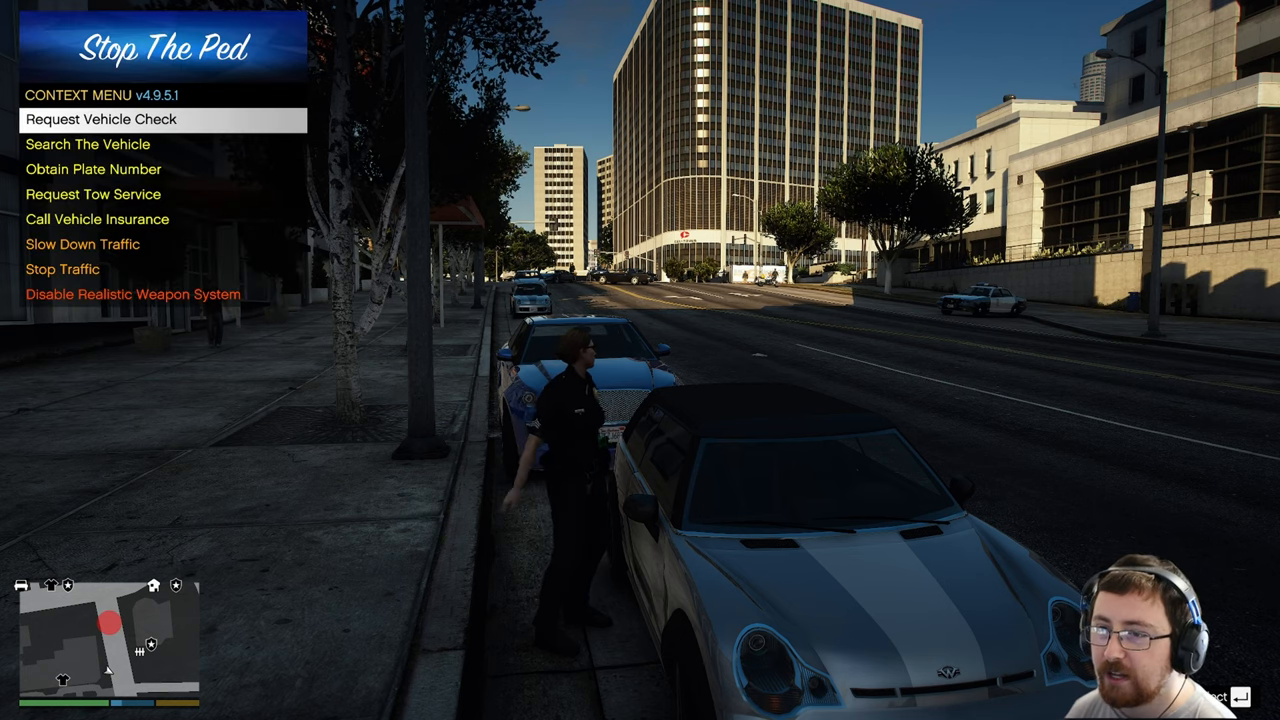
pyautogui.click(110, 120)
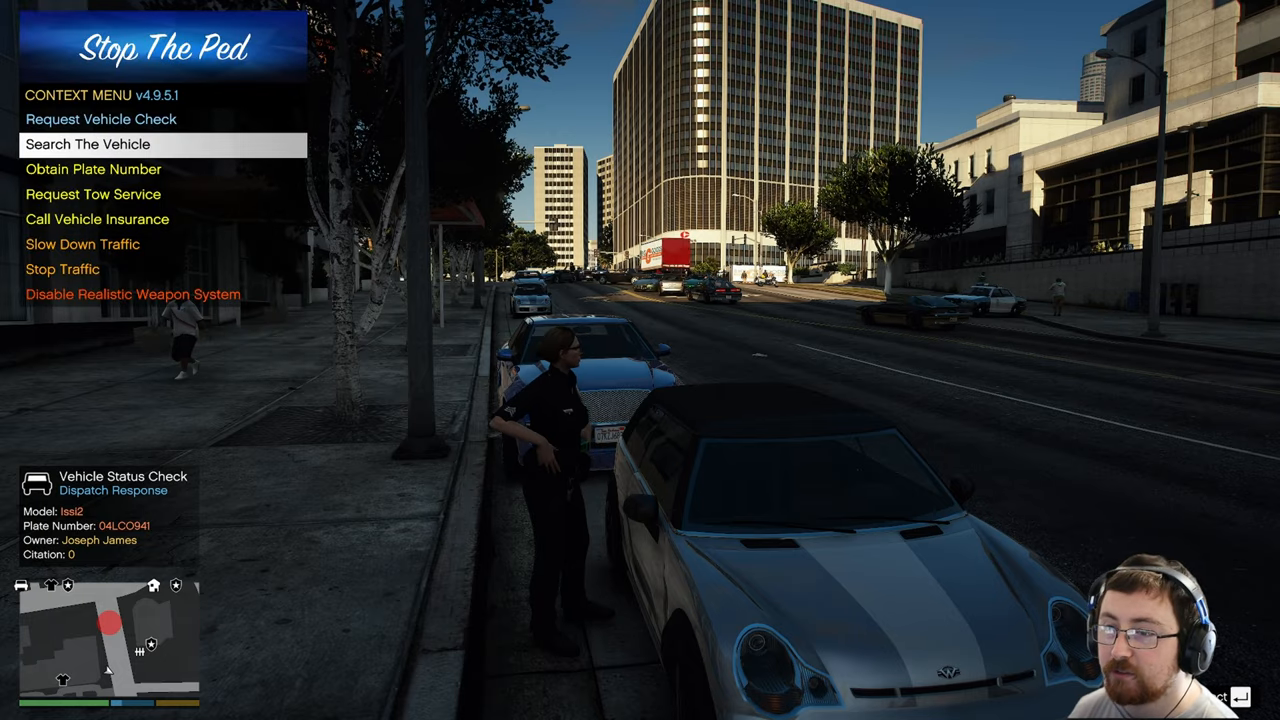
pyautogui.click(100, 144)
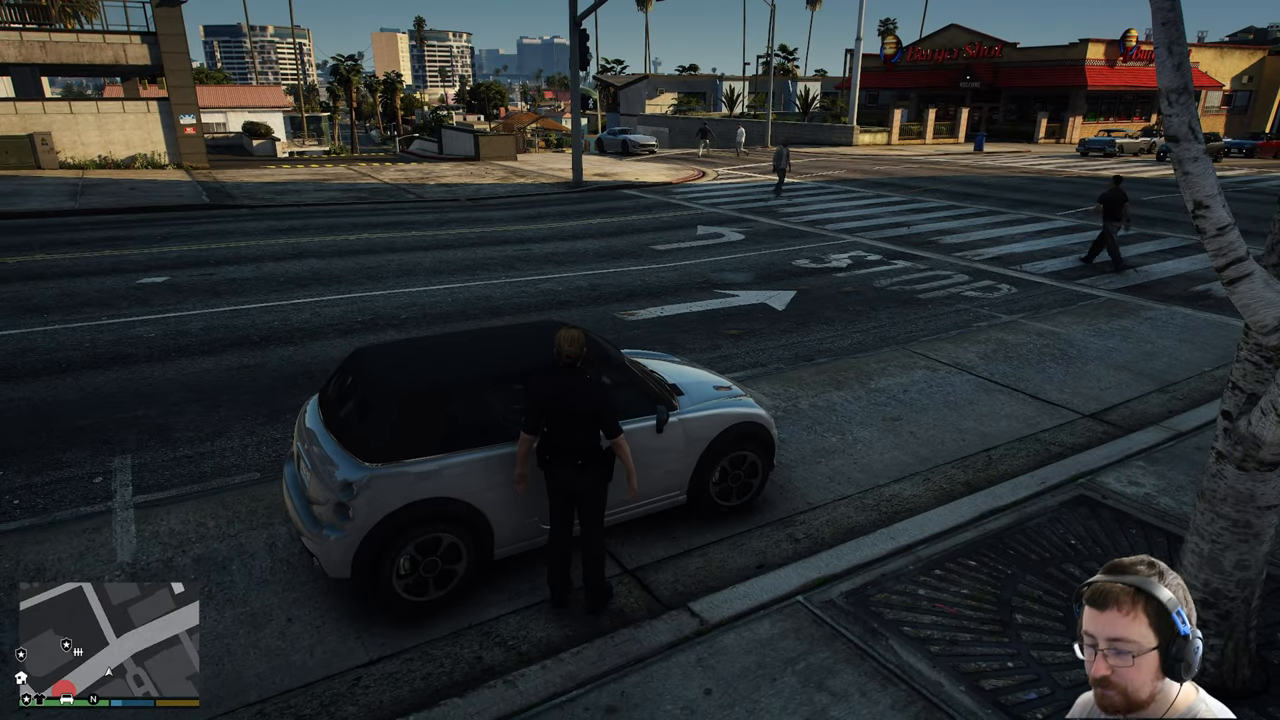
# - Look up plate 04LCO941 in CompuLite Vehicle Records and view owner Joseph James's warrant
pyautogui.press('E')
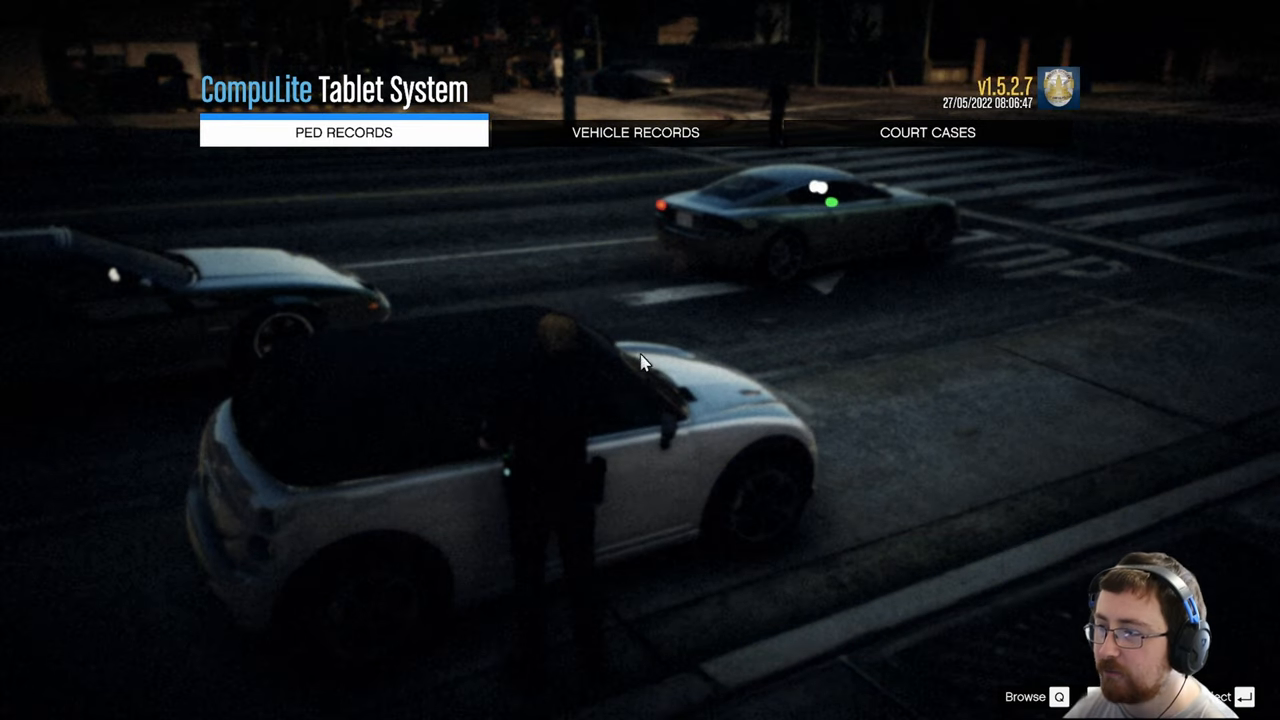
pyautogui.click(636, 132)
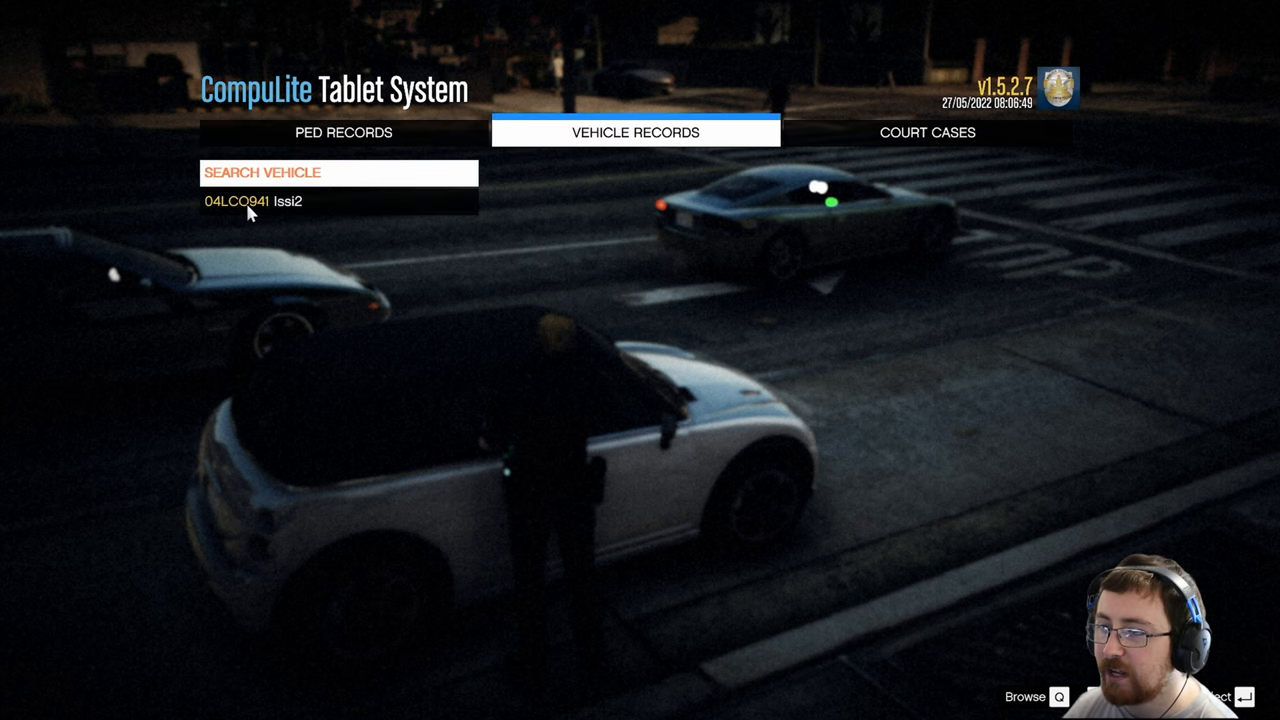
pyautogui.click(258, 202)
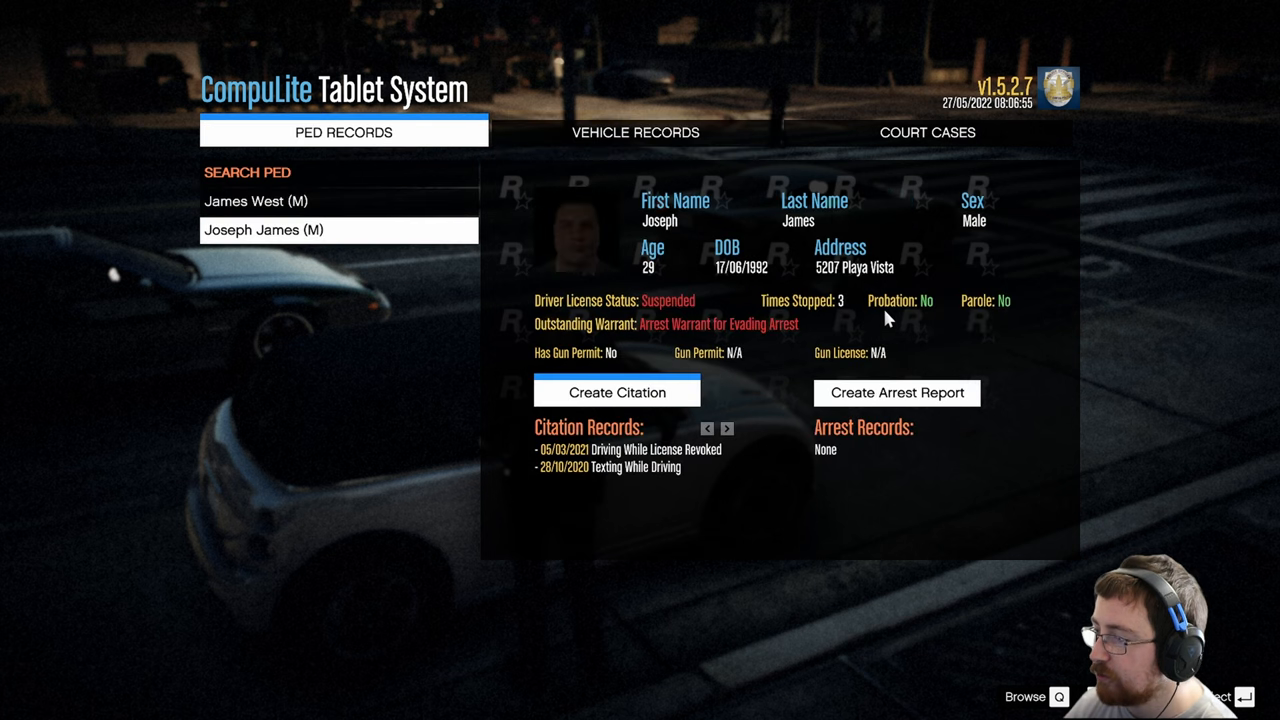
pyautogui.moveTo(698, 244)
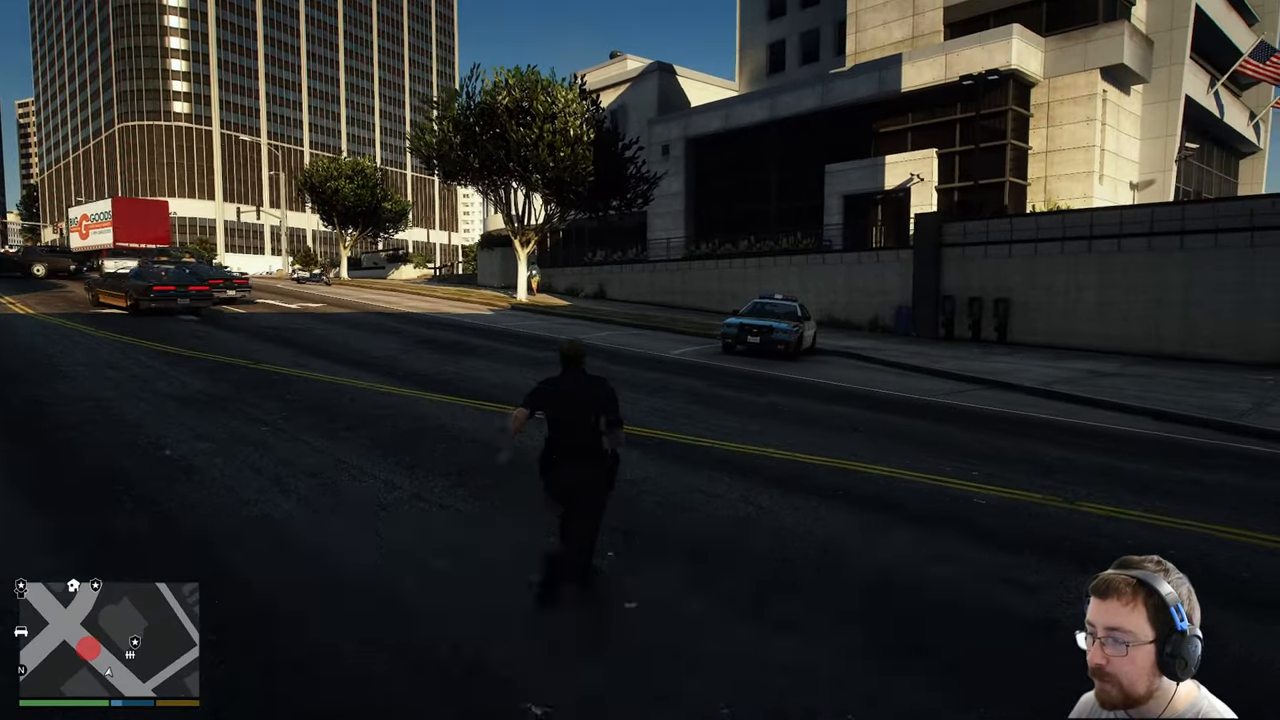
# - Browse the cruiser trunk's equipment menu down to Evidence Check (Narcotics Field Test)
pyautogui.press('w')
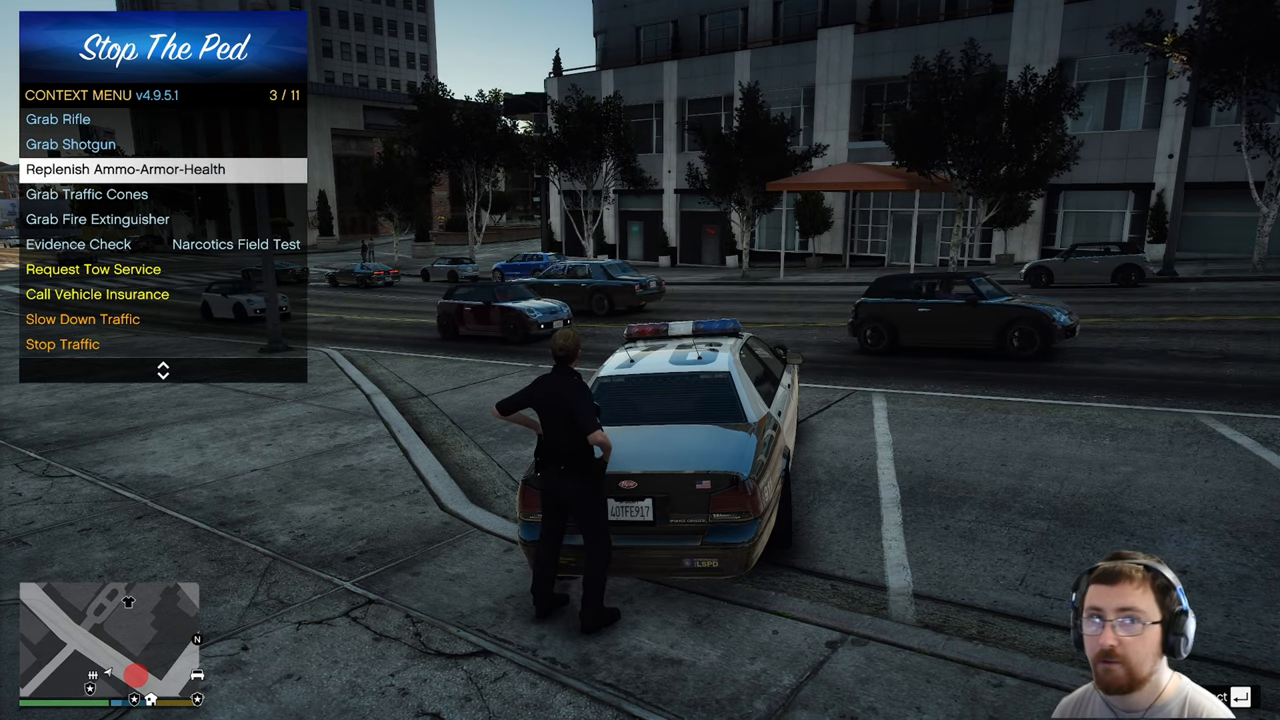
pyautogui.press('down')
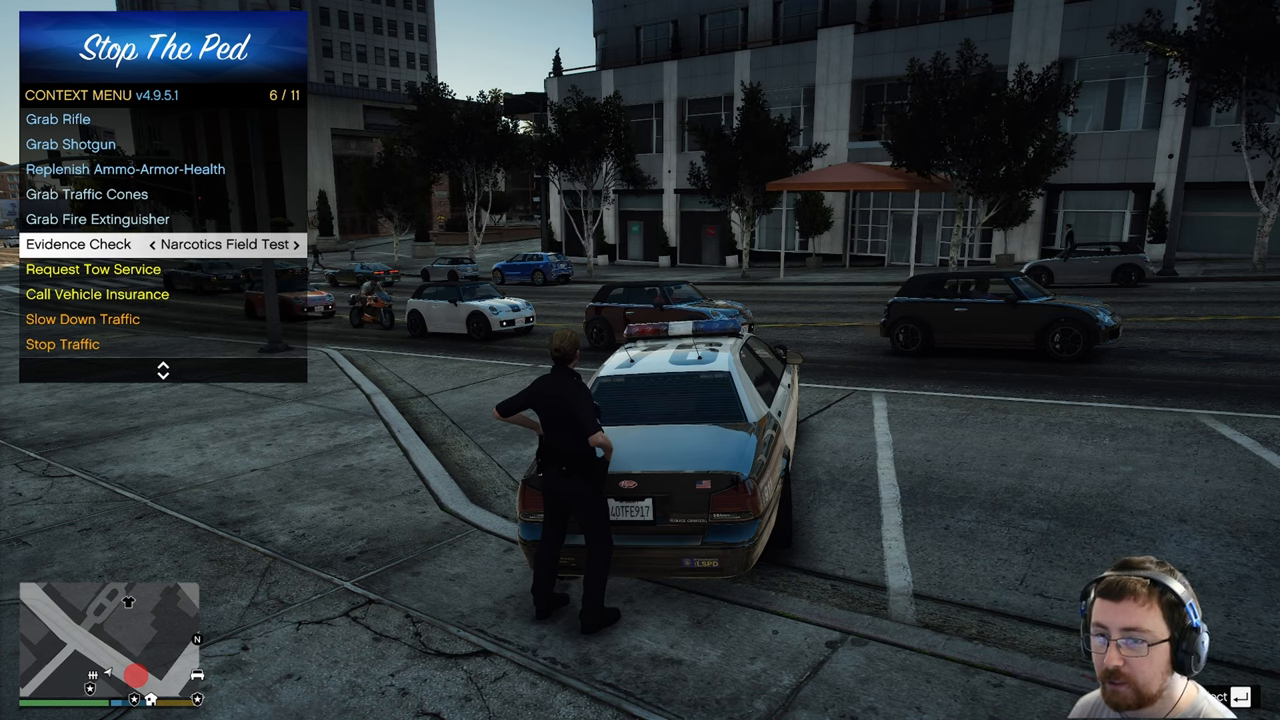
pyautogui.press('down')
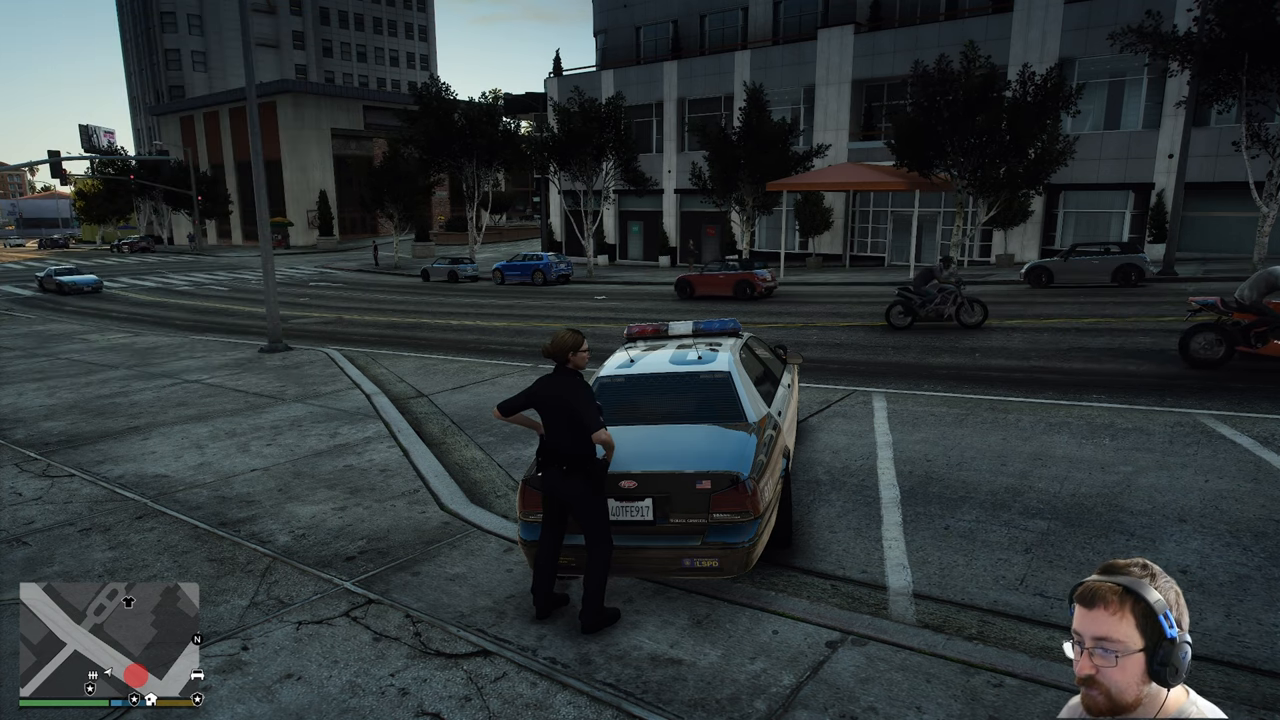
# - Equip the rifle and walk down the street in first-person view
pyautogui.press('tab')
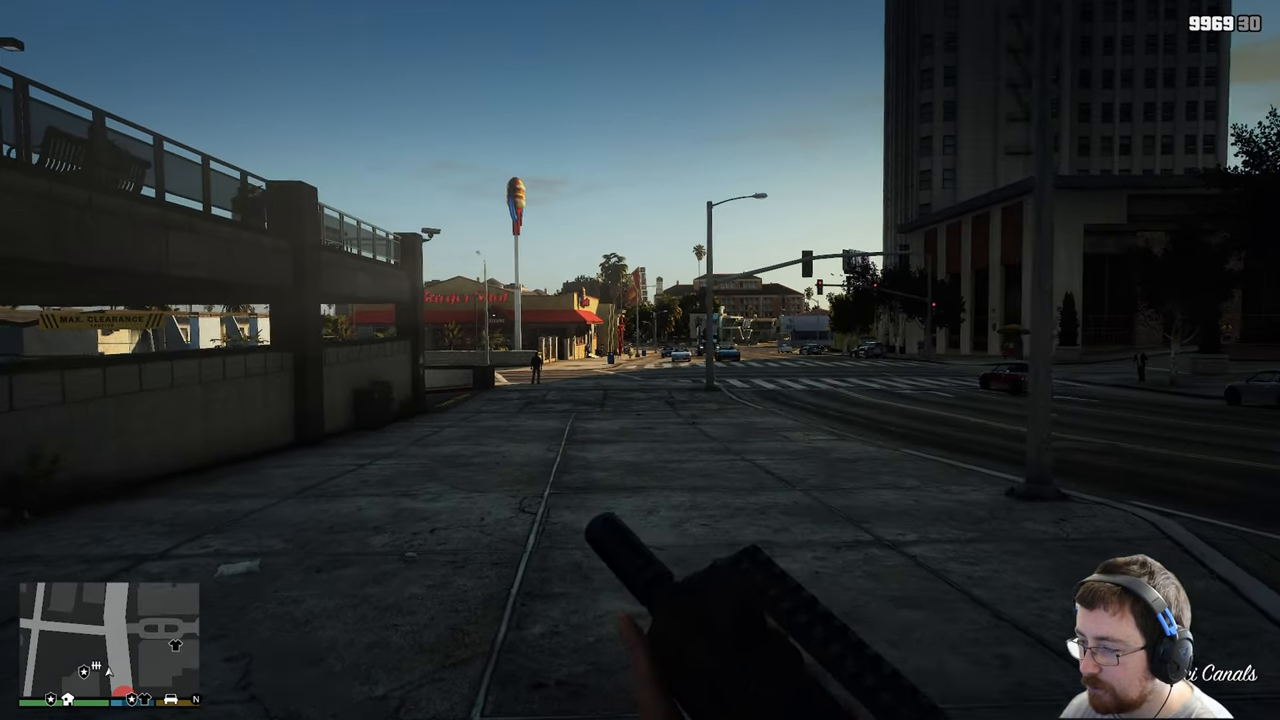
pyautogui.press('tab')
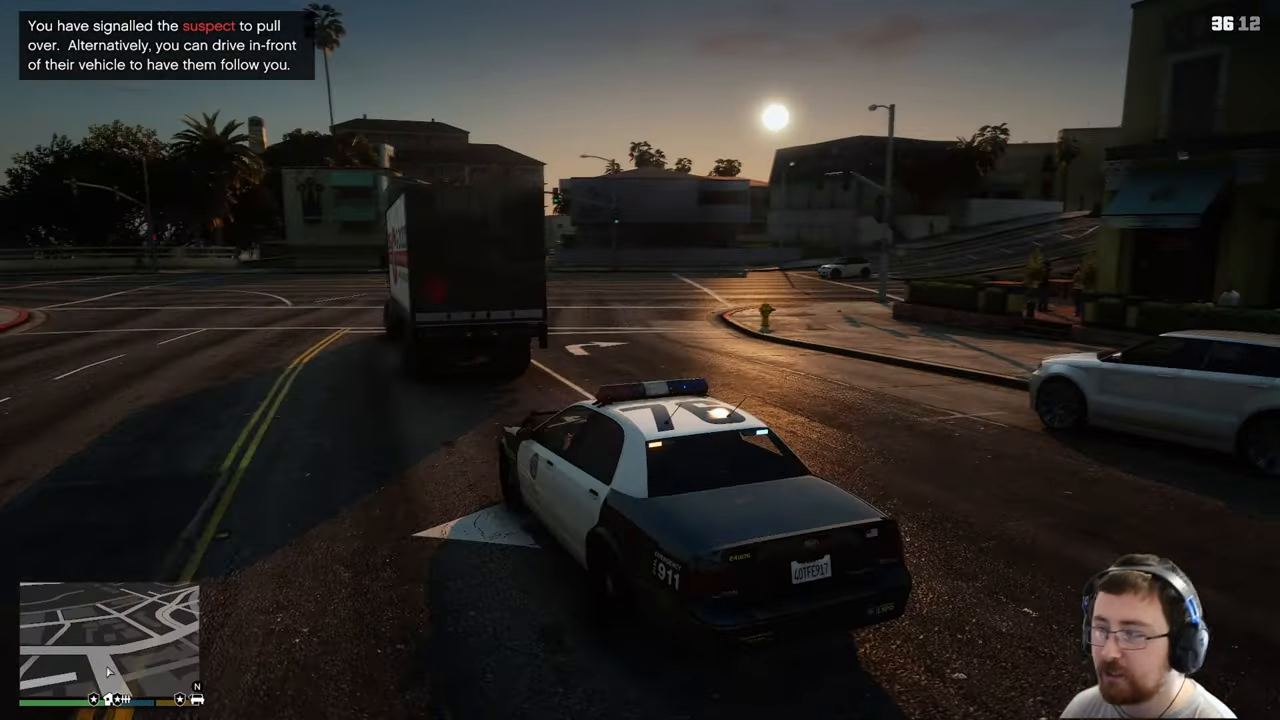
# - Drive up behind the box truck and signal it to pull over
pyautogui.press('w')
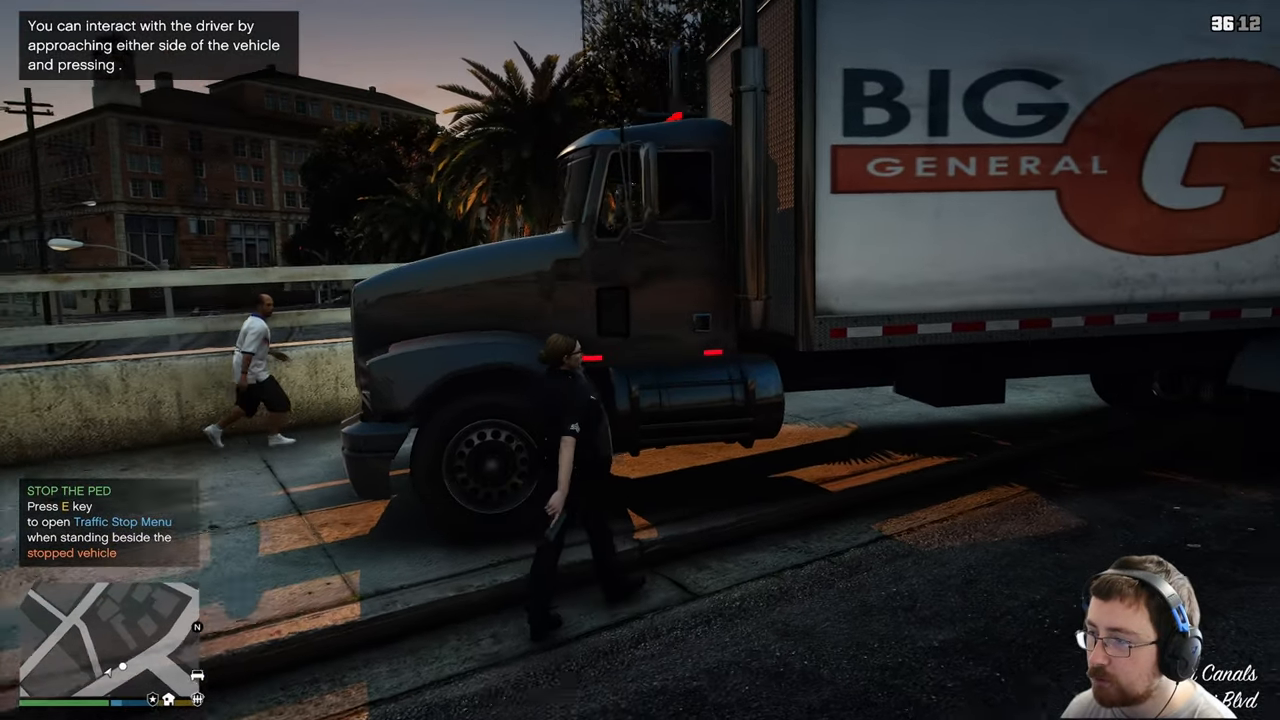
# - Approach the truck's driver side and bring up the Traffic Stop Menu
pyautogui.press('e')
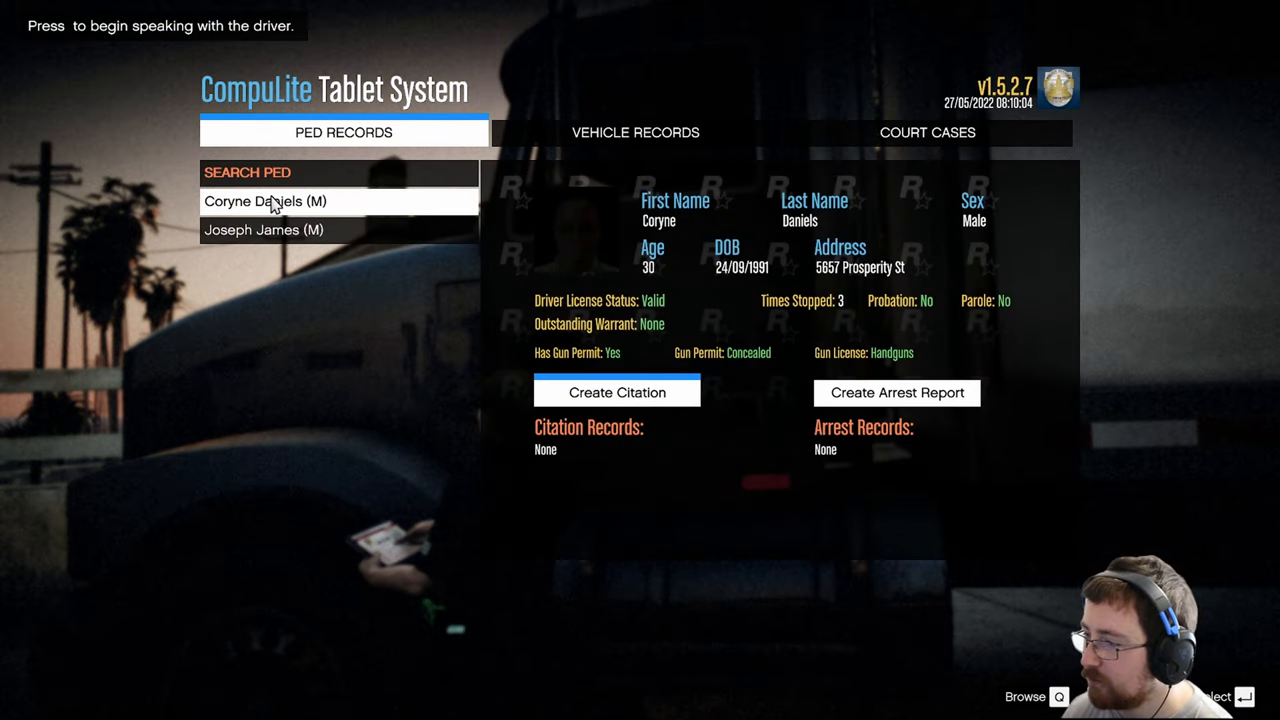
pyautogui.moveTo(672, 424)
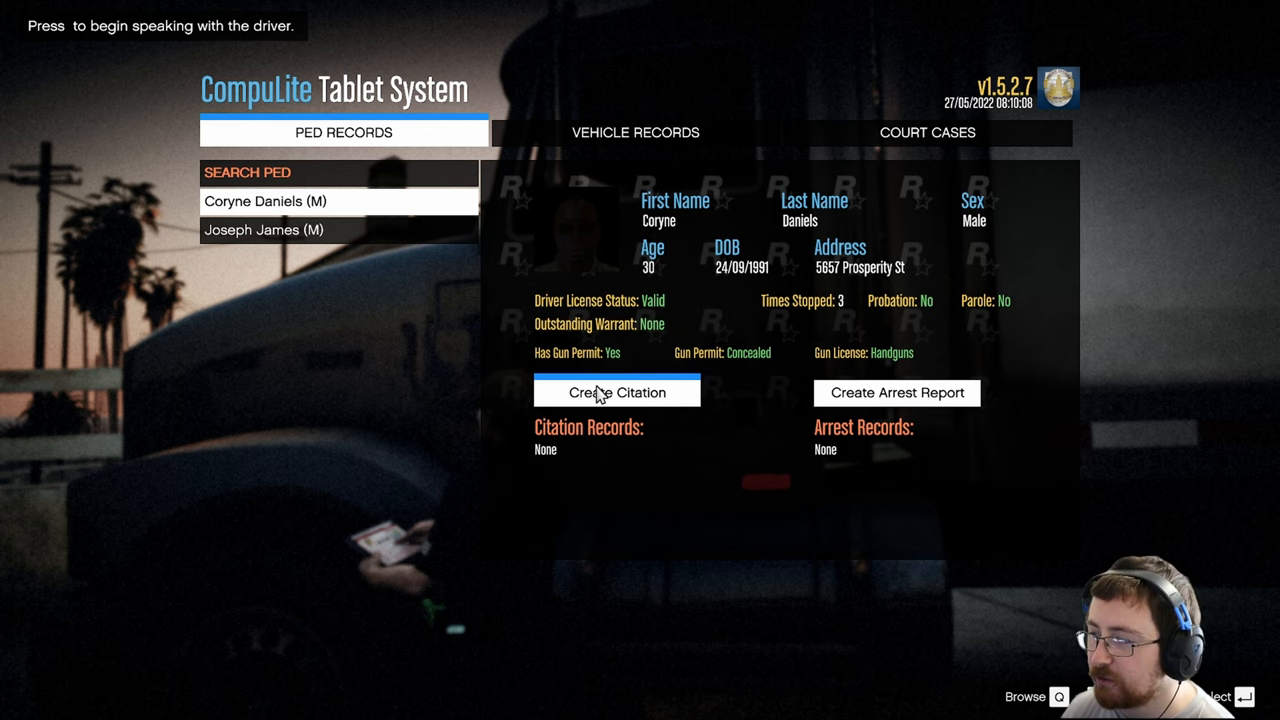
pyautogui.click(616, 390)
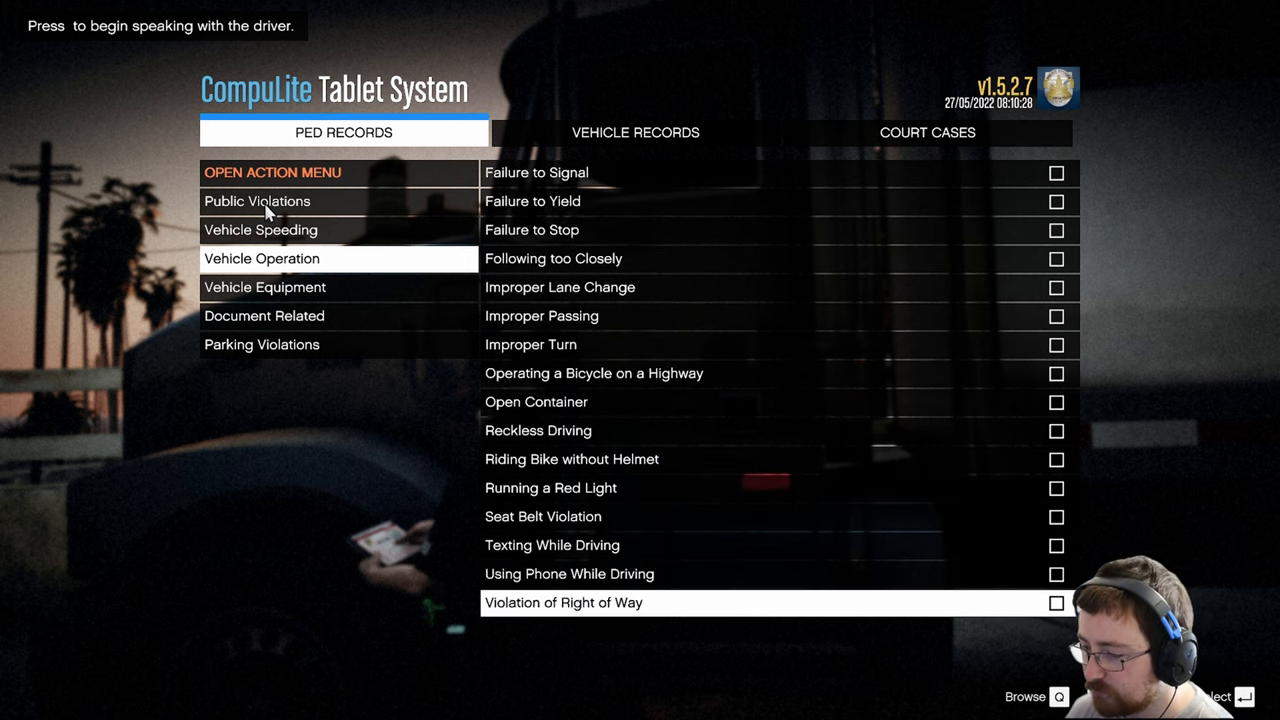
pyautogui.scroll(-3)
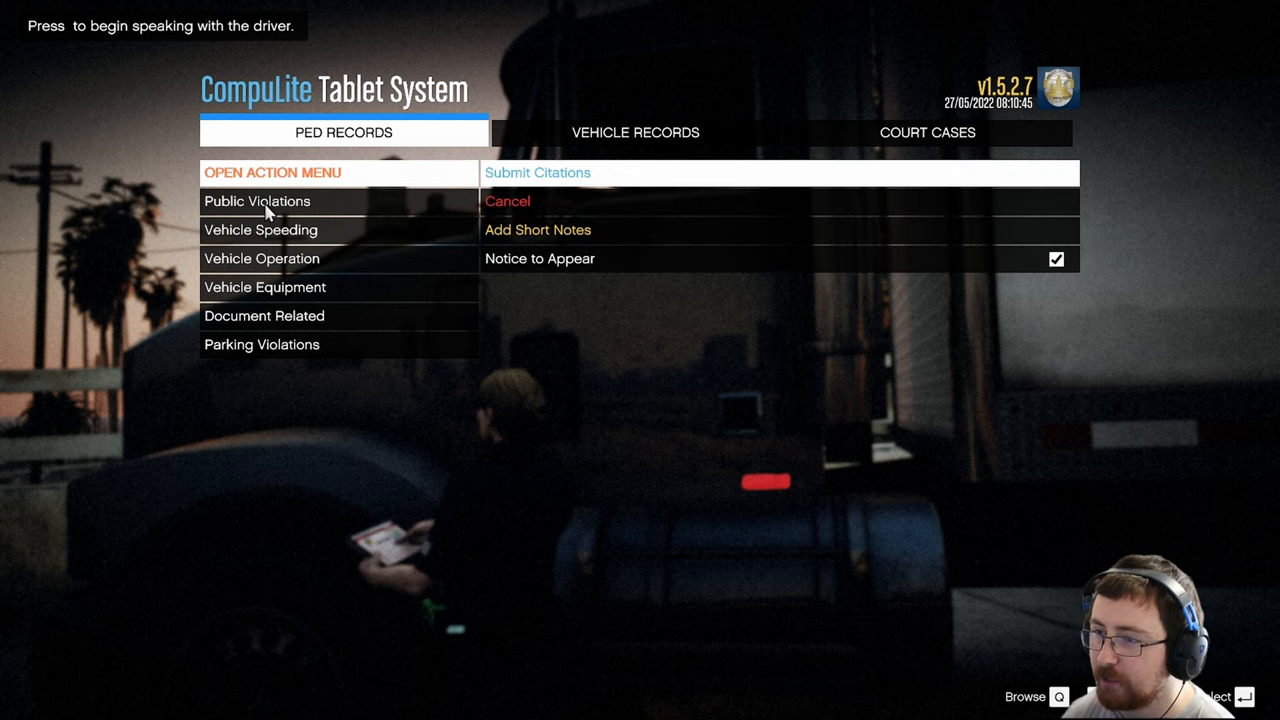
# - Submit Daniels's citation, then reveal the court outcomes of her Careless Driving case
pyautogui.click(538, 172)
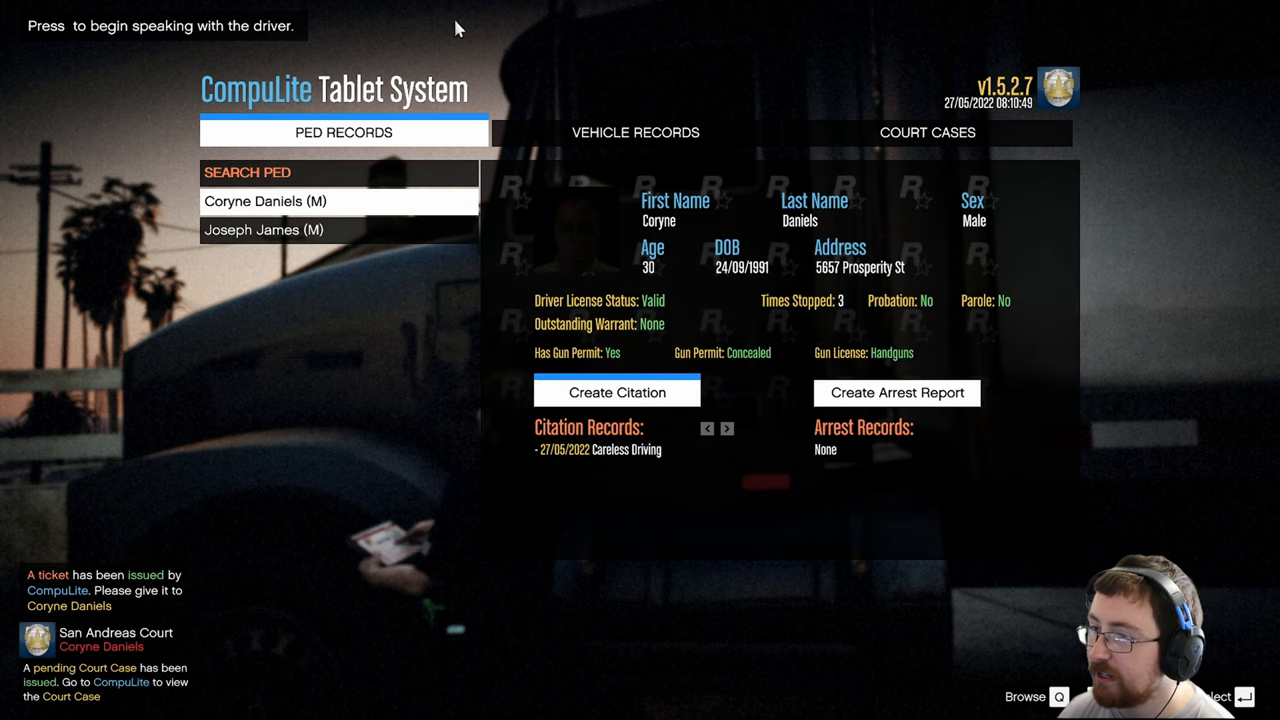
pyautogui.click(928, 132)
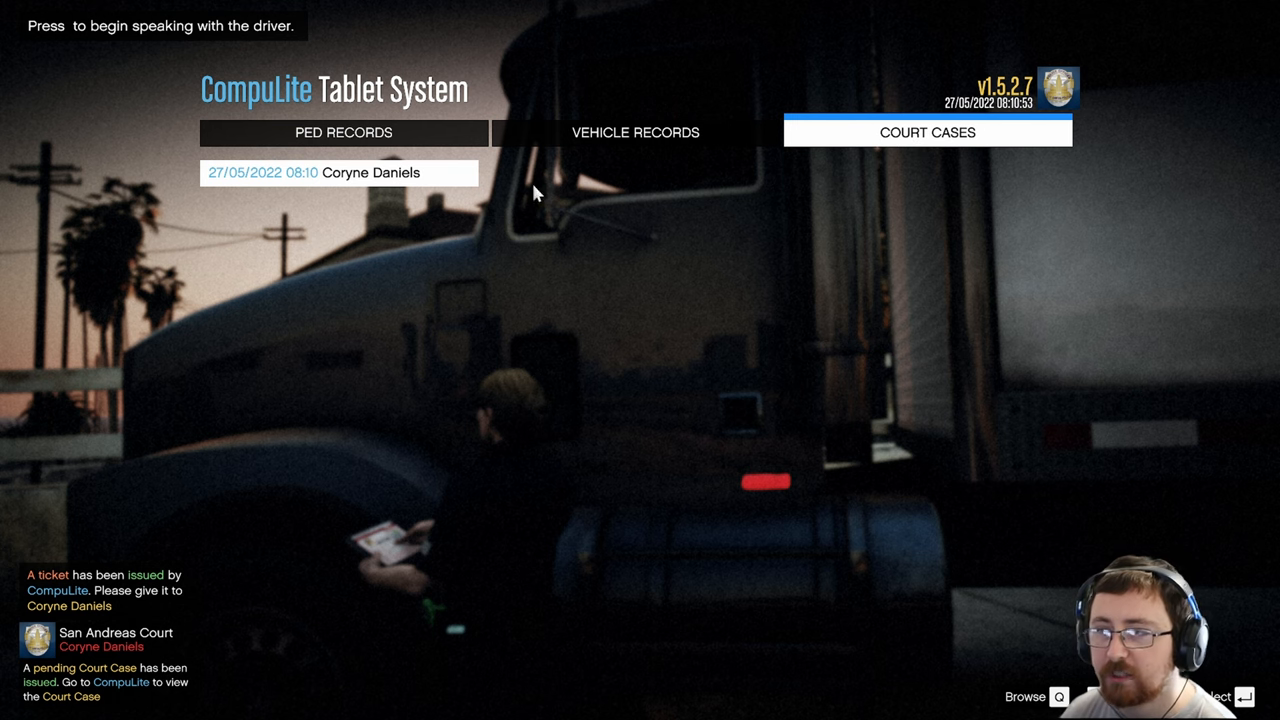
pyautogui.click(336, 172)
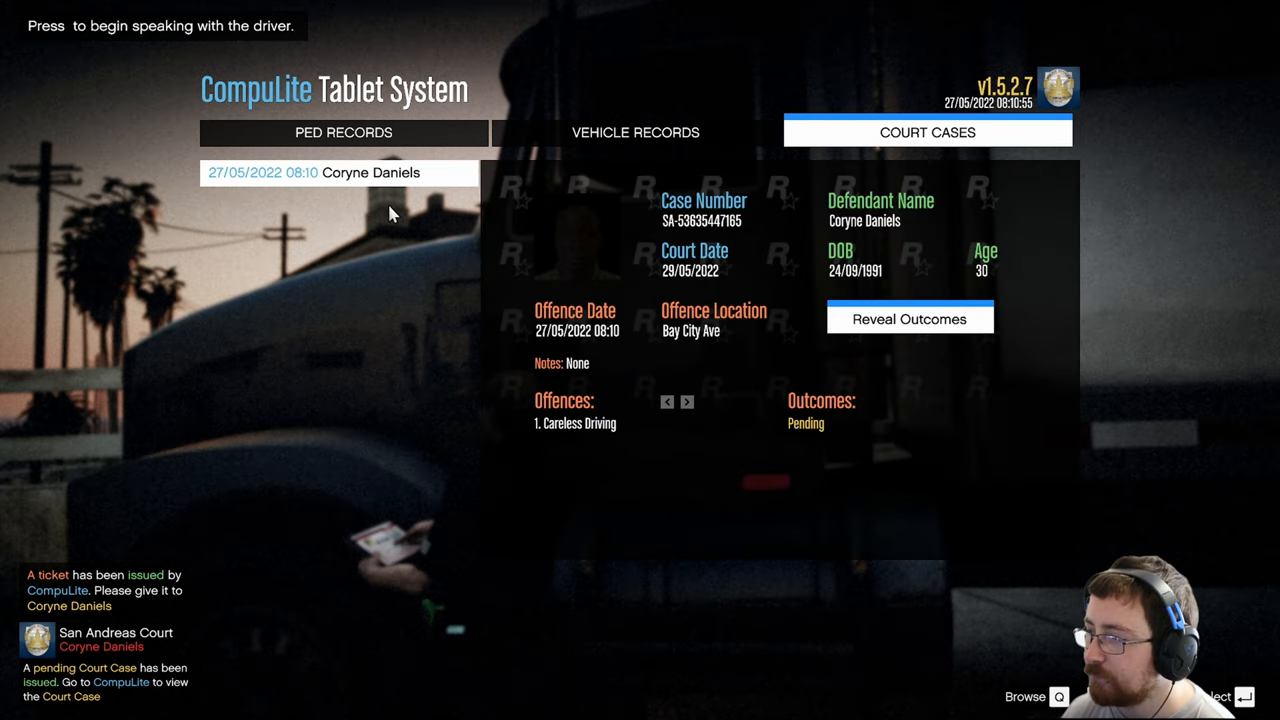
pyautogui.moveTo(576, 444)
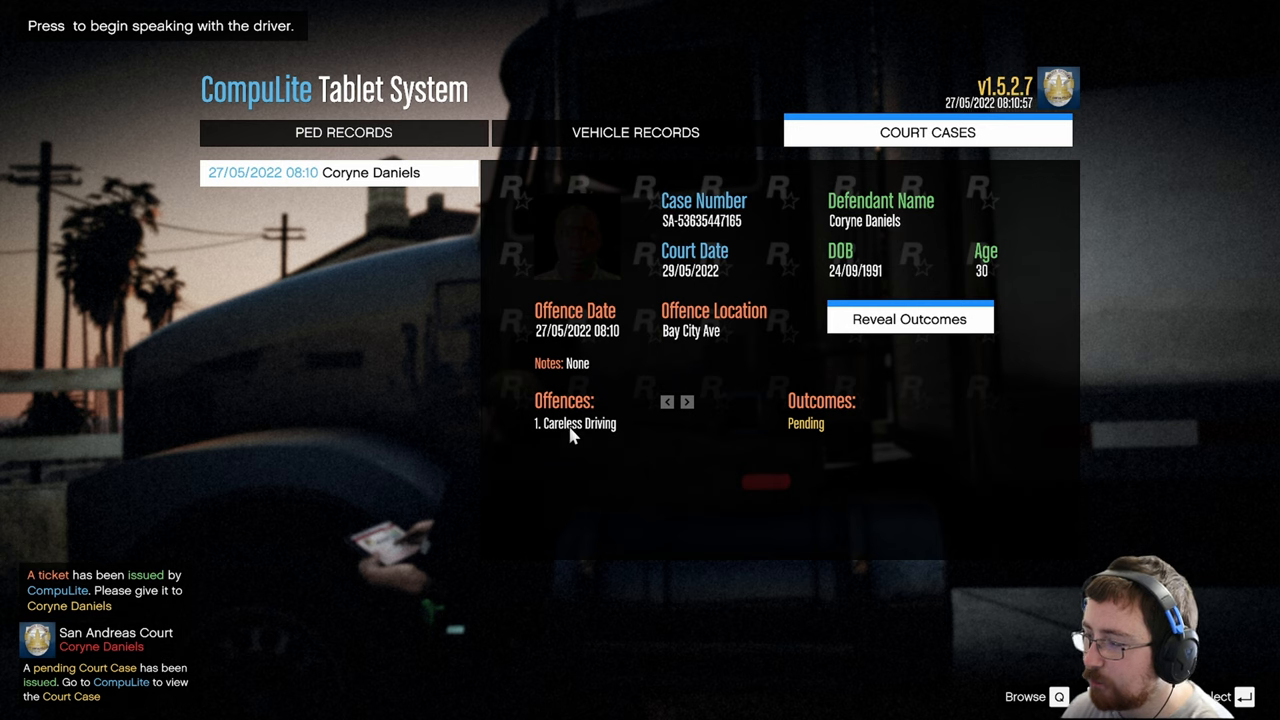
pyautogui.moveTo(920, 326)
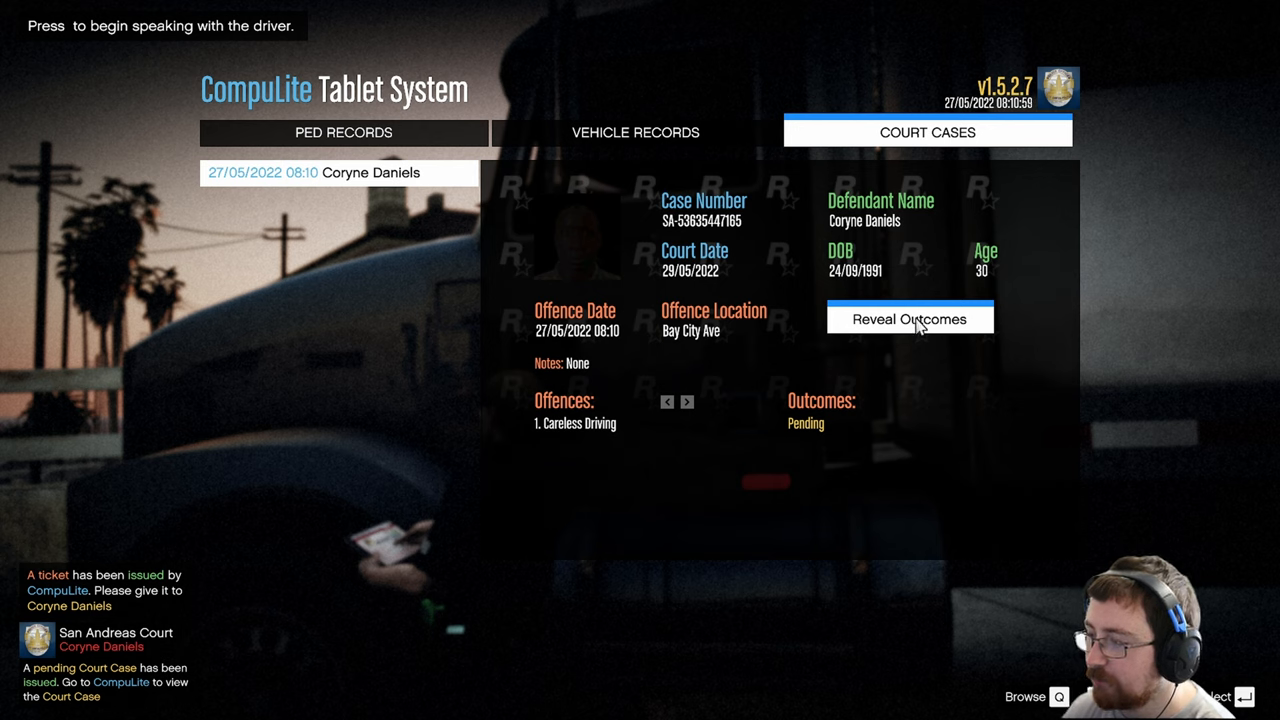
pyautogui.click(910, 320)
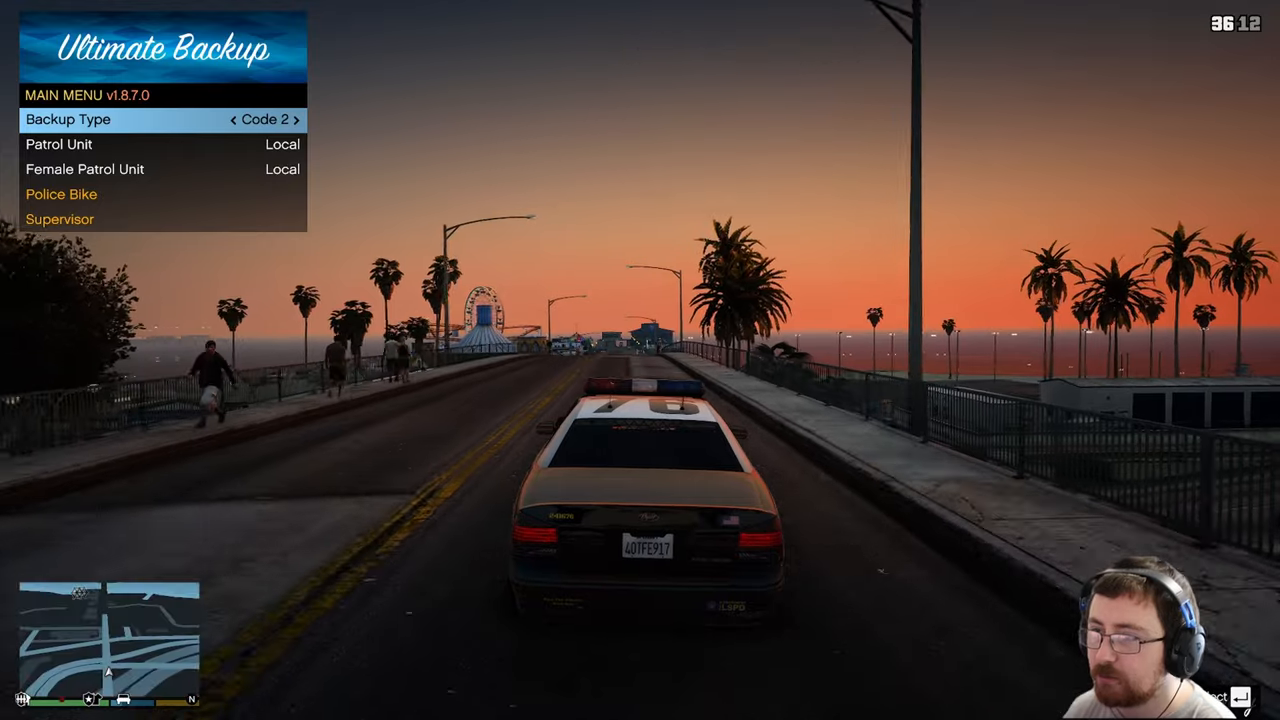
# - Switch Ultimate Backup to Pursuit type and request Spike Strip Support
pyautogui.click(304, 120)
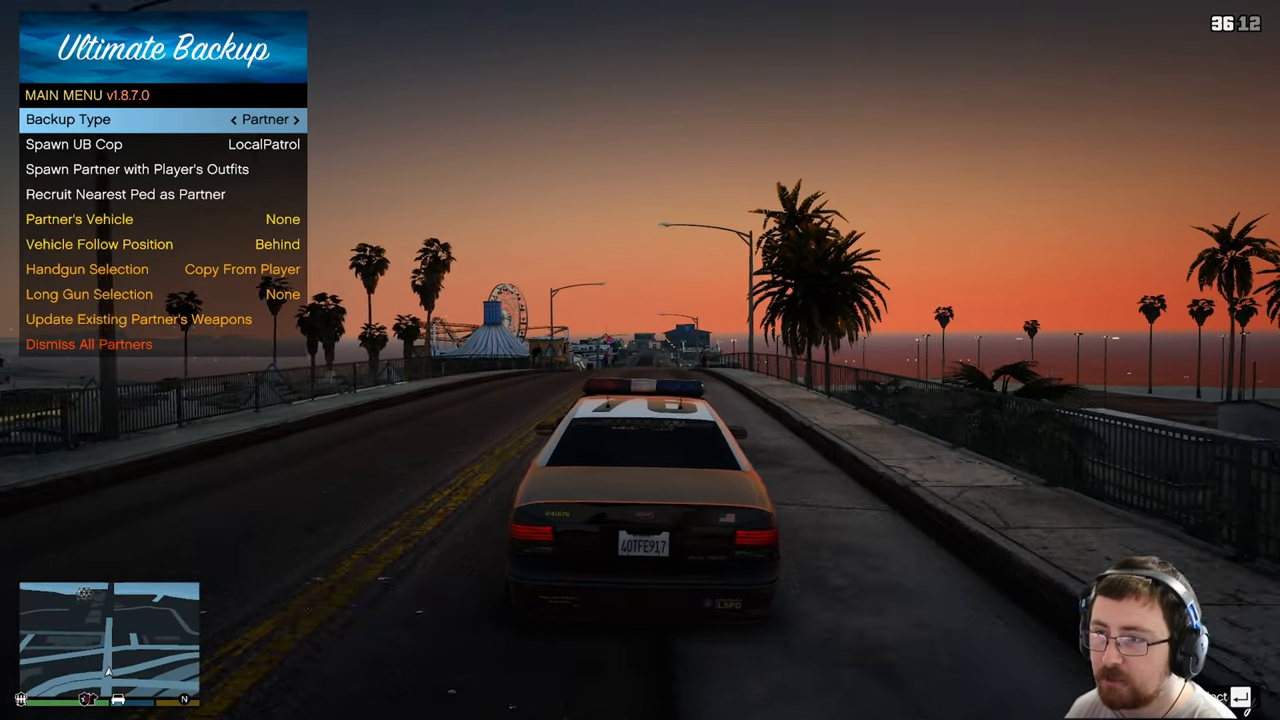
pyautogui.click(300, 120)
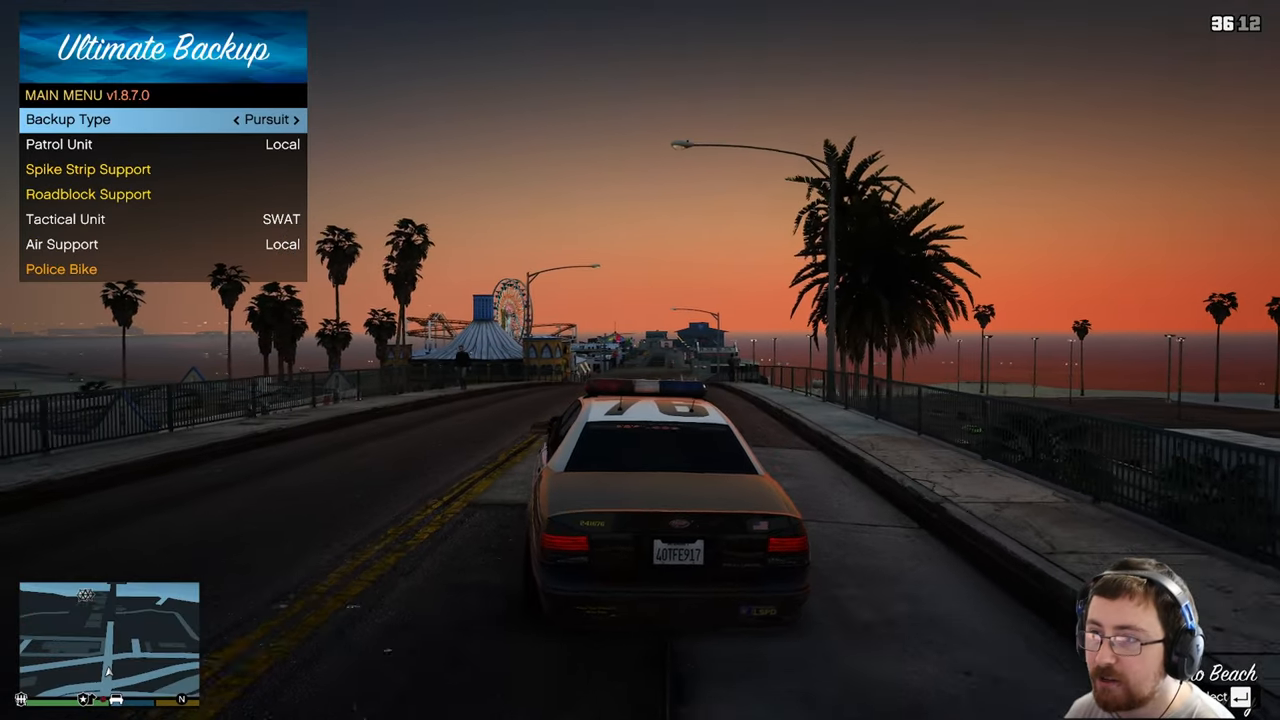
pyautogui.press('down')
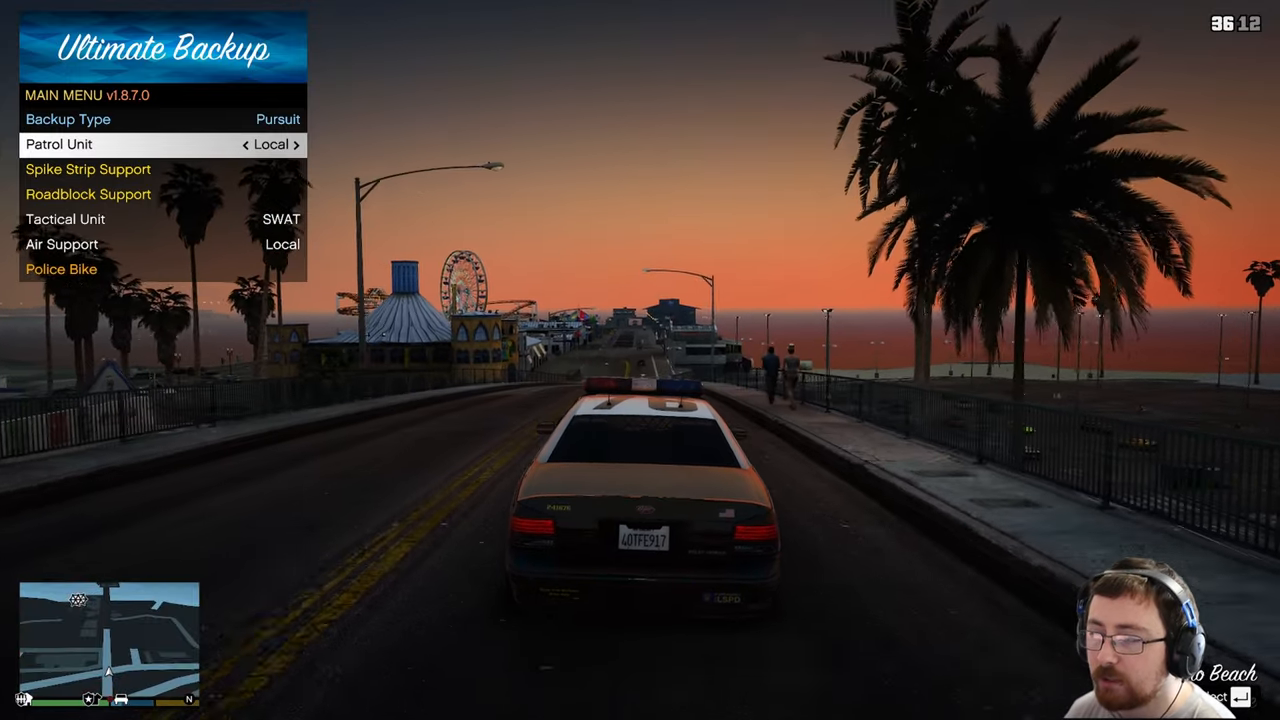
pyautogui.press('down')
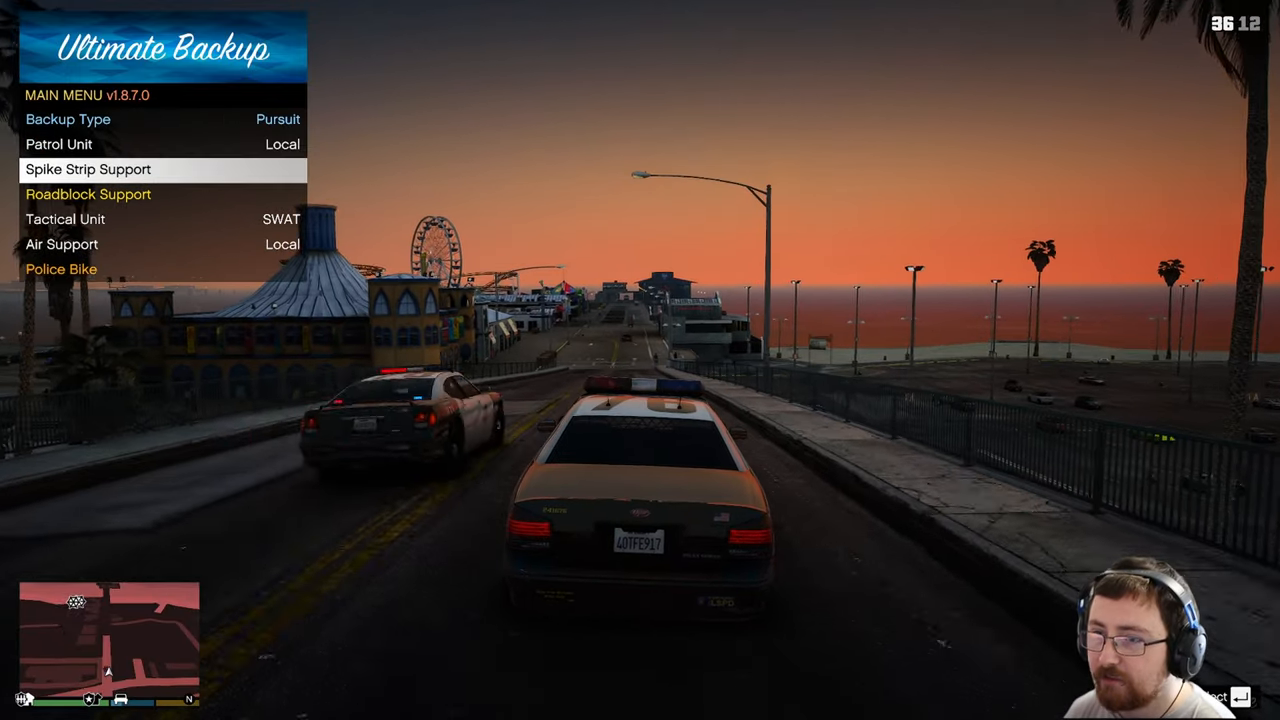
pyautogui.press('down')
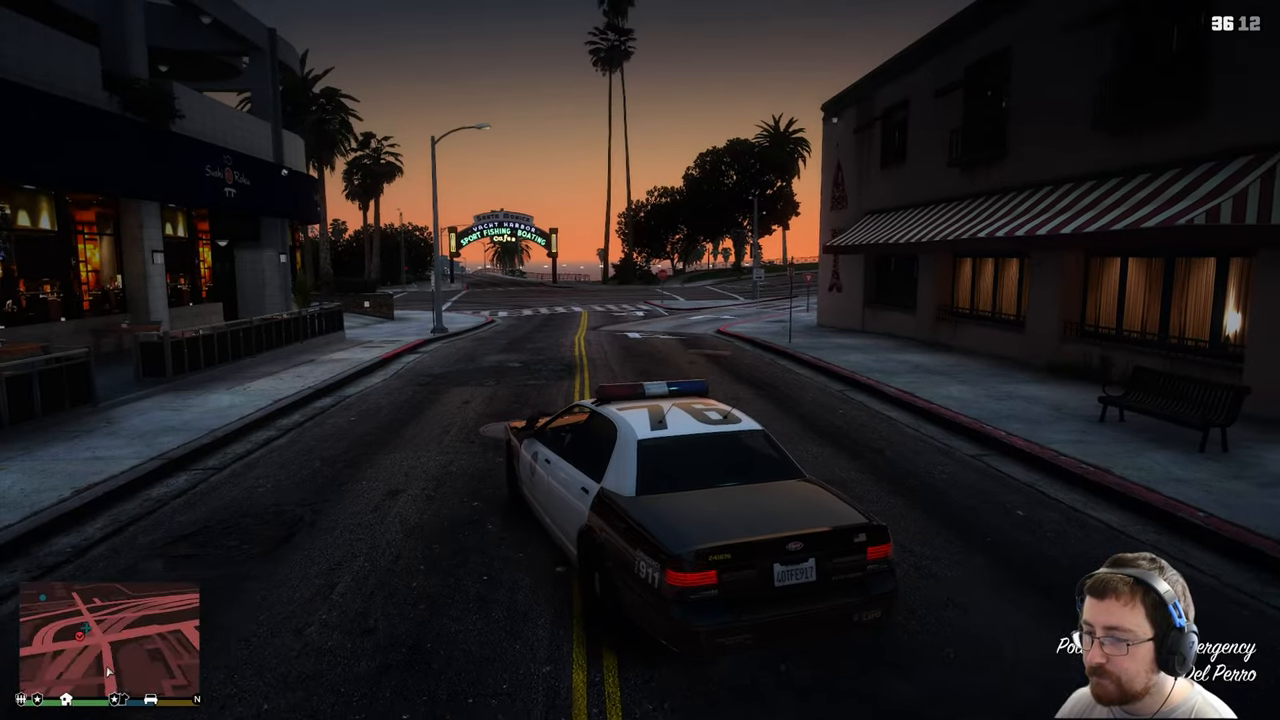
# - Request Roadblock Support and Patrol Unit pursuit backup, then continue chasing the red car
pyautogui.press('F6')
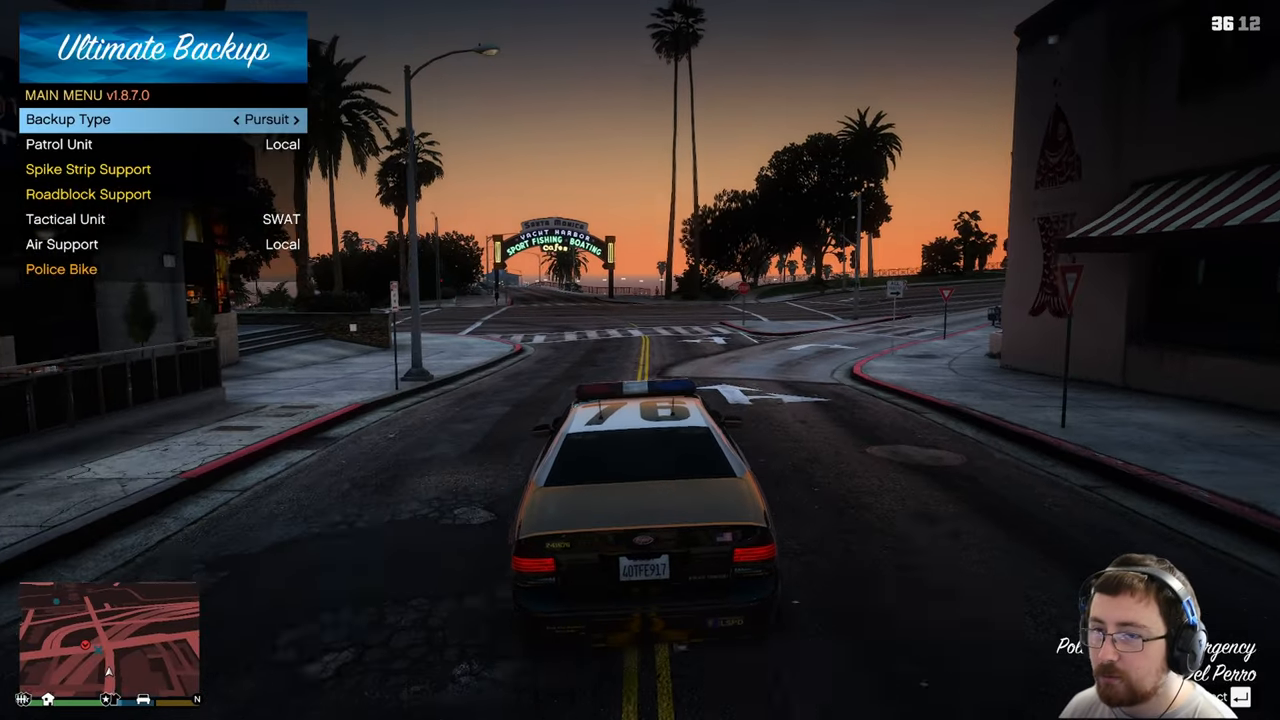
pyautogui.press('down')
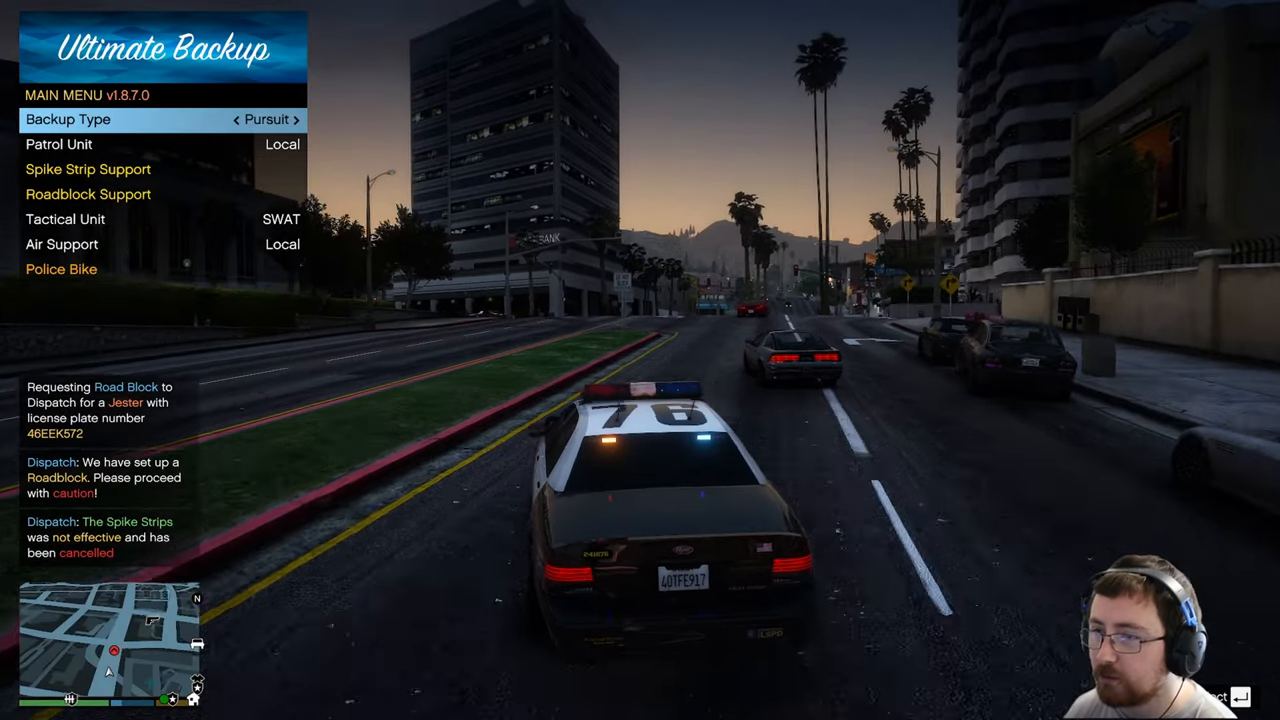
pyautogui.press('down')
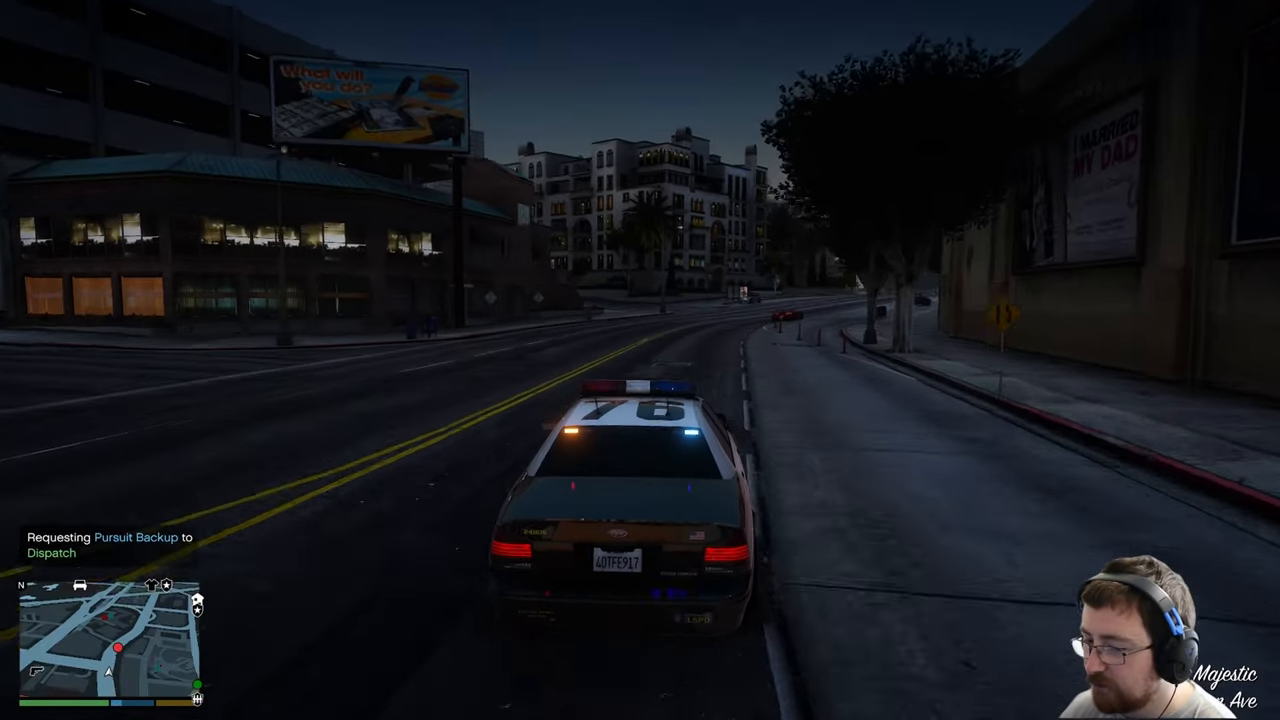
pyautogui.press('w')
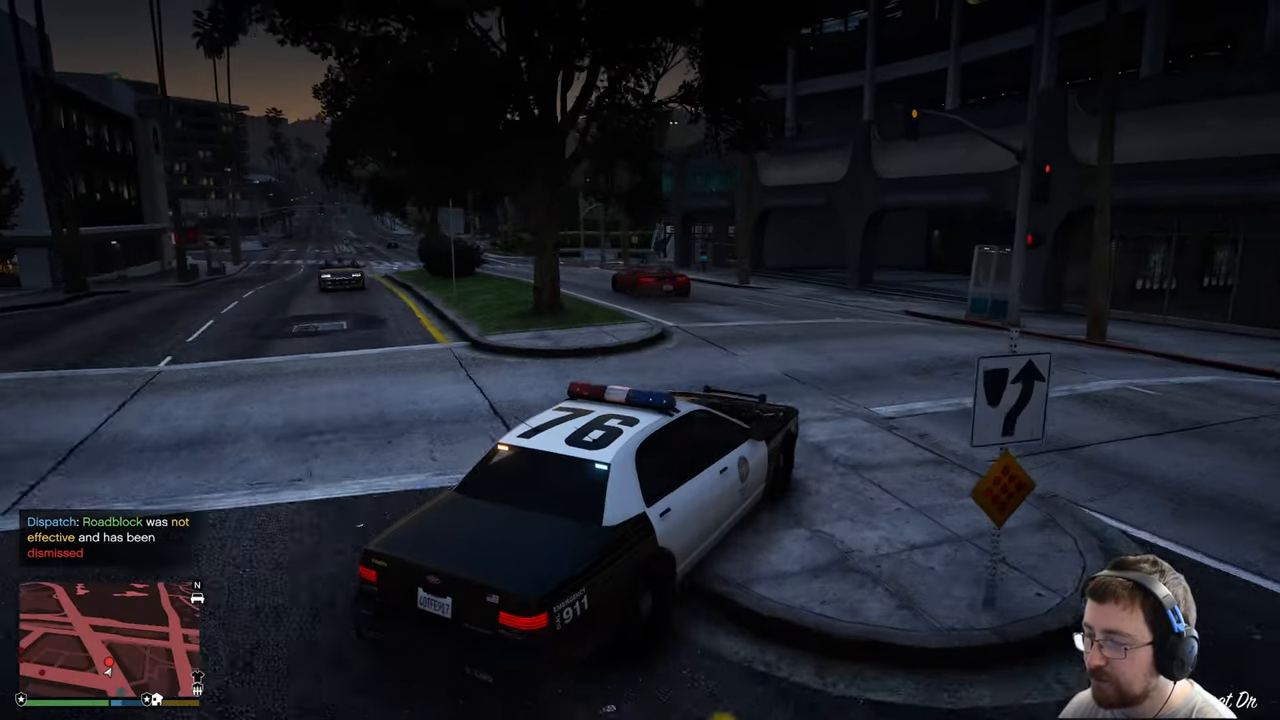
pyautogui.press('w')
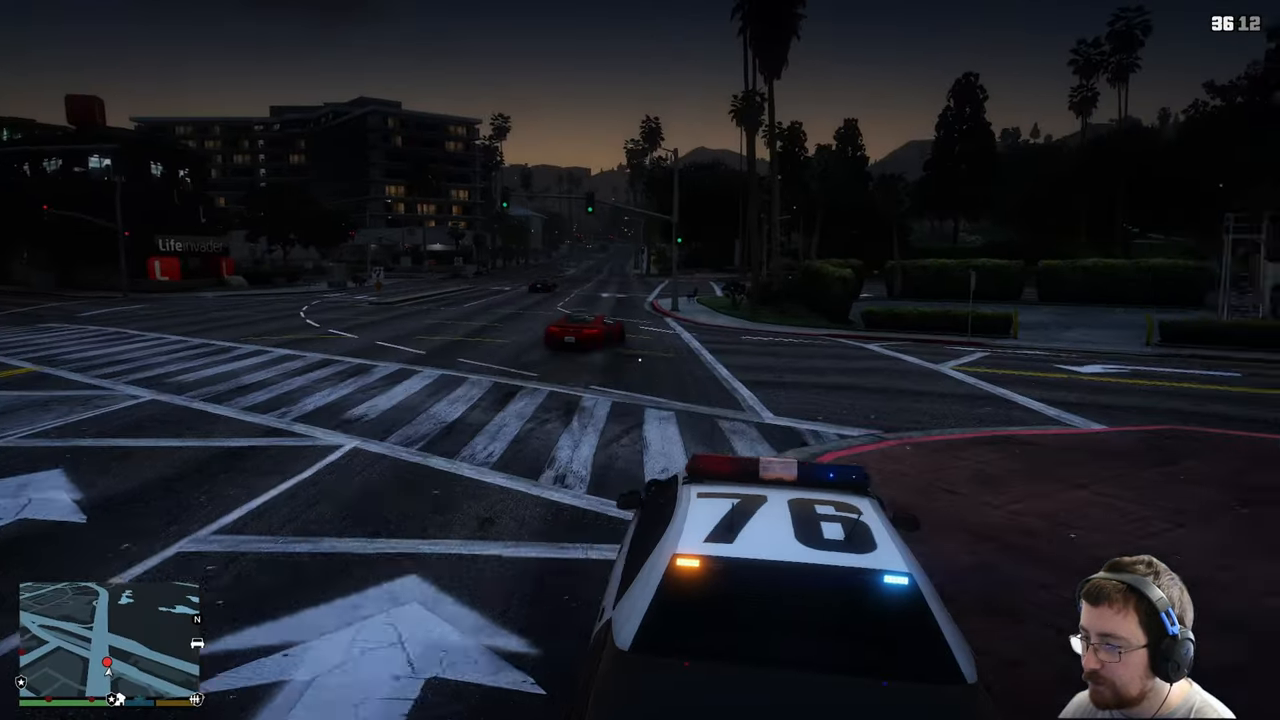
pyautogui.press('w')
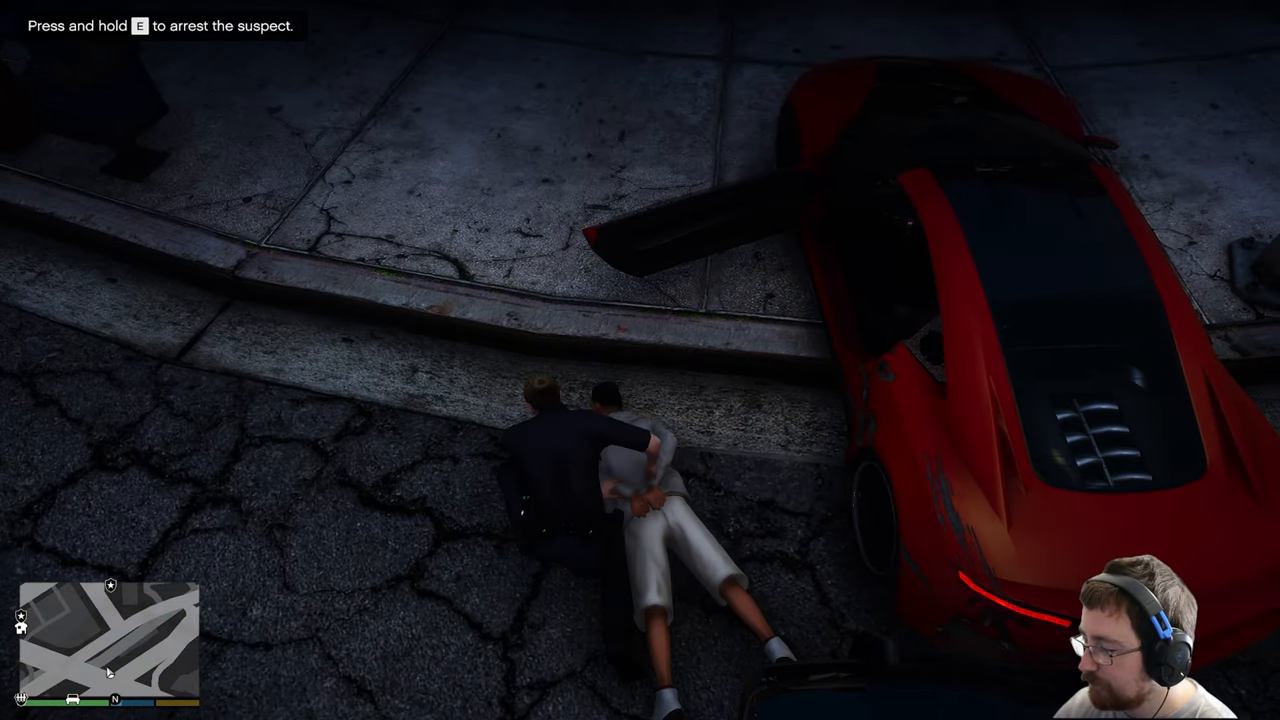
# - Arrest the downed suspect and pull up Tom Corleone's ped record in CompuLite
pyautogui.press('e')
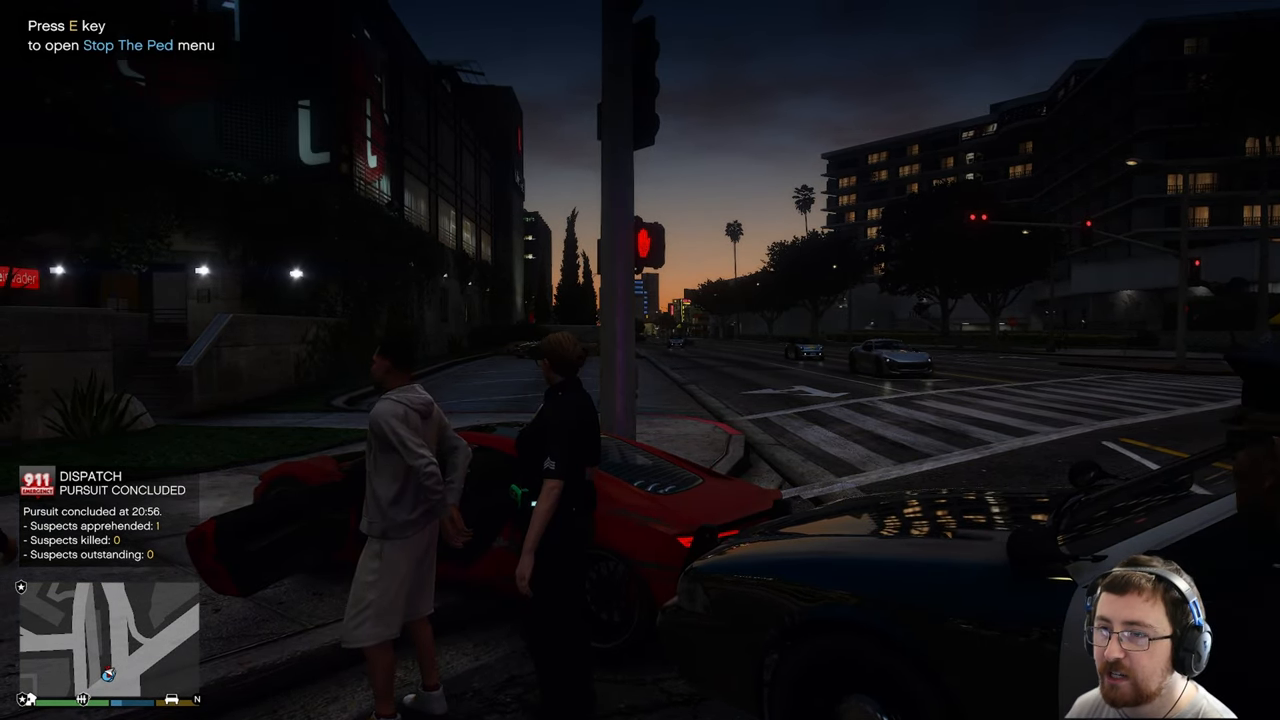
pyautogui.press('e')
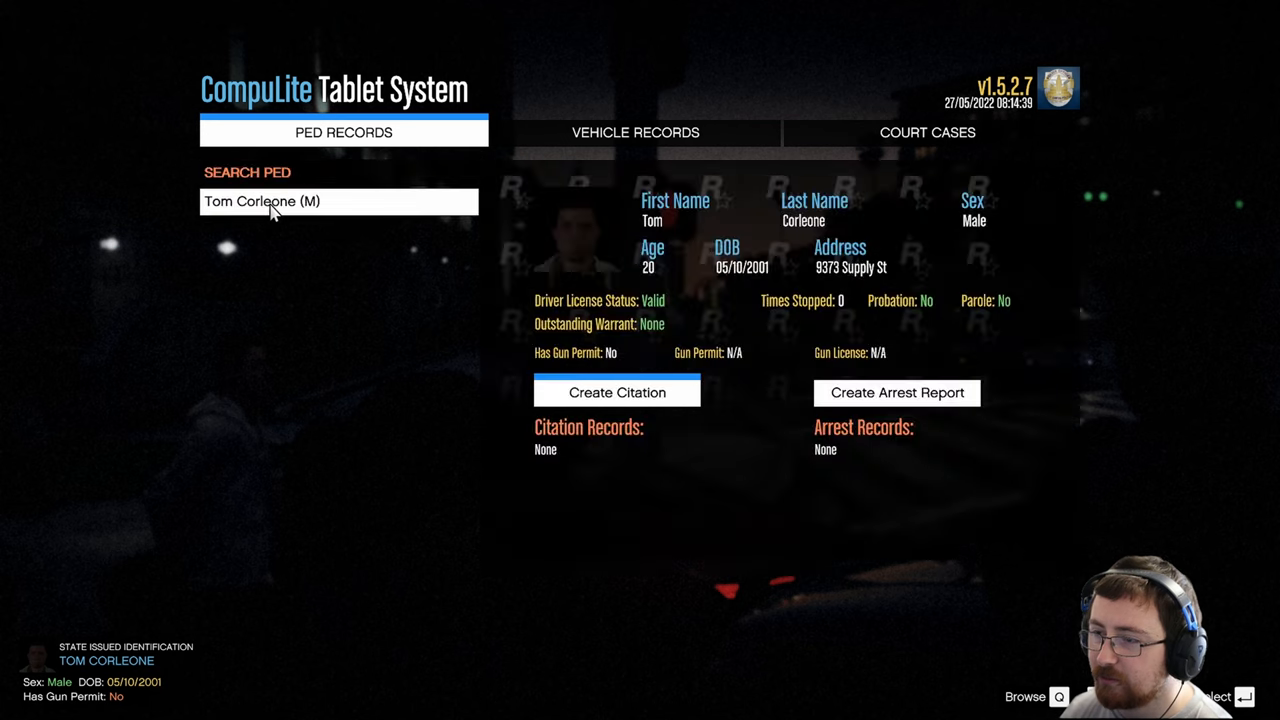
# - Create an arrest report with Reckless Driving, Evading Arrest and Driving Wrong Way traffic charges and submit it
pyautogui.click(616, 390)
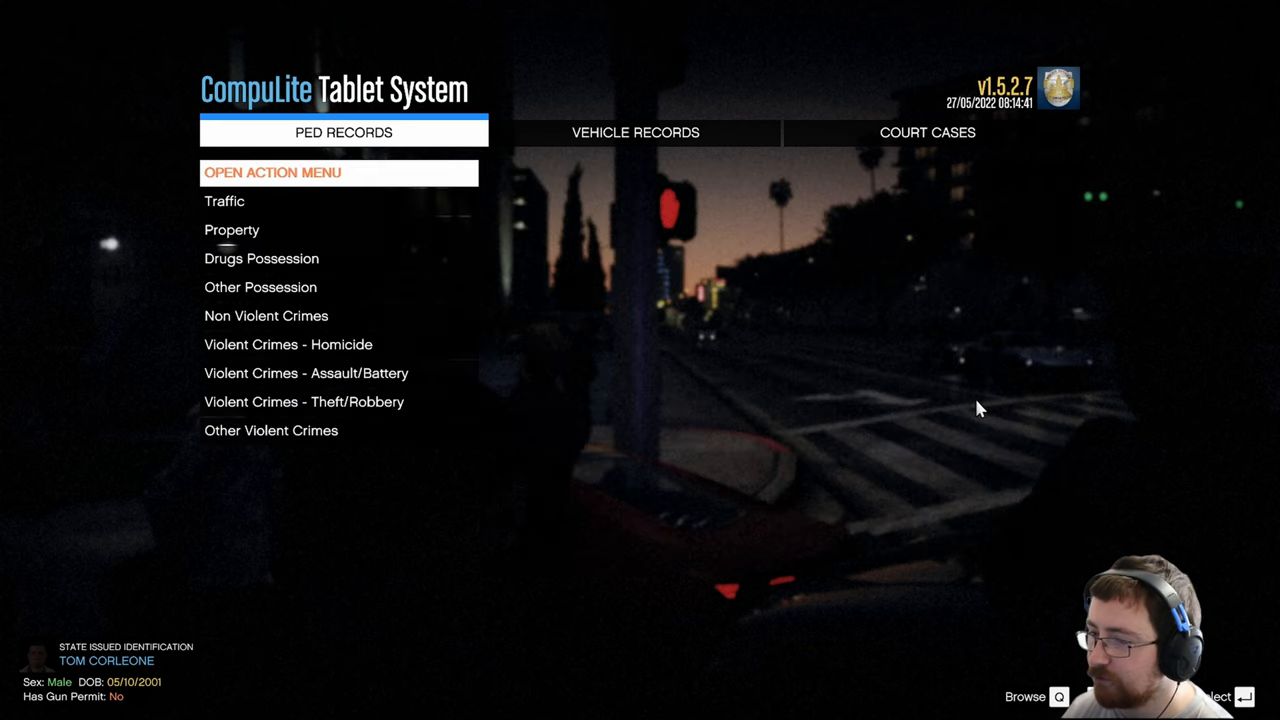
pyautogui.click(224, 200)
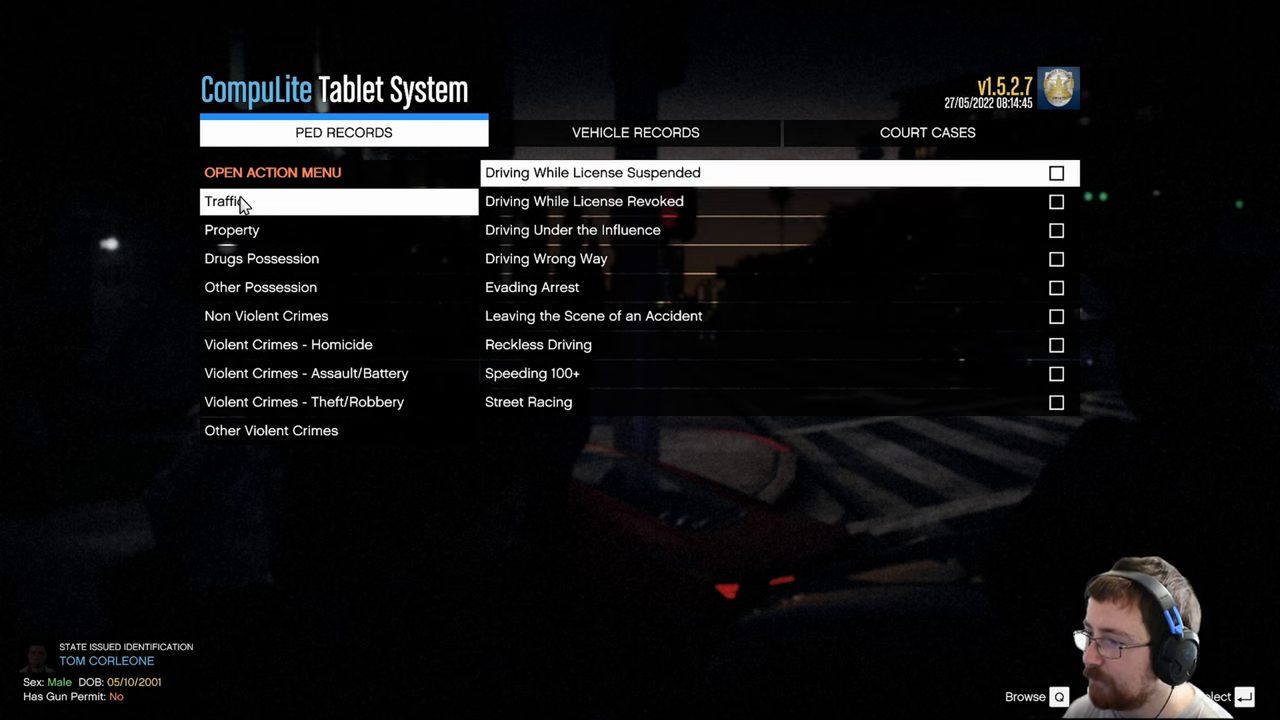
pyautogui.click(1054, 258)
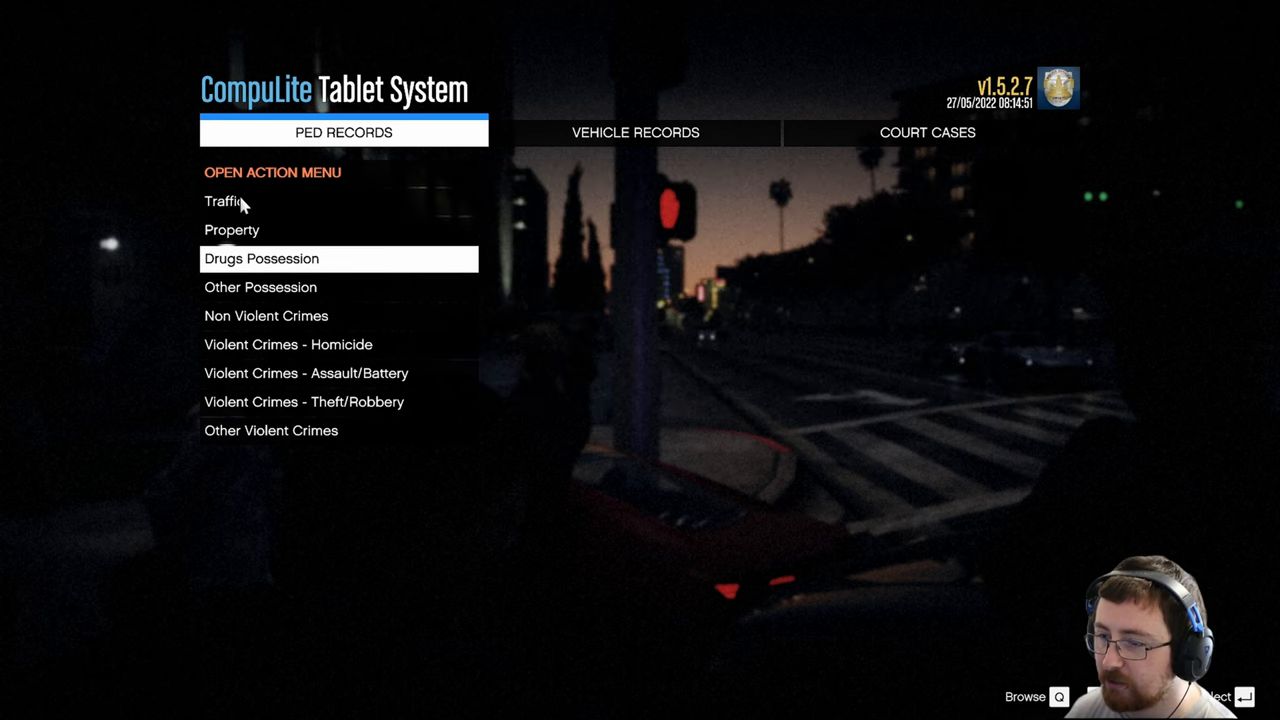
pyautogui.click(260, 258)
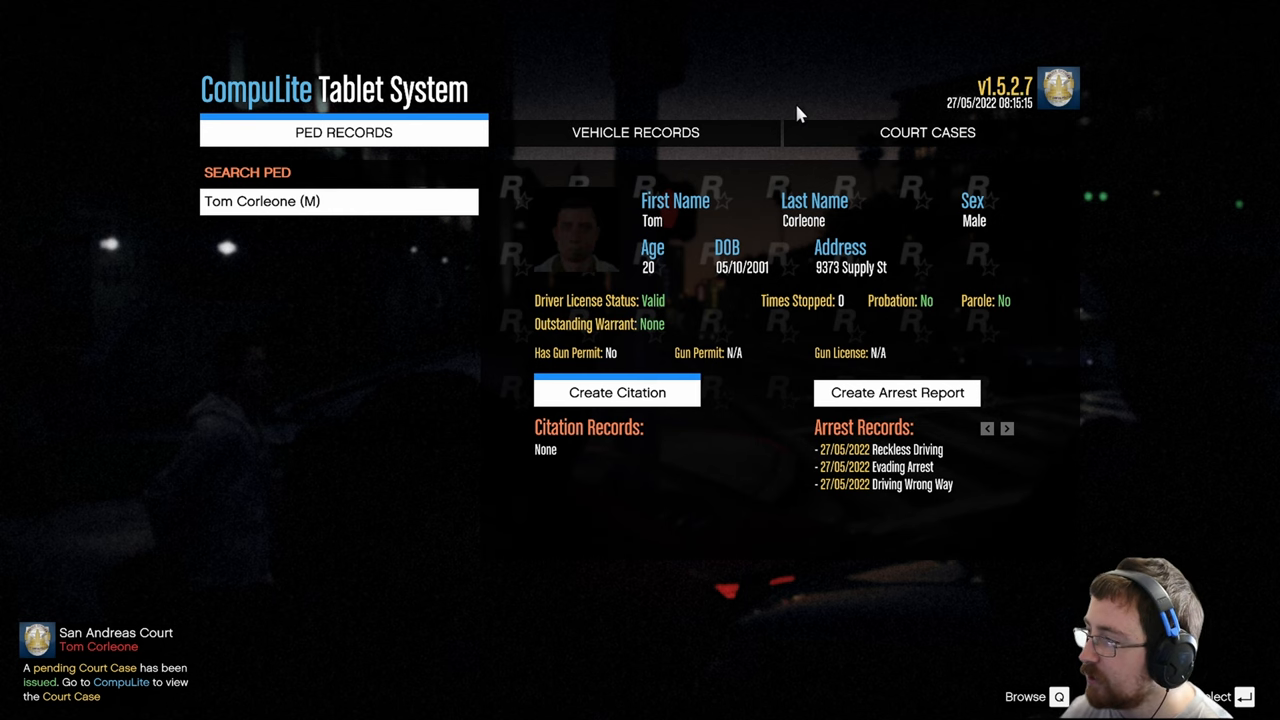
# - Reveal Tom Corleone's court outcome — $2,581 in fines, probation, no prison — and close CompuLite
pyautogui.click(928, 132)
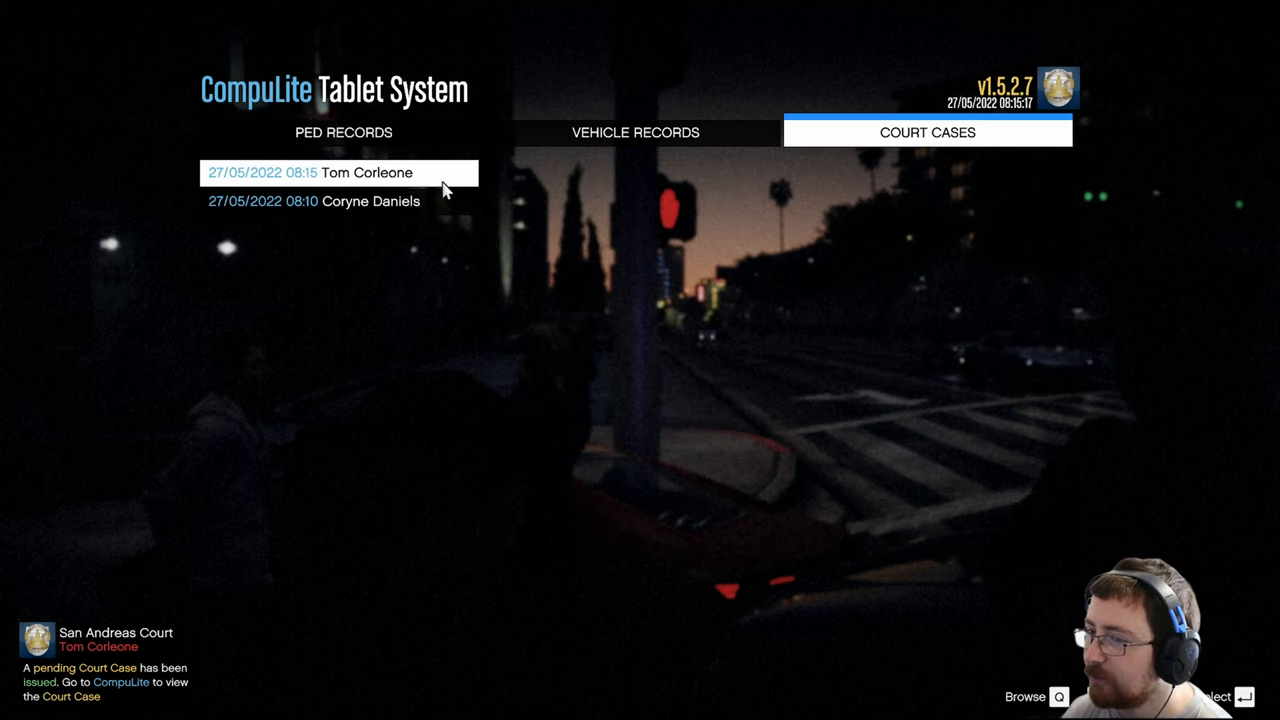
pyautogui.click(340, 172)
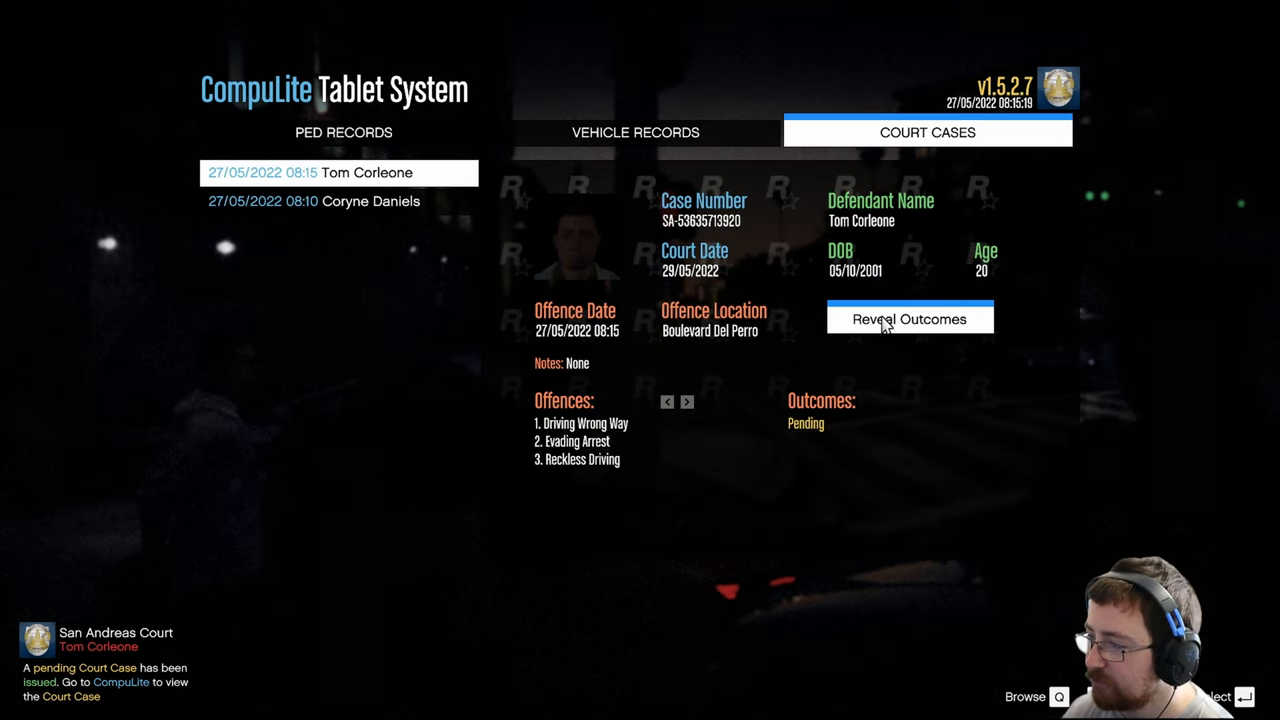
pyautogui.click(910, 320)
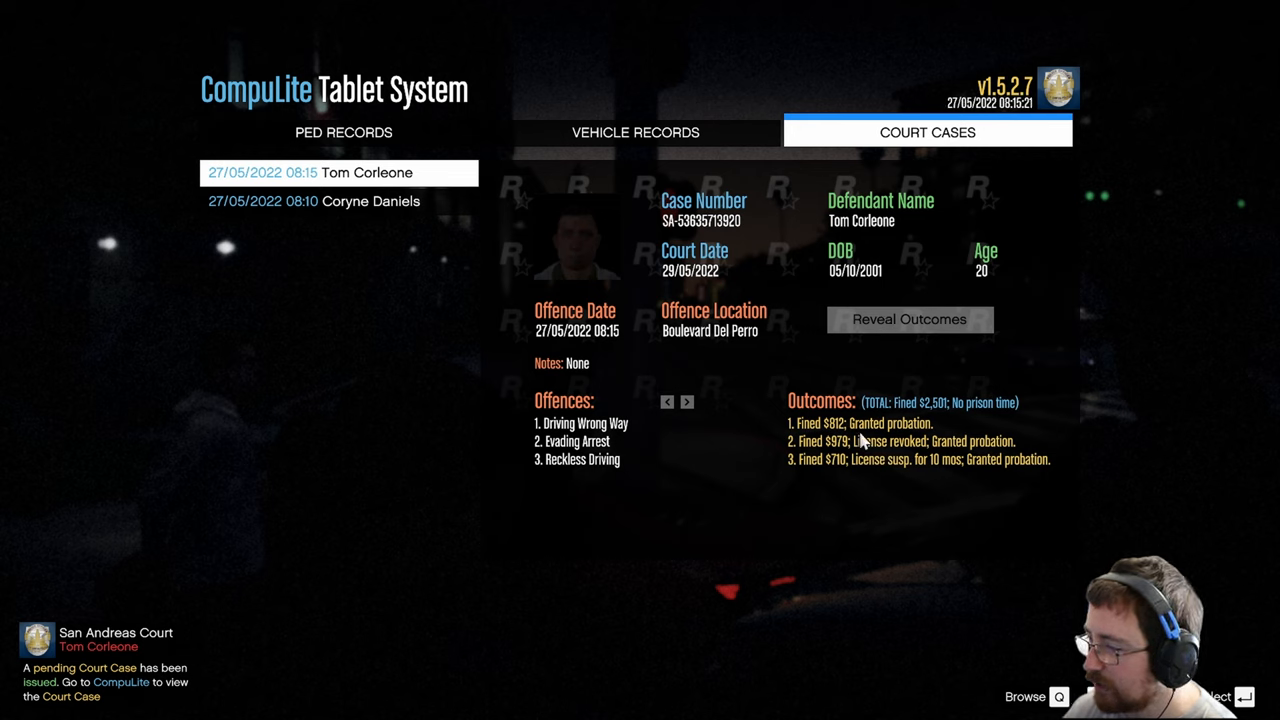
pyautogui.moveTo(926, 422)
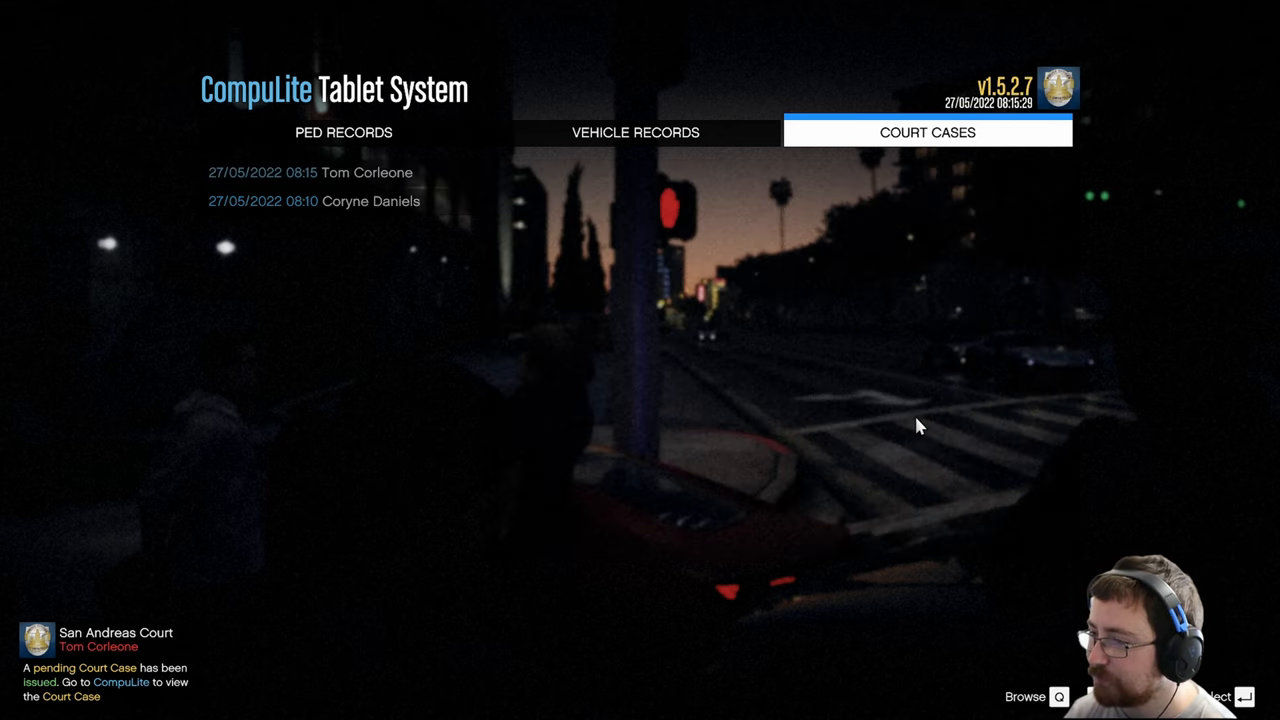
pyautogui.press('escape')
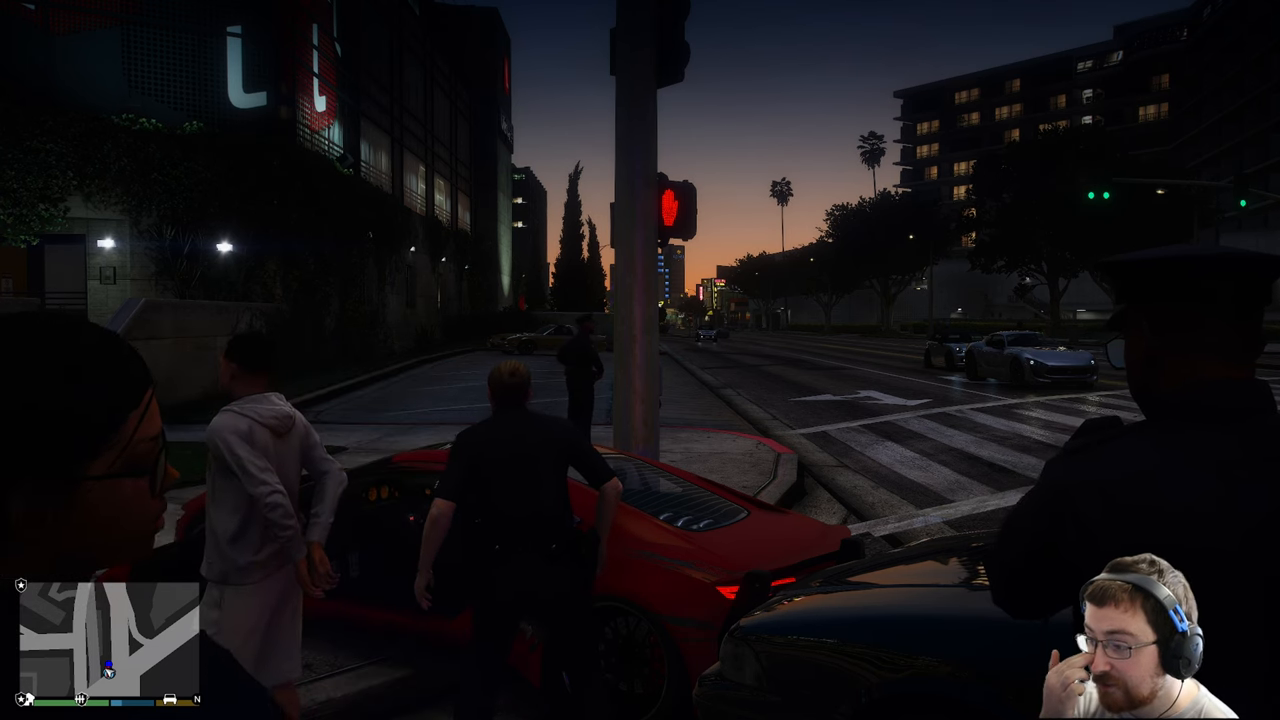